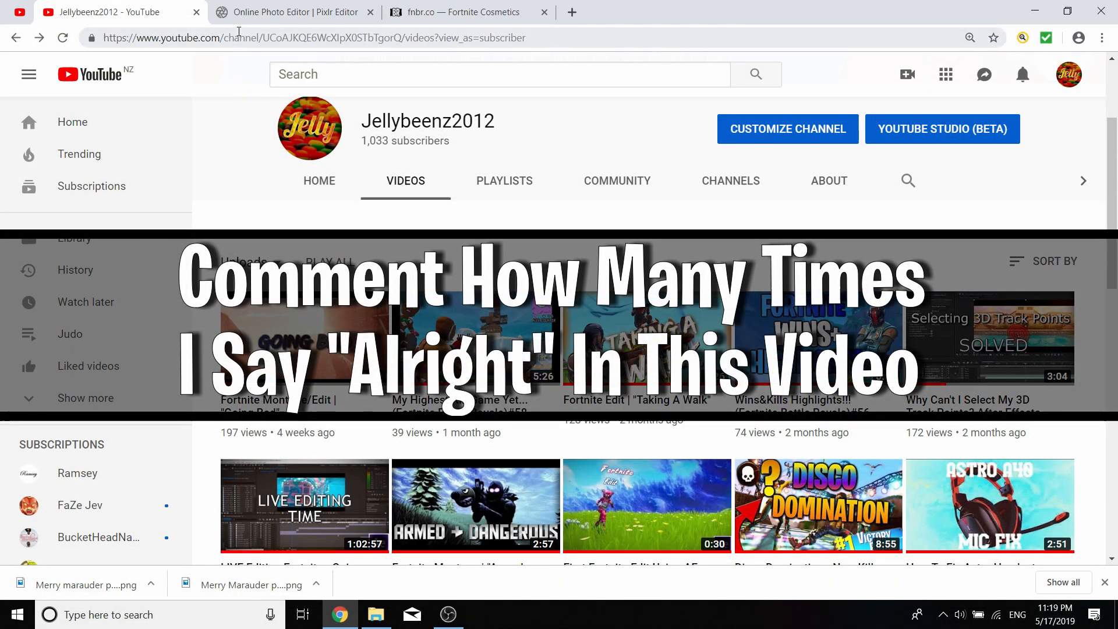
mouse_move(292, 12)
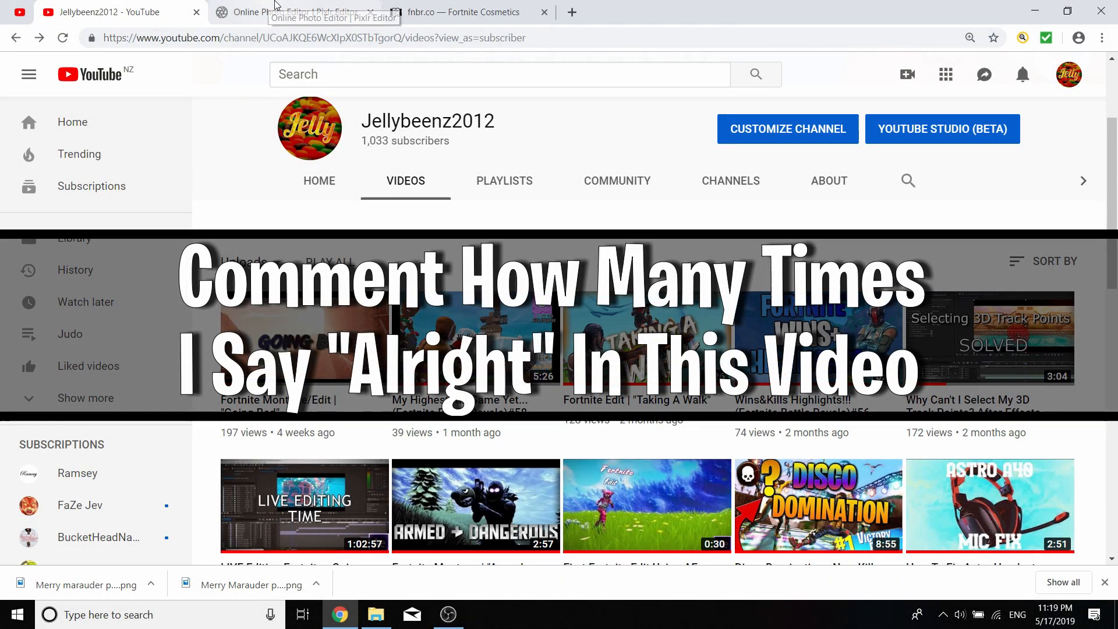
Flip between the YouTube channel page and the Pixlr Editor start screen
click(300, 11)
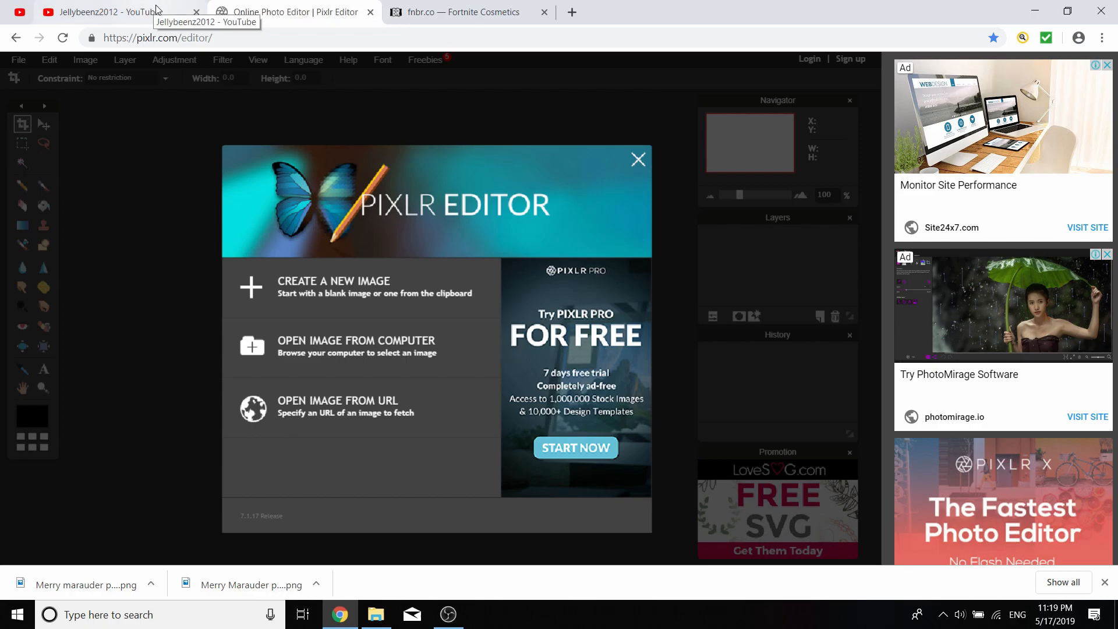
click(107, 12)
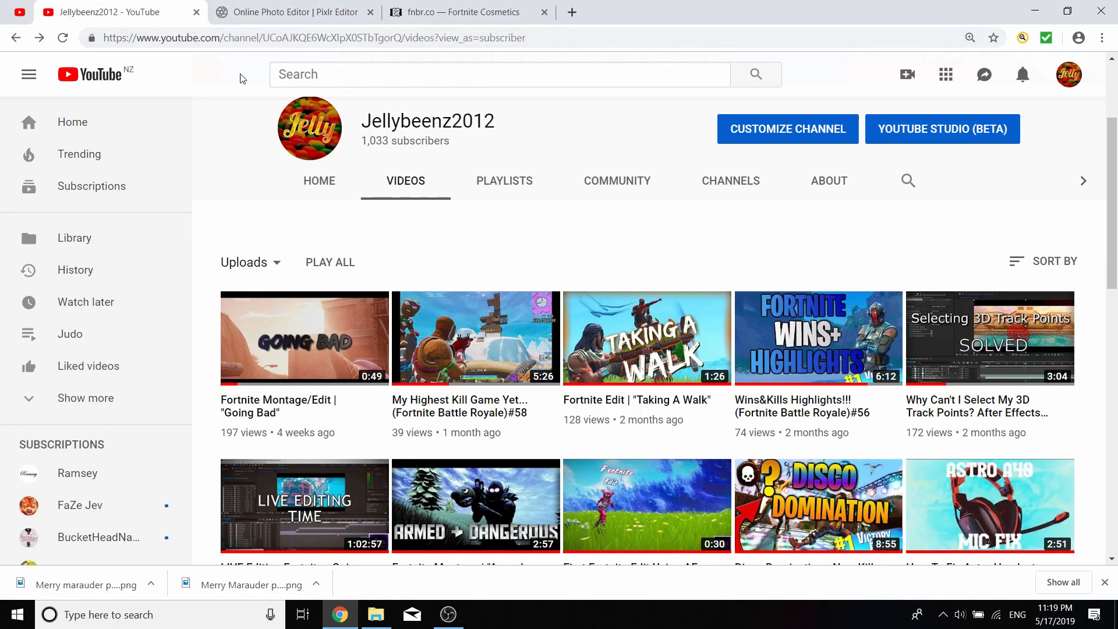
click(293, 12)
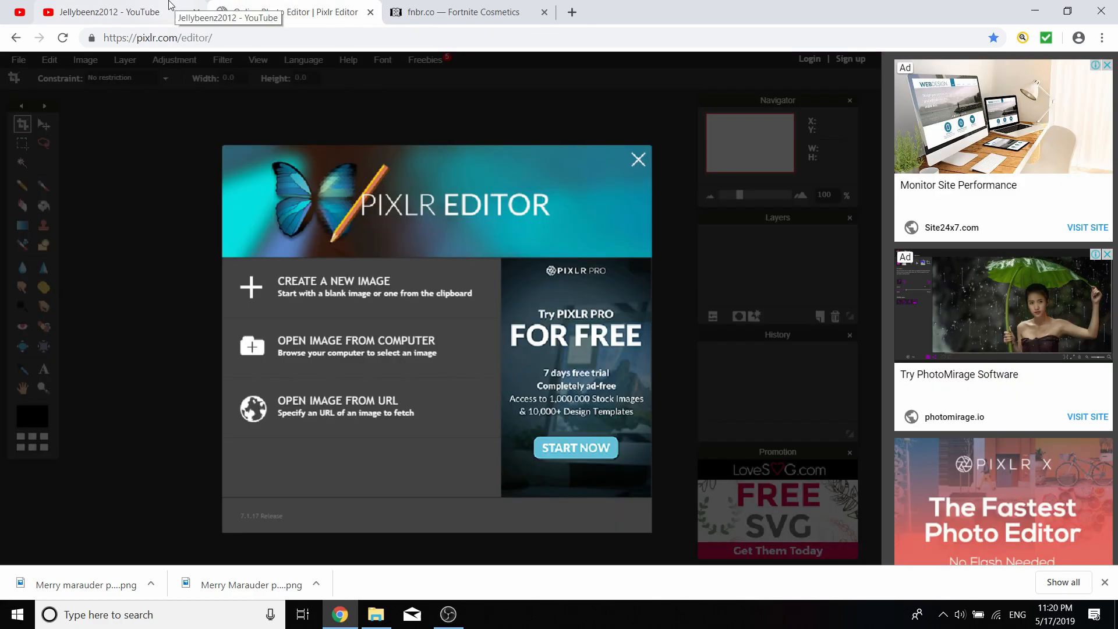
click(103, 11)
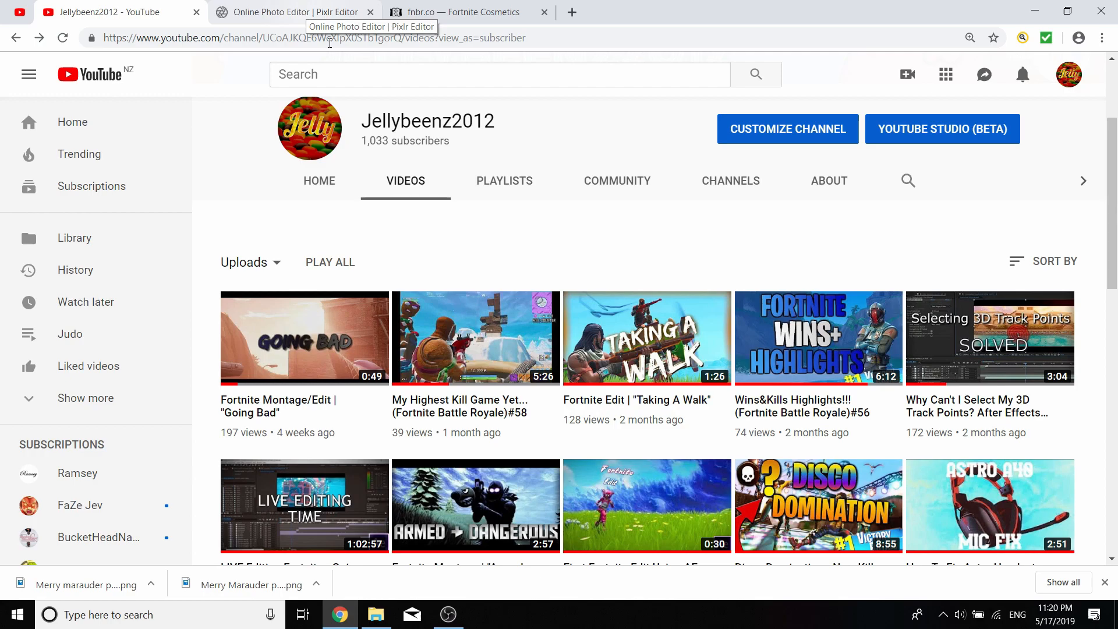
Check the My Highest Kill Game Yet video, return to uploads, then land on Pixlr Editor
click(475, 338)
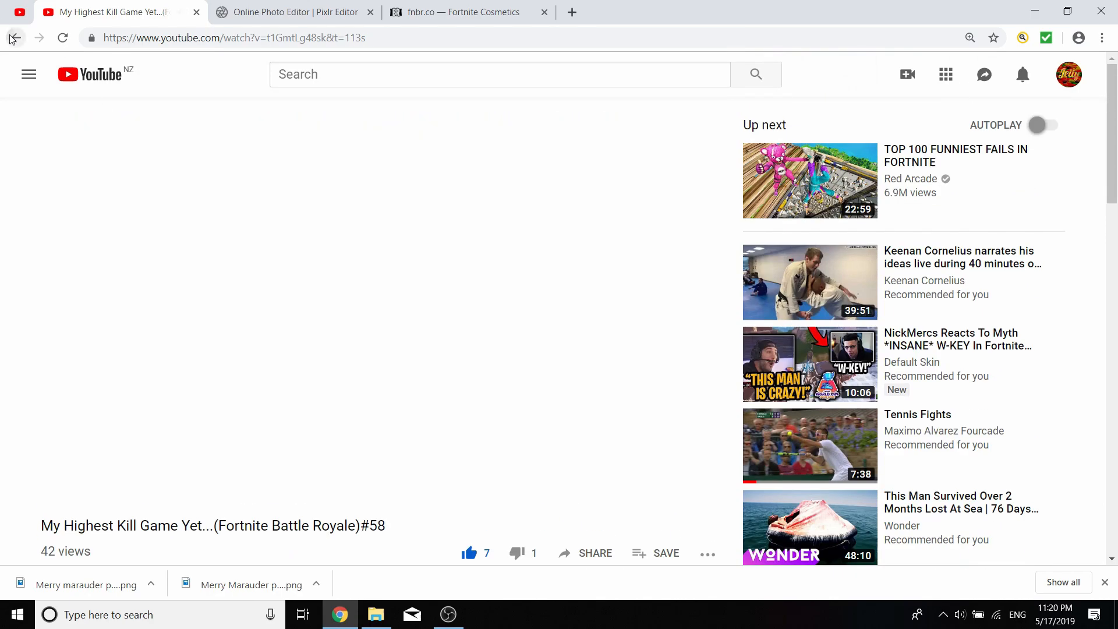
click(14, 37)
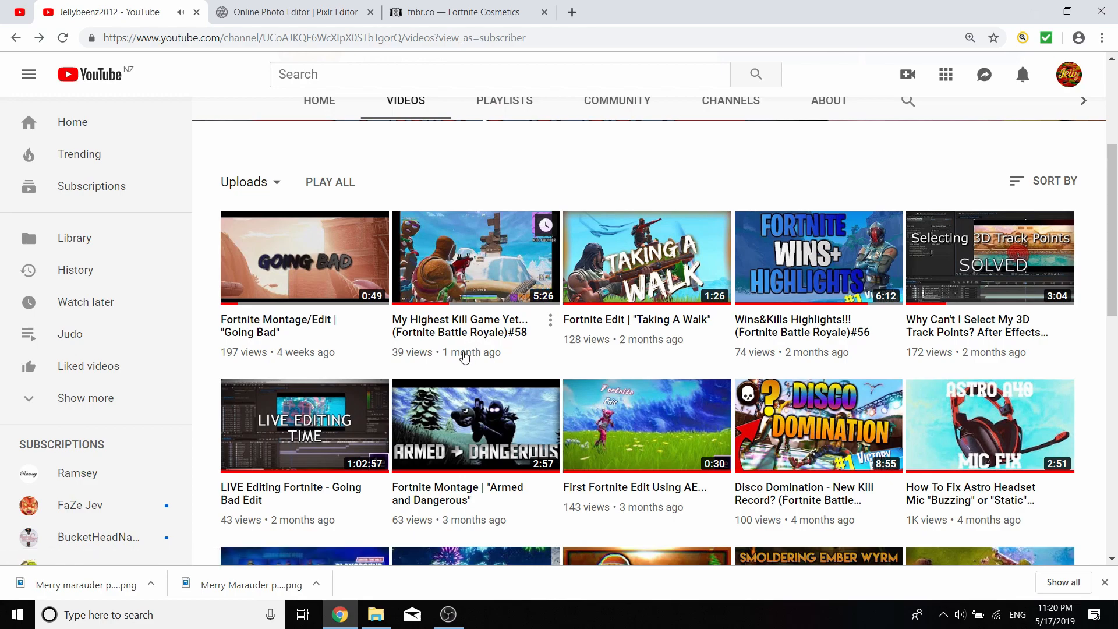
click(292, 12)
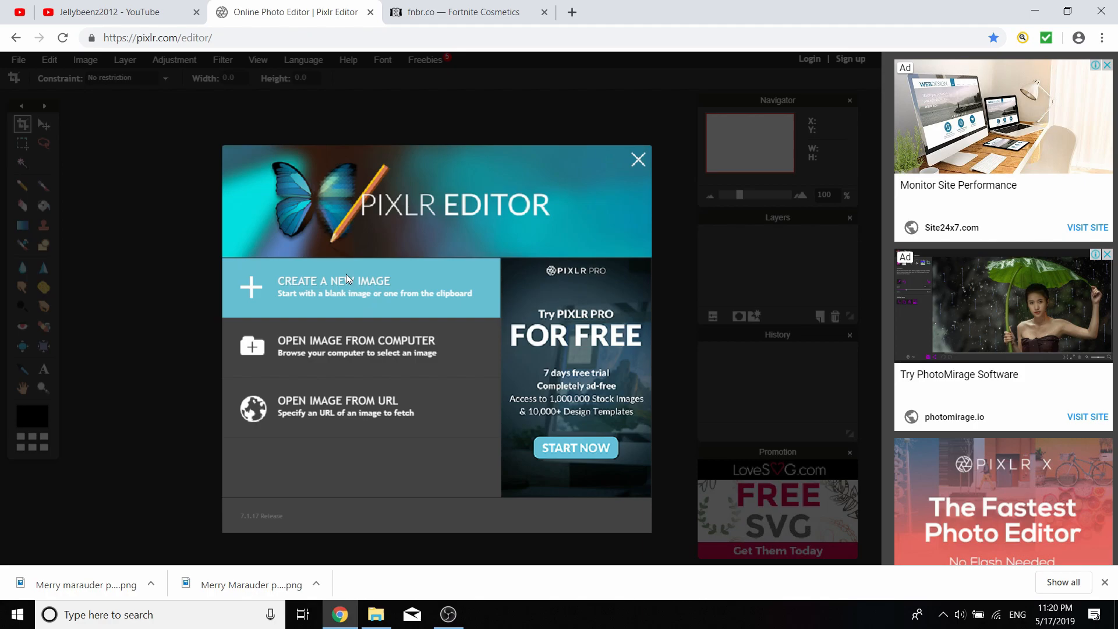
Create a new transparent image using the Movie 720p (1280×720) preset
click(334, 280)
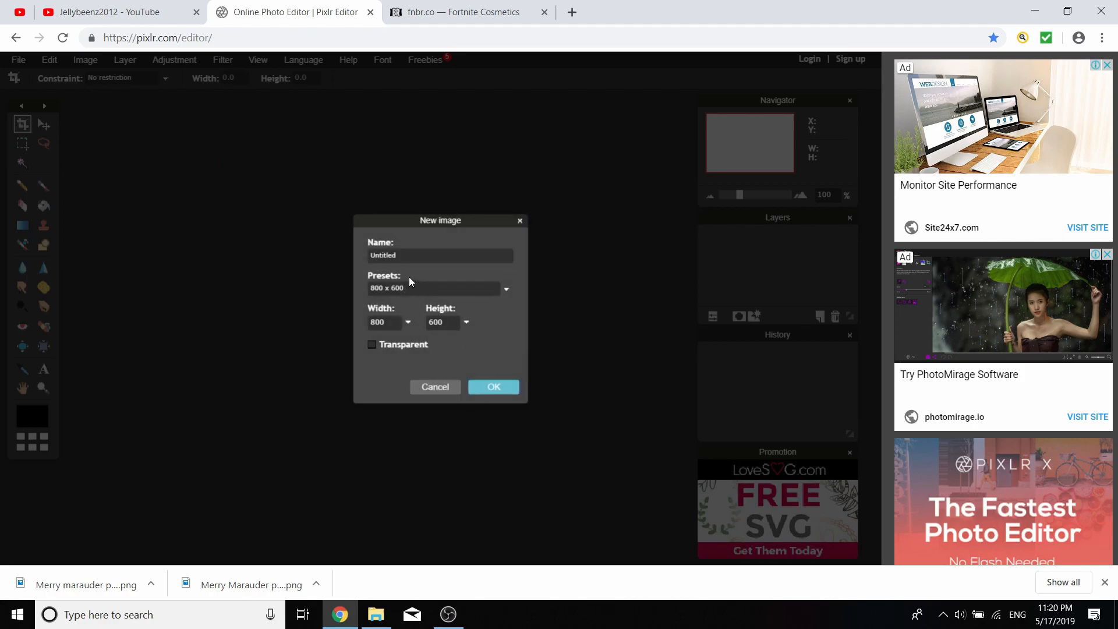
click(505, 288)
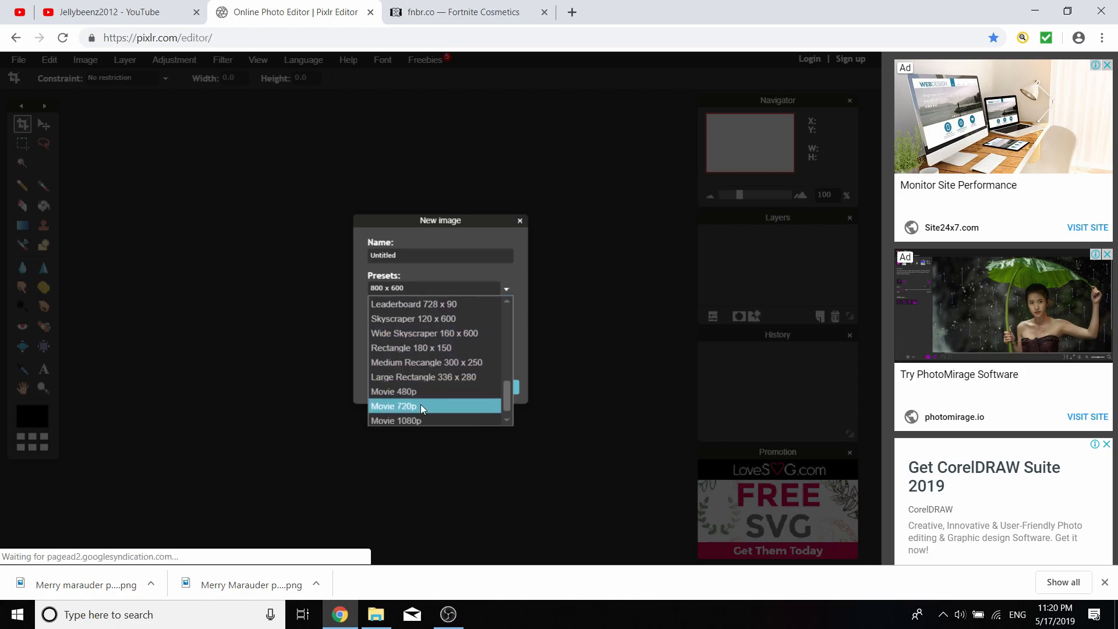
click(392, 406)
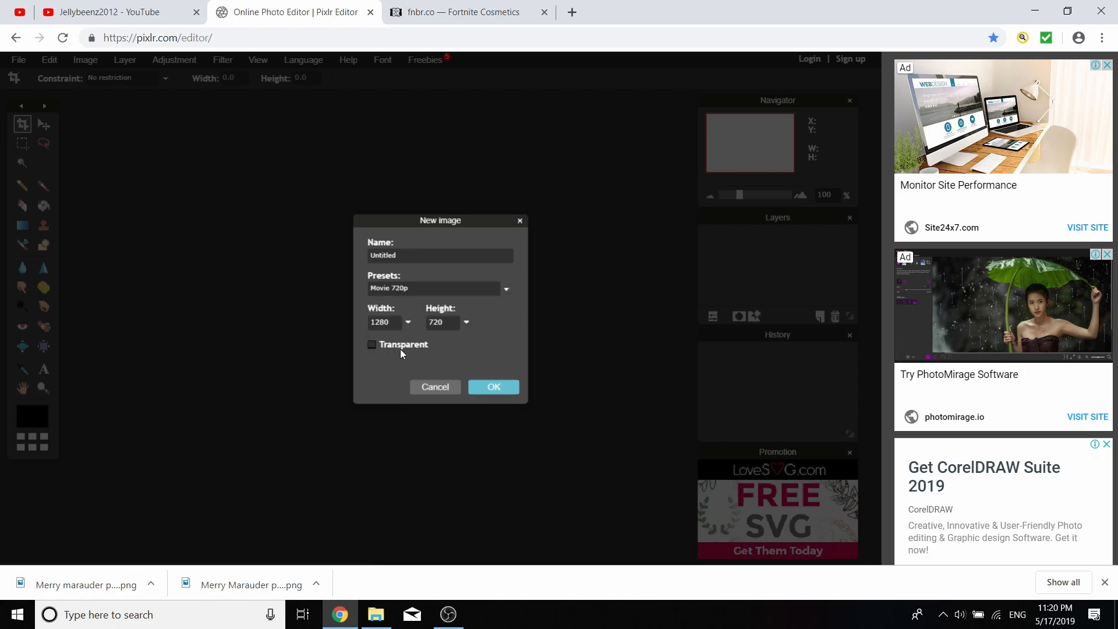
click(370, 345)
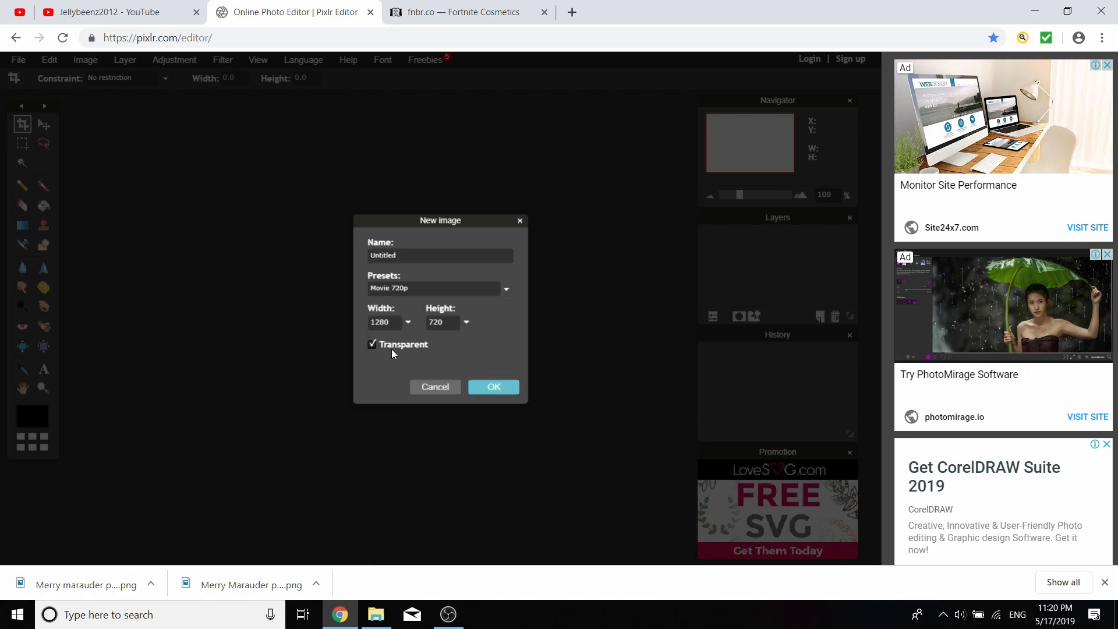
click(493, 387)
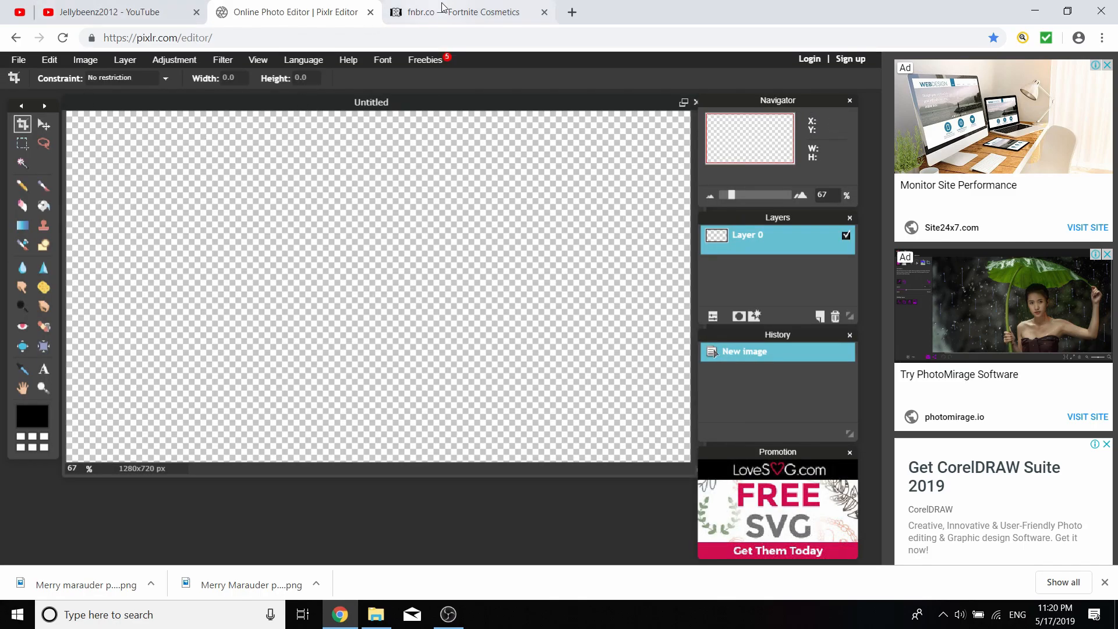
Browse the Fortnite Thumbnail Backgrounds folder, peek into Volcano, and come back out
click(376, 614)
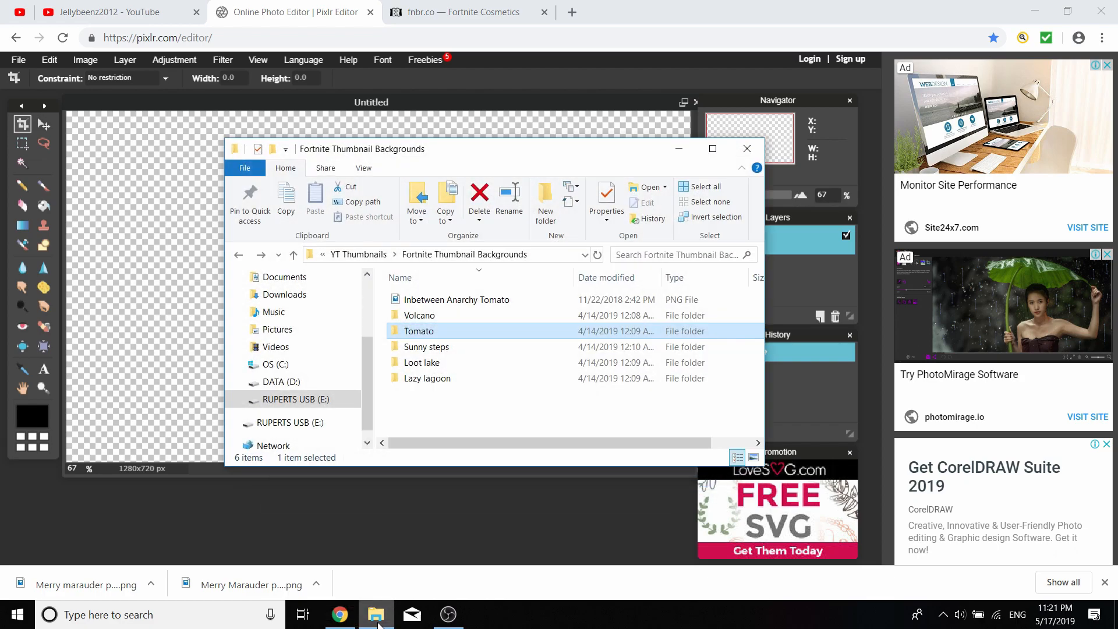
click(108, 12)
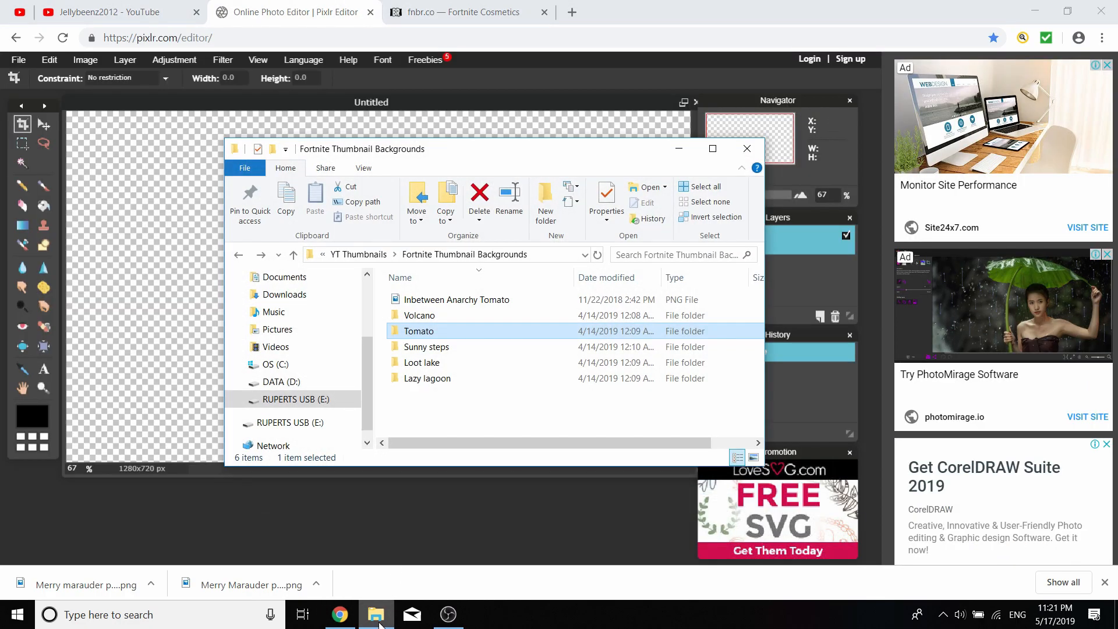
mouse_move(464, 11)
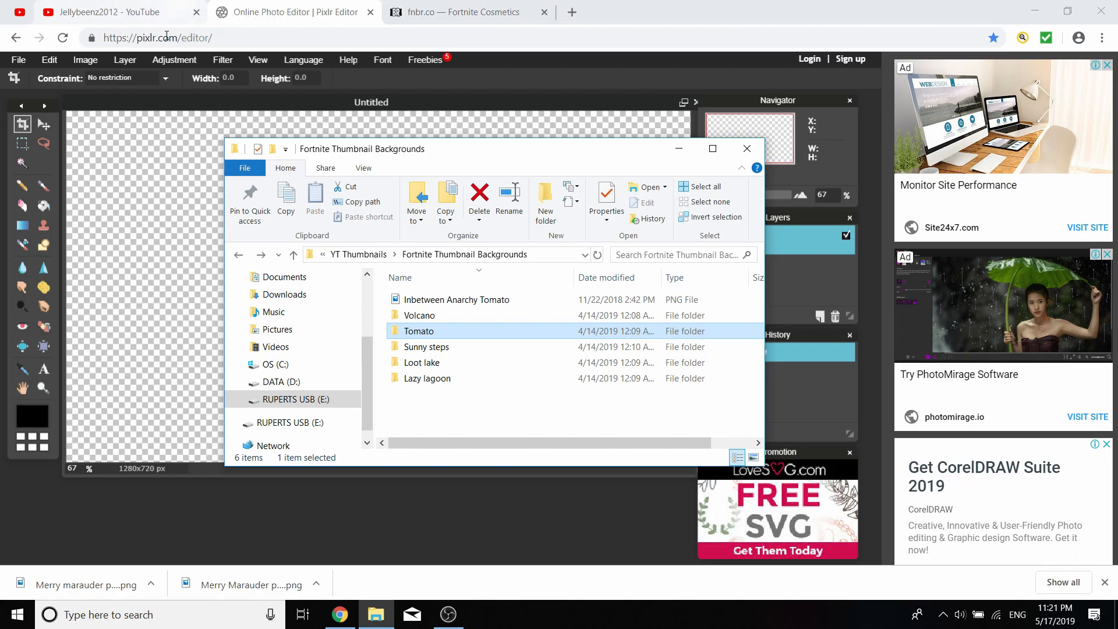
mouse_move(179, 13)
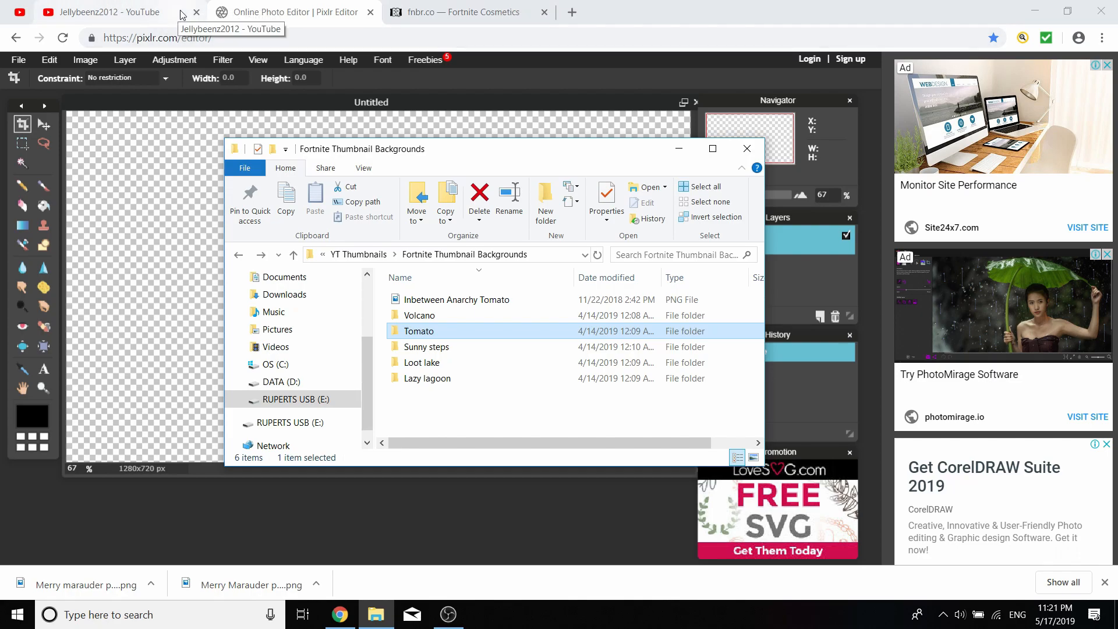
mouse_move(496, 330)
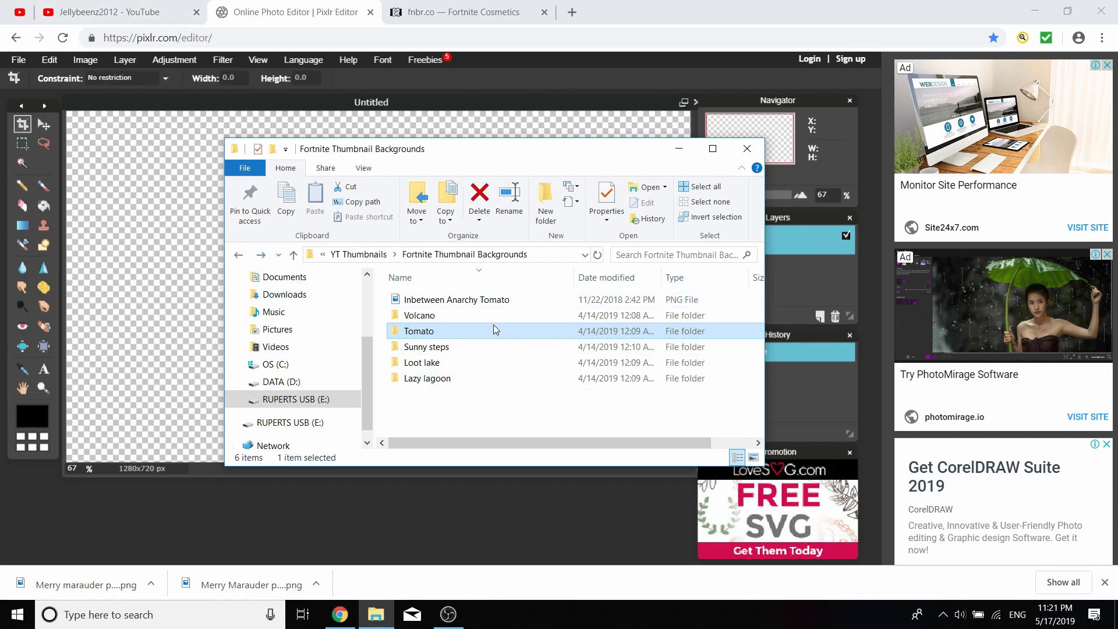
mouse_move(442, 316)
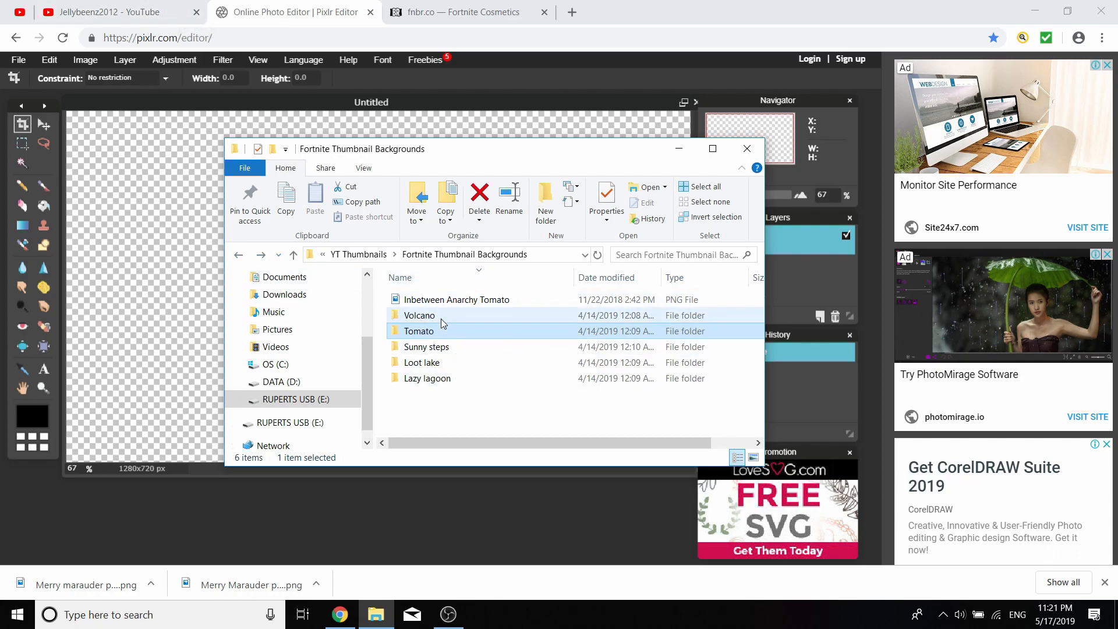
double_click(419, 316)
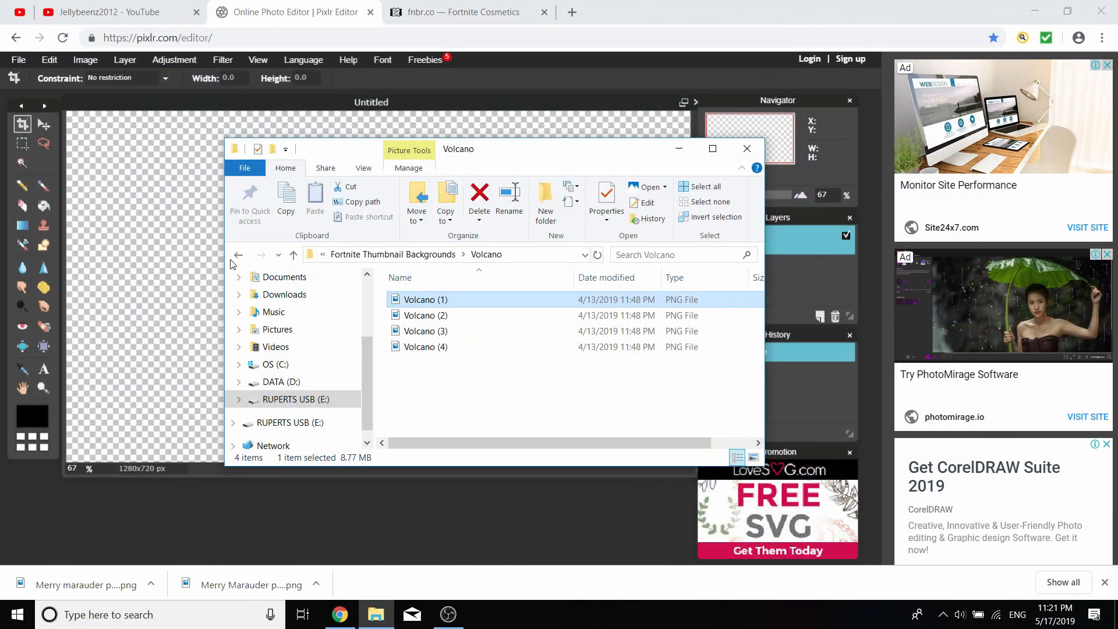
click(237, 255)
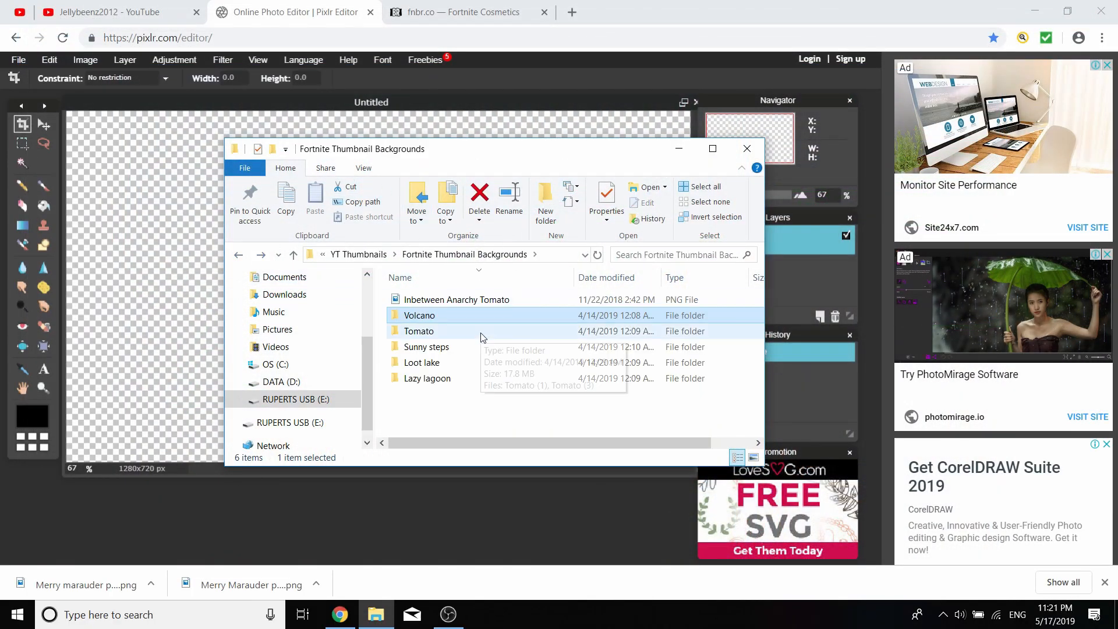
Add the Sunny Steps jungle temple background from the computer as a new layer
click(747, 148)
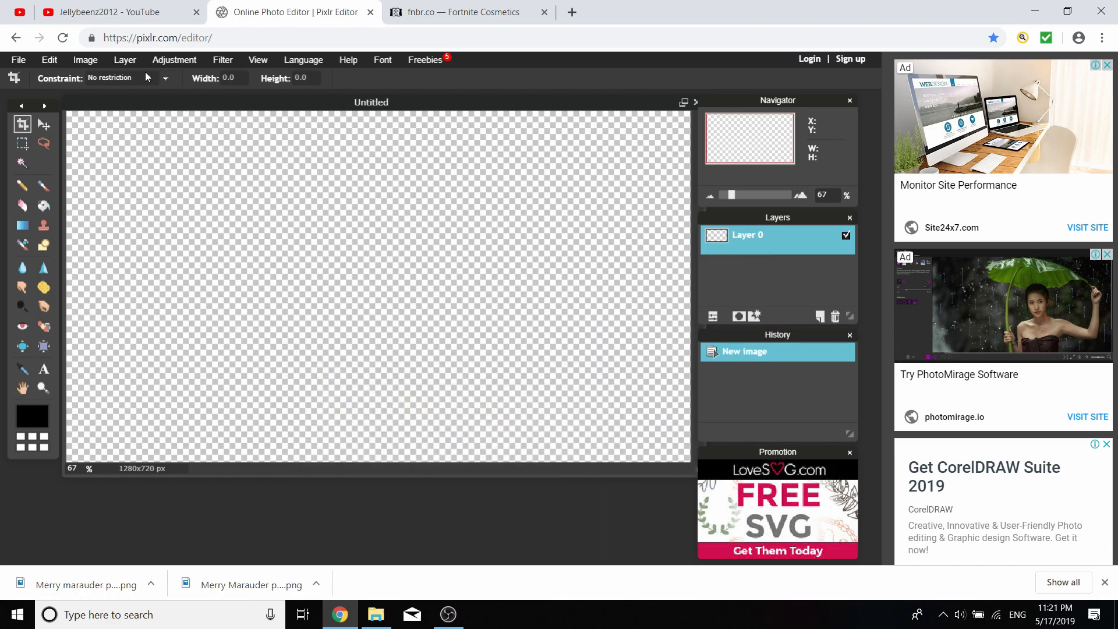
click(125, 59)
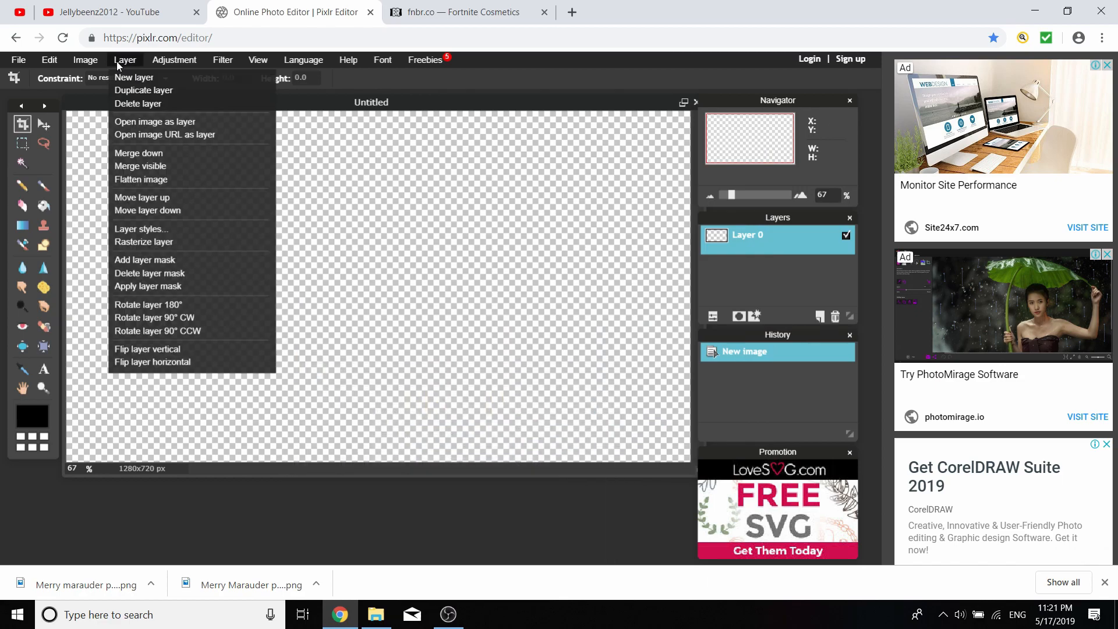
mouse_move(155, 121)
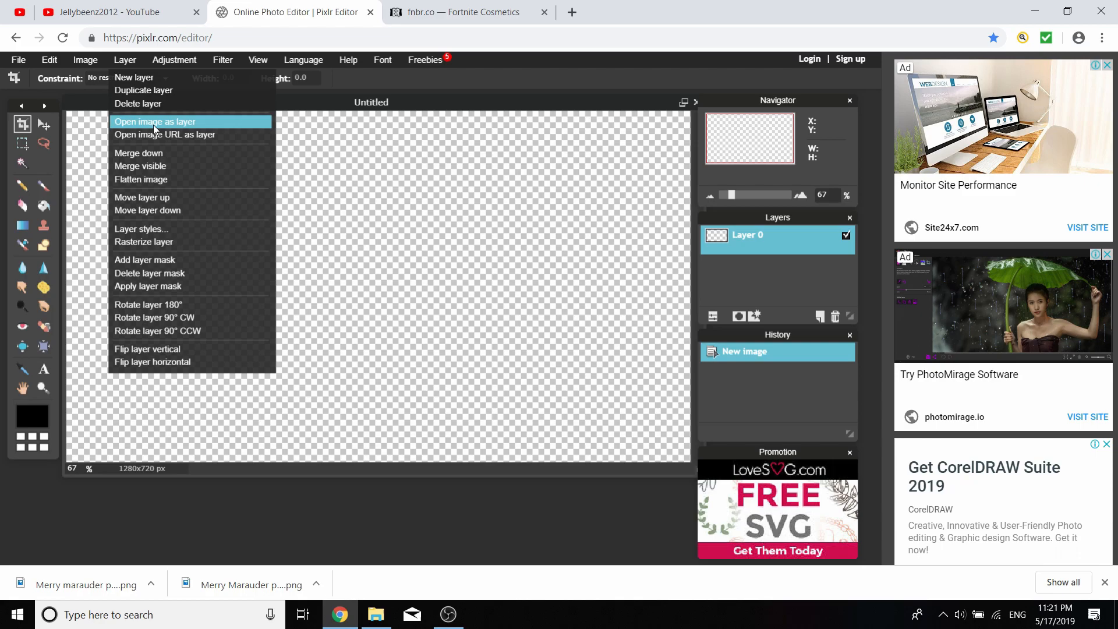
click(155, 121)
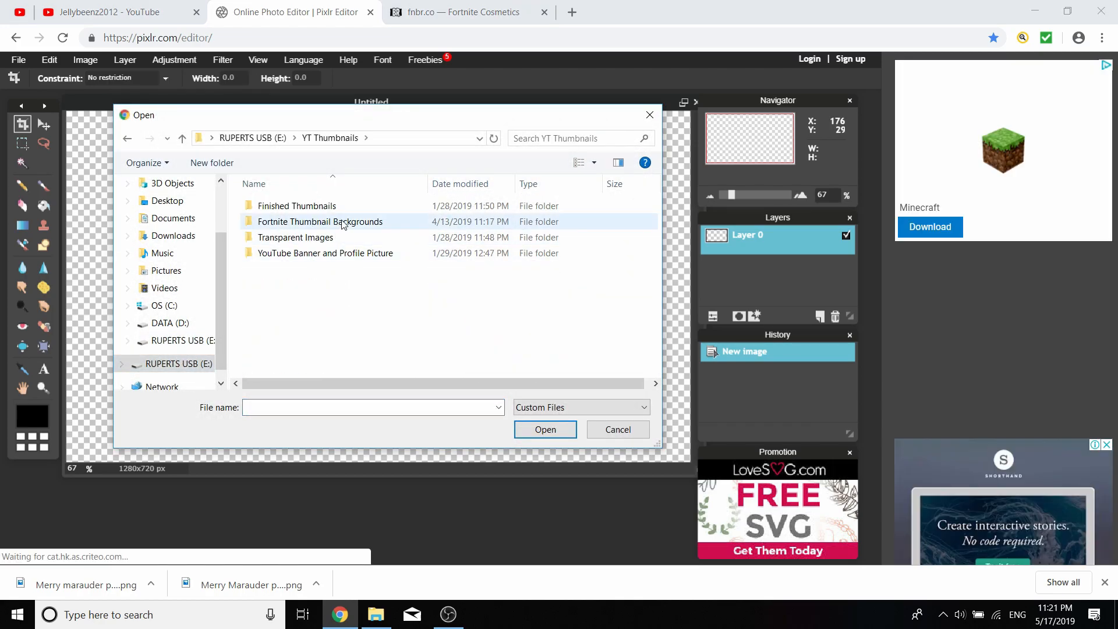
double_click(321, 222)
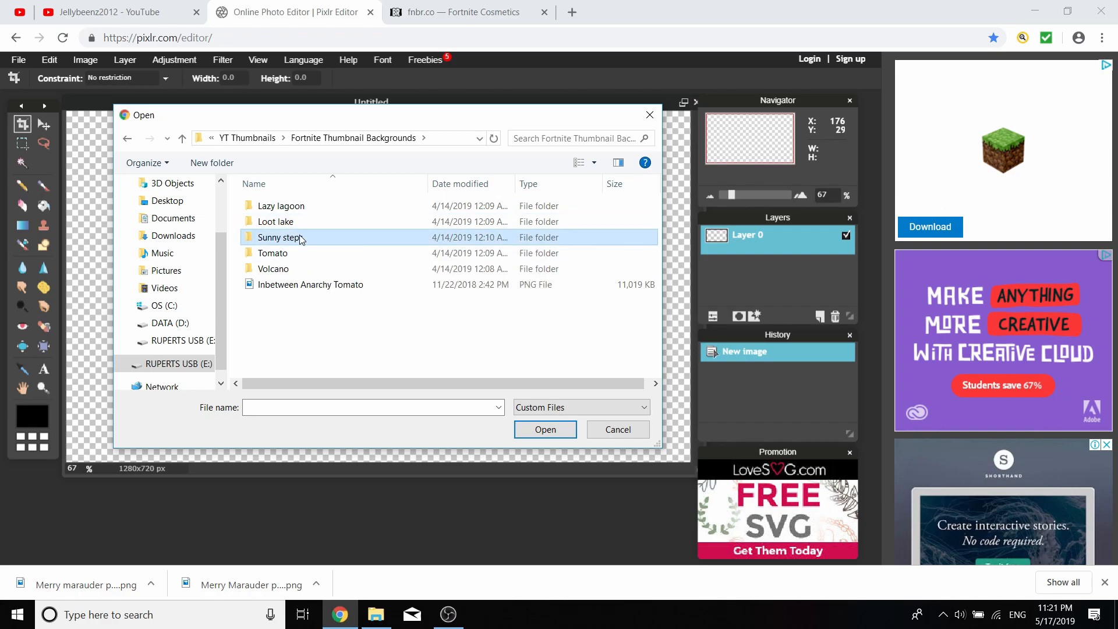
click(617, 430)
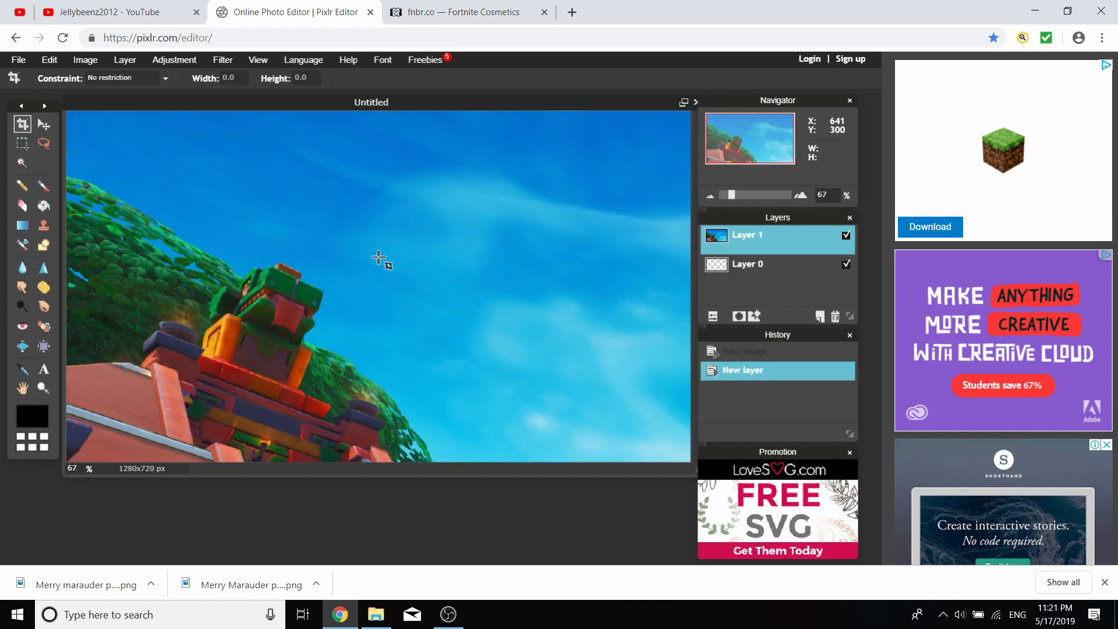
mouse_move(194, 170)
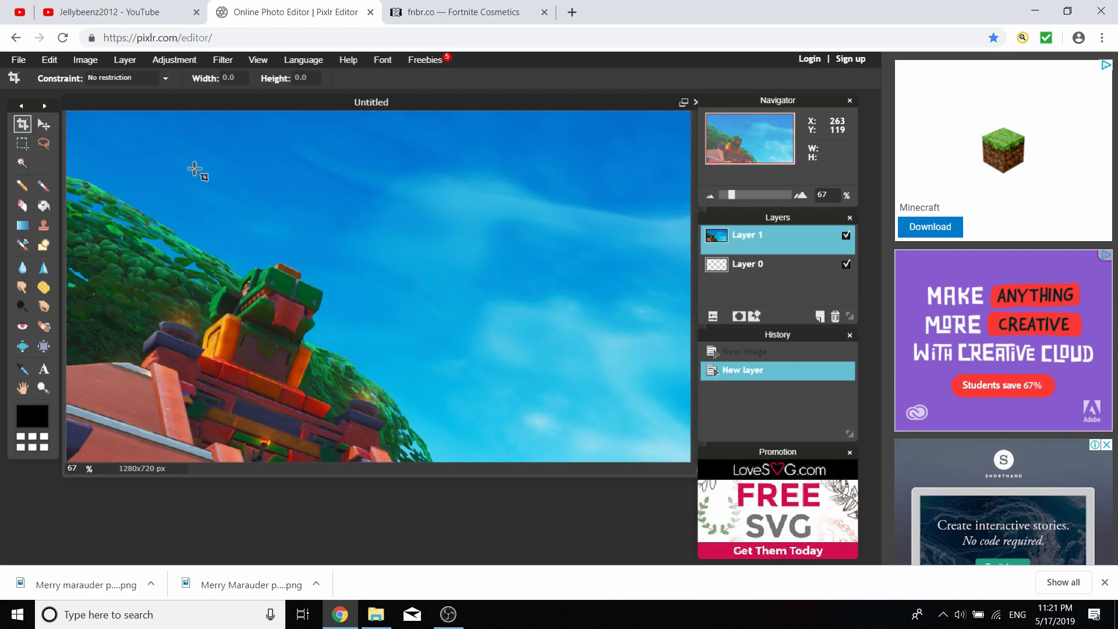
Free transform the background so it fills the 1280×720 canvas and apply it
click(49, 60)
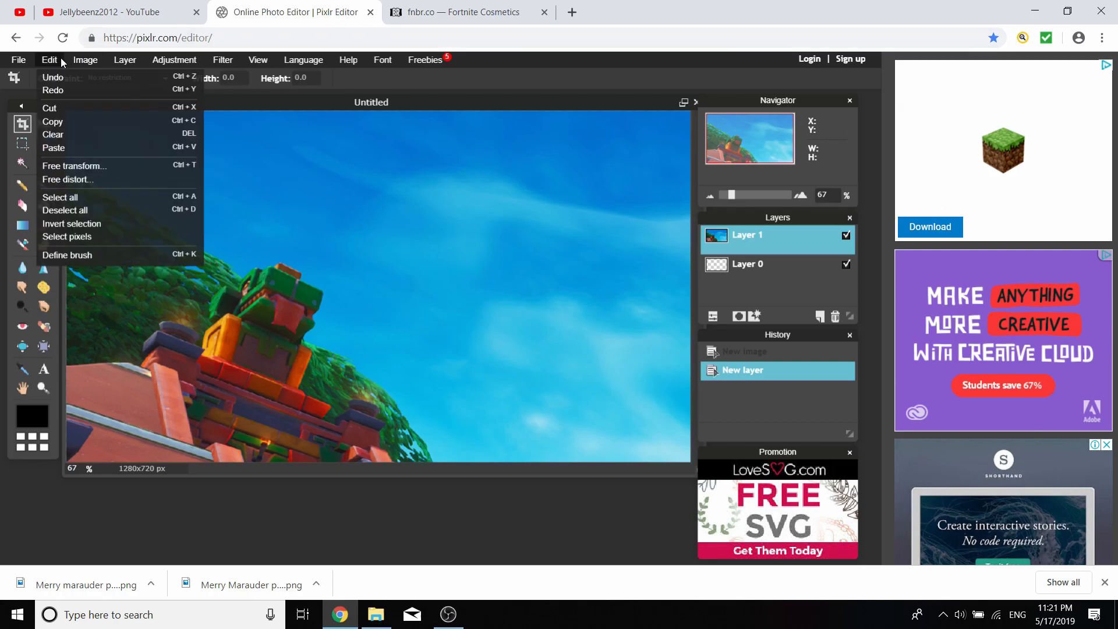
mouse_move(75, 165)
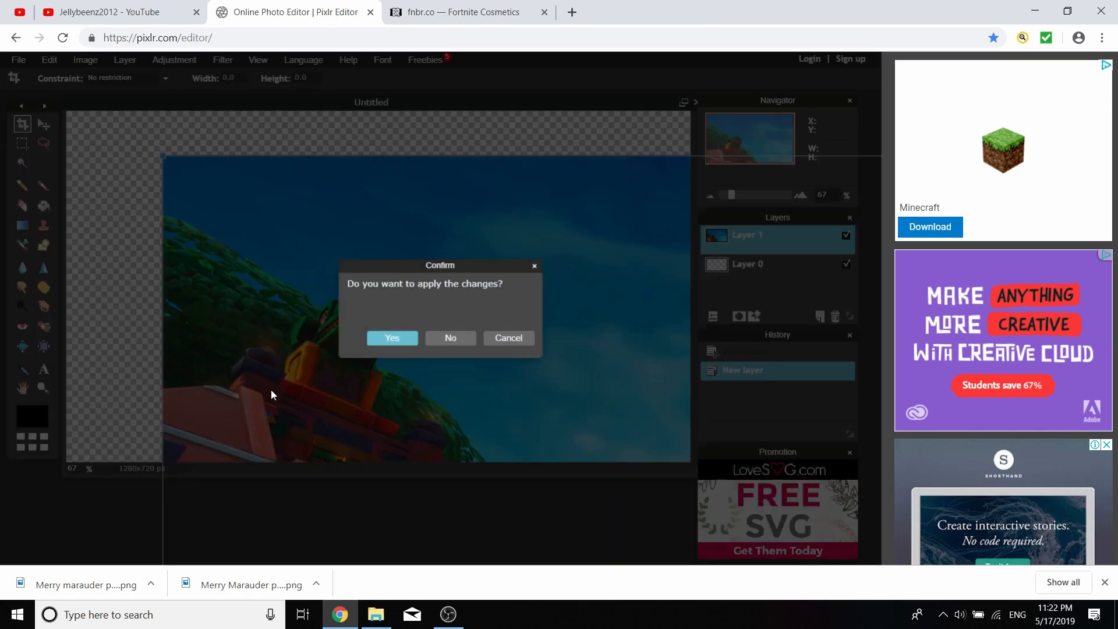
click(391, 338)
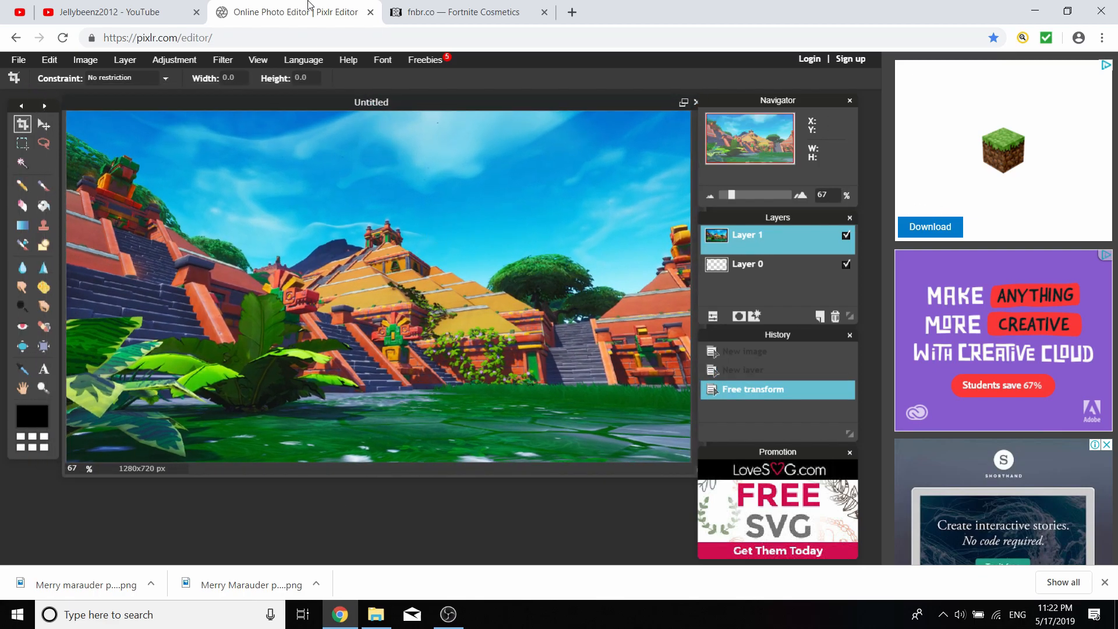
mouse_move(507, 332)
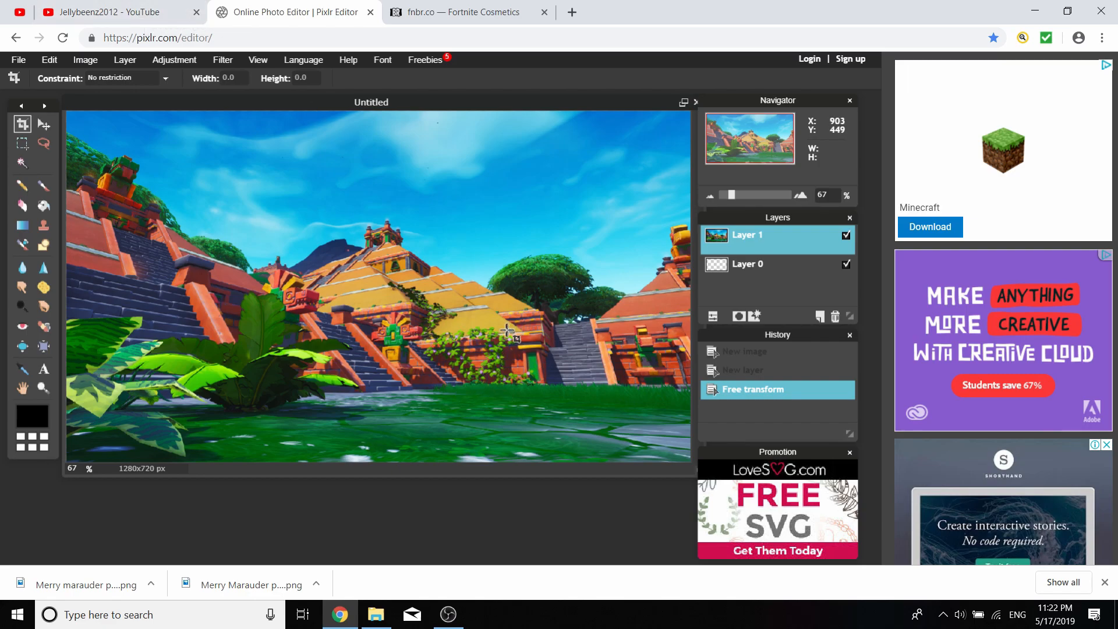
Browse the fnbr.co Cosmetics PNG outfit gallery, then return to the YouTube uploads
click(463, 11)
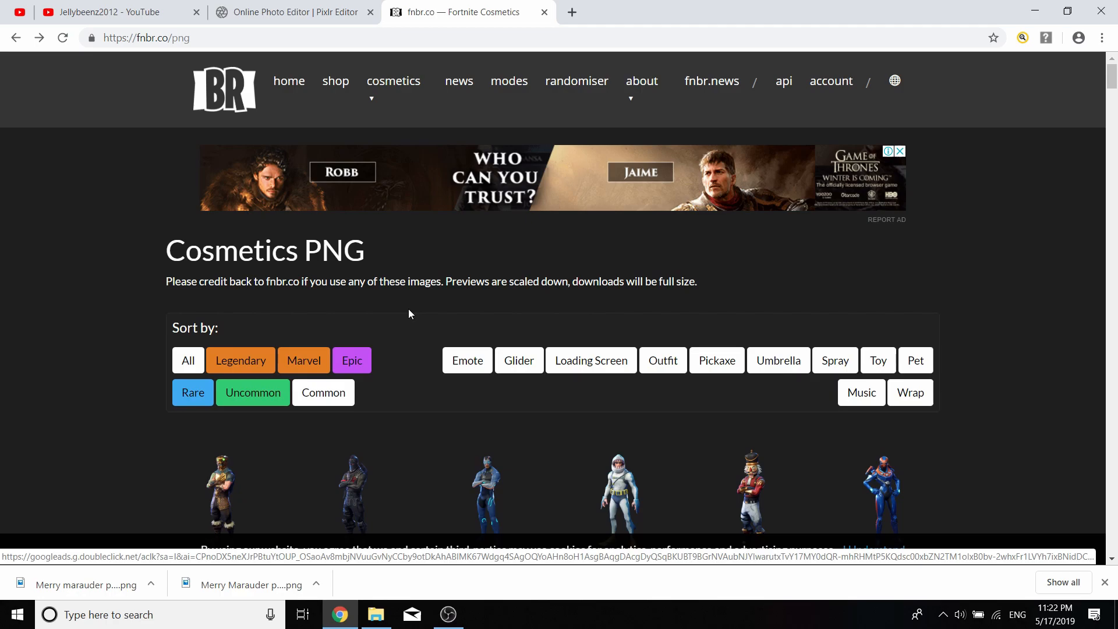
scroll(down, 3)
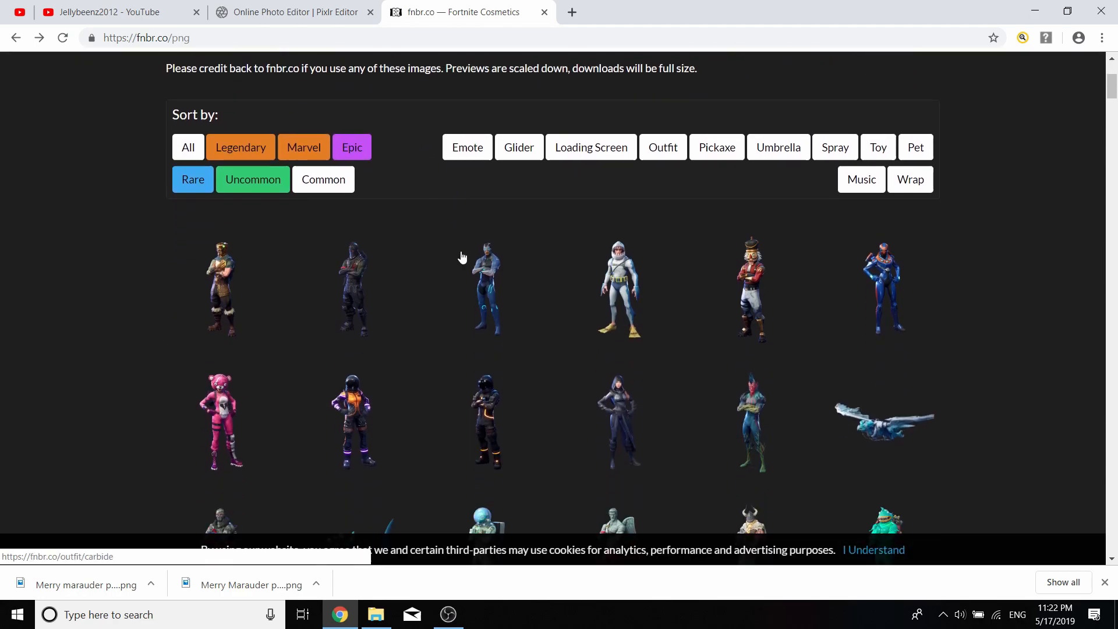
click(392, 81)
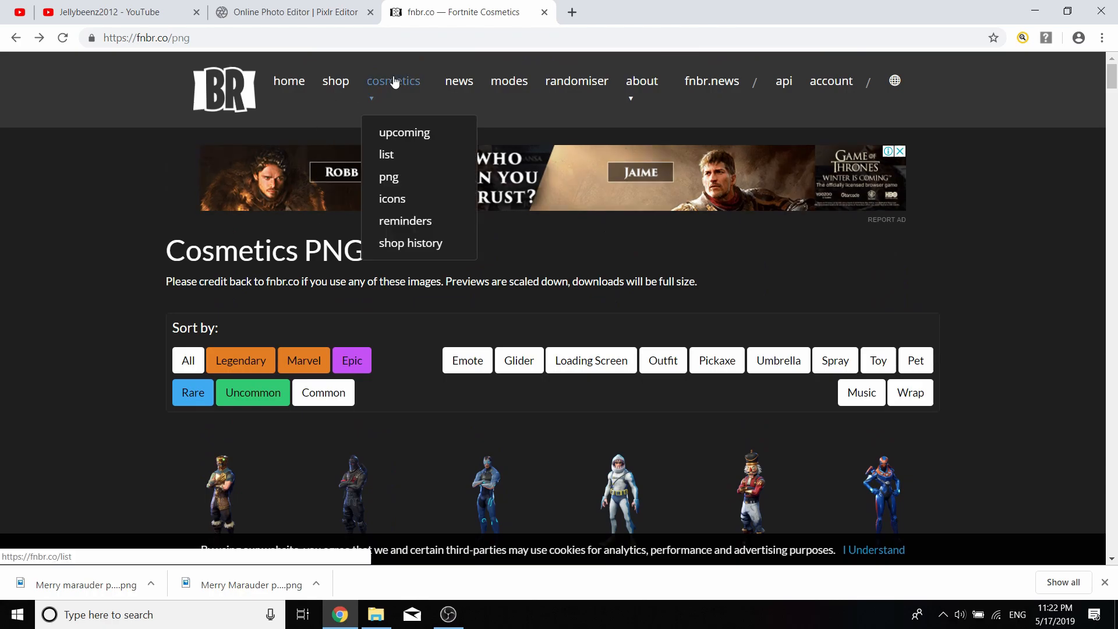
scroll(down, 3)
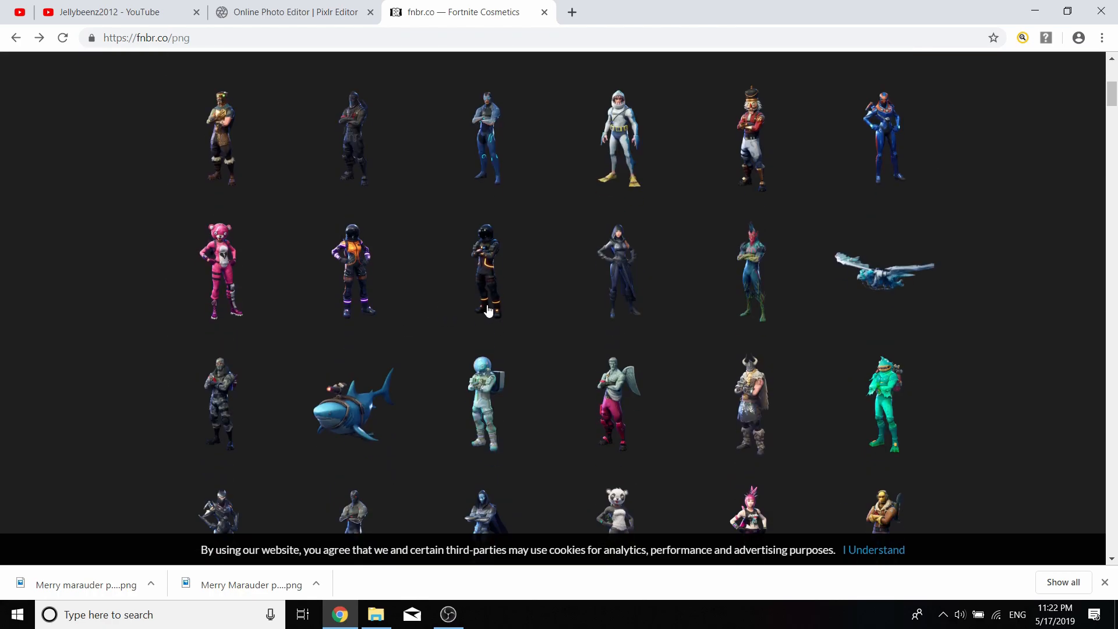
click(107, 11)
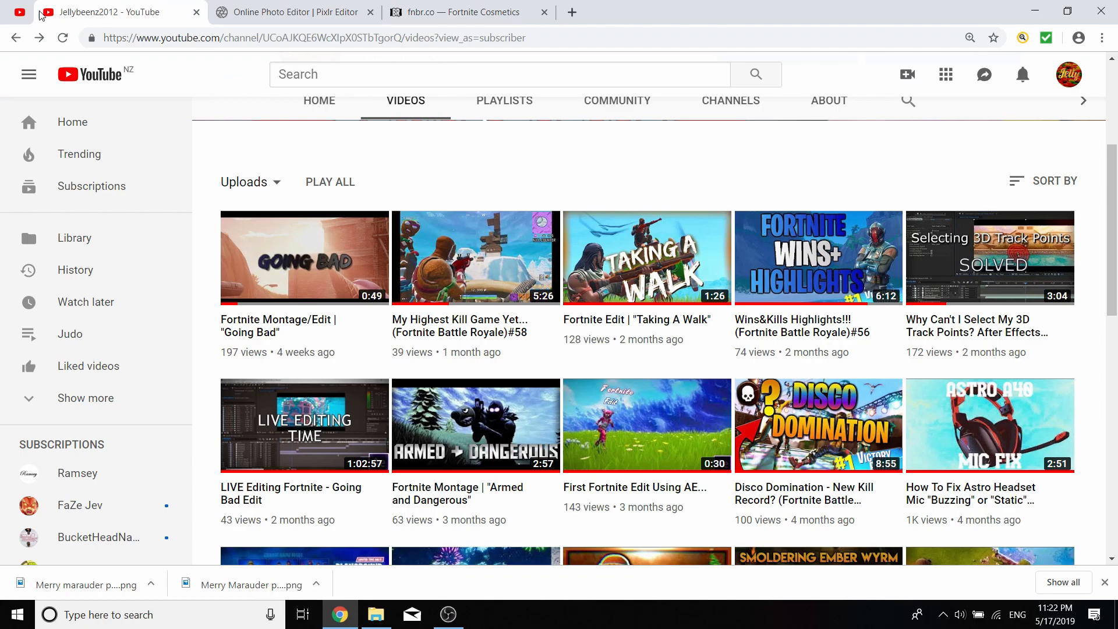
Pause the Highest Kill Game video on the gingerbread skin and find Merry Marauder on fnbr.co
click(475, 258)
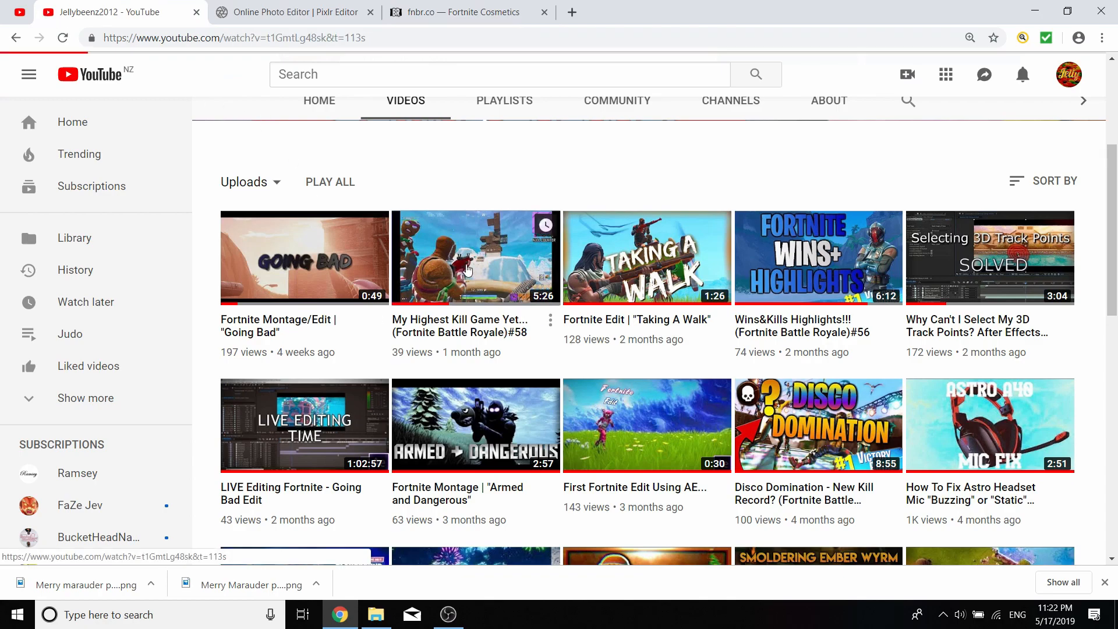
click(475, 257)
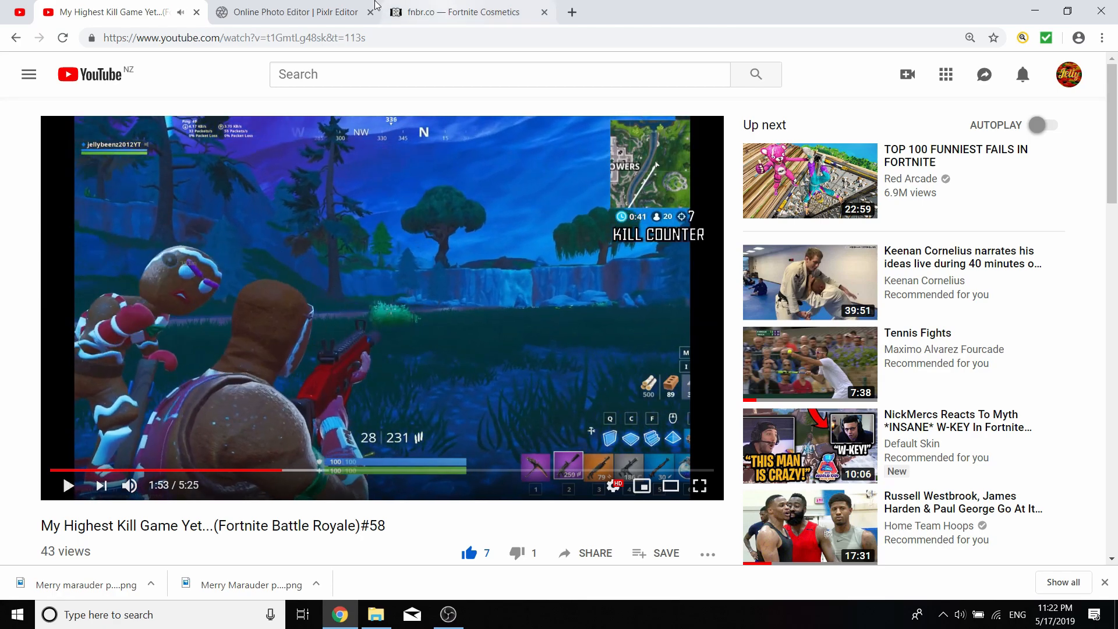
click(463, 11)
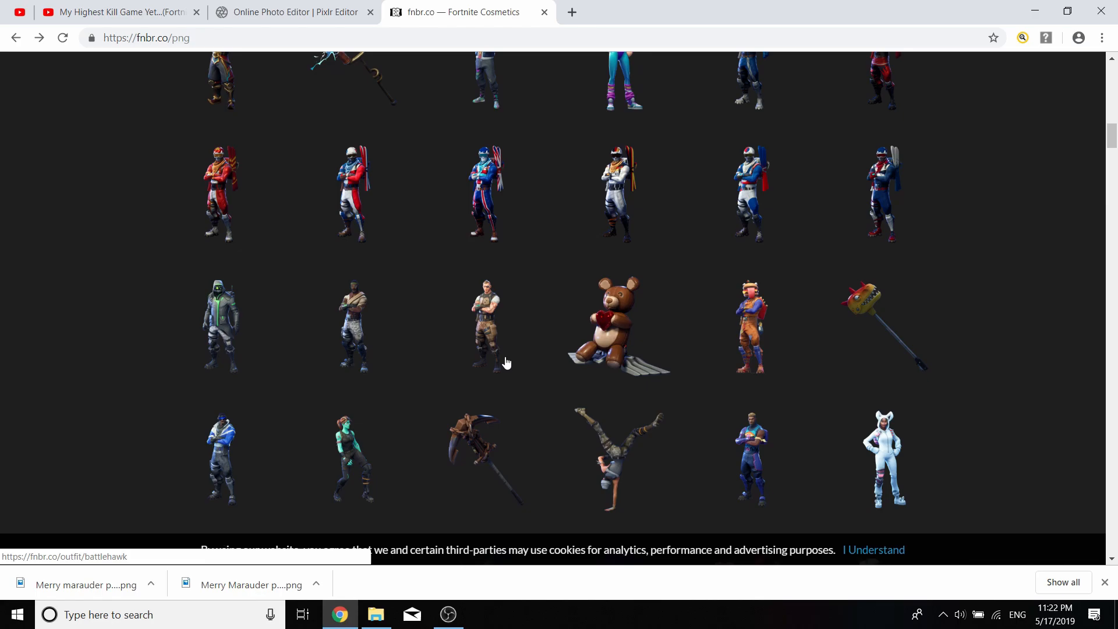
scroll(down, 3)
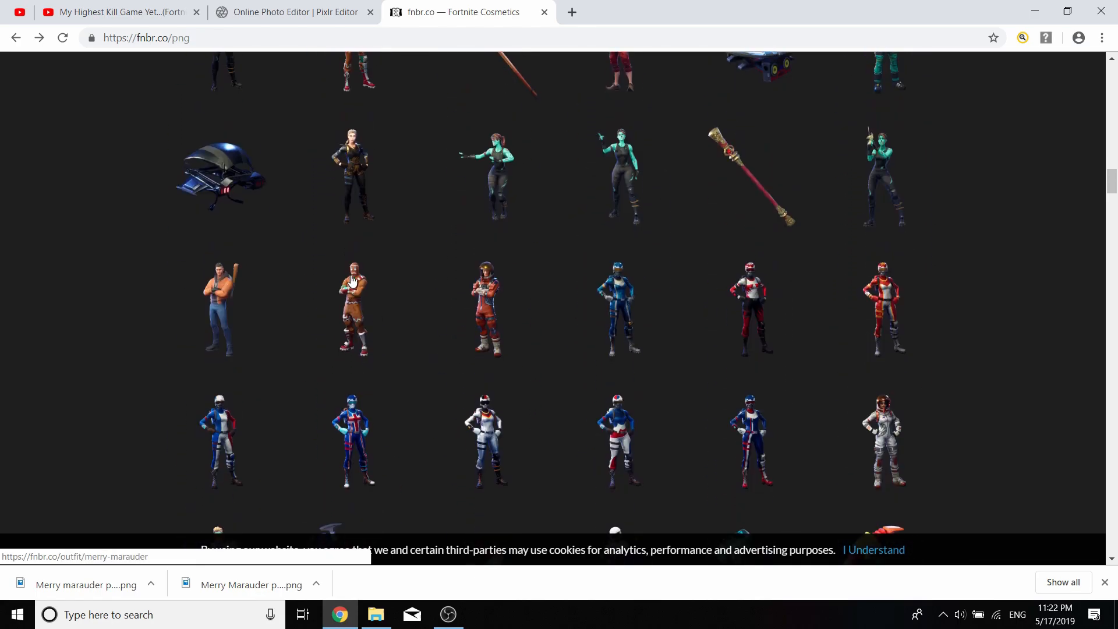
click(353, 308)
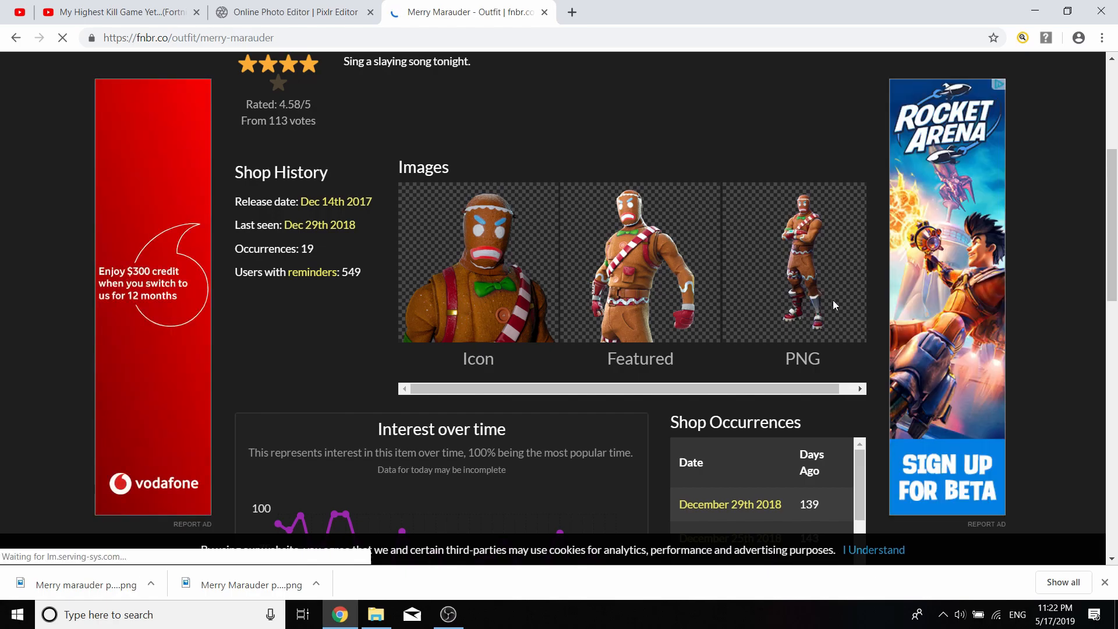
mouse_move(809, 228)
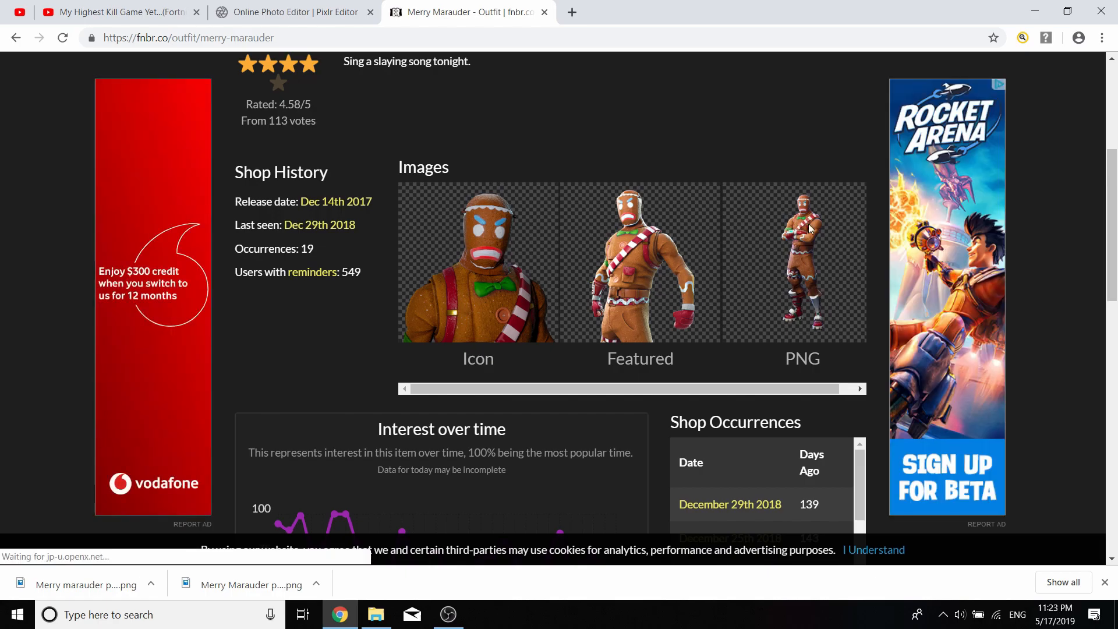
Copy the Merry Marauder PNG render from its outfit page
scroll(up, 3)
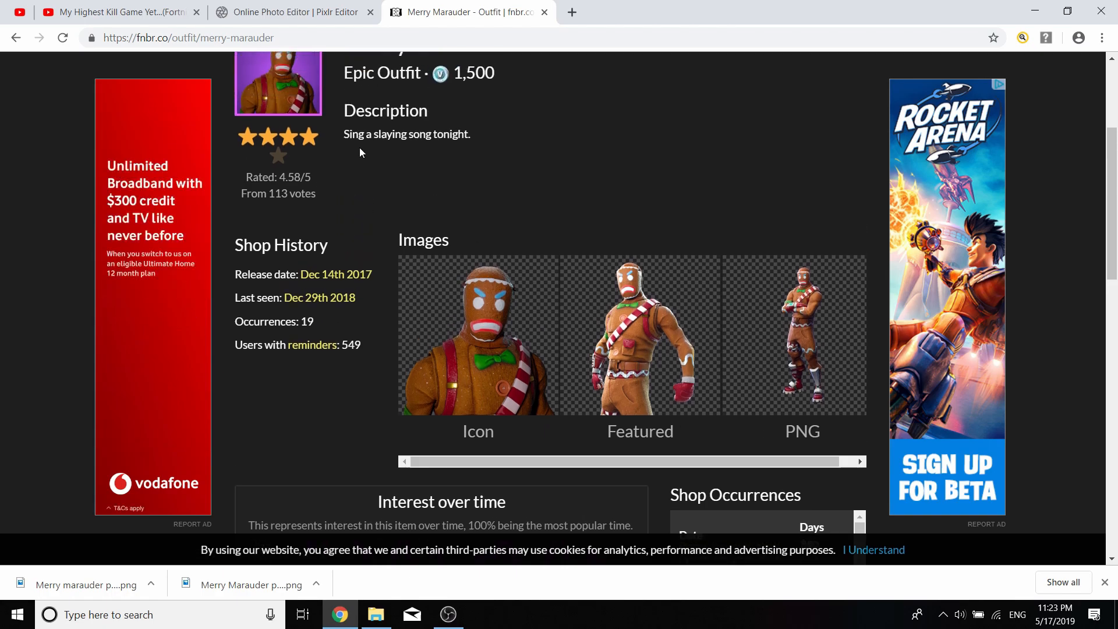
scroll(down, 3)
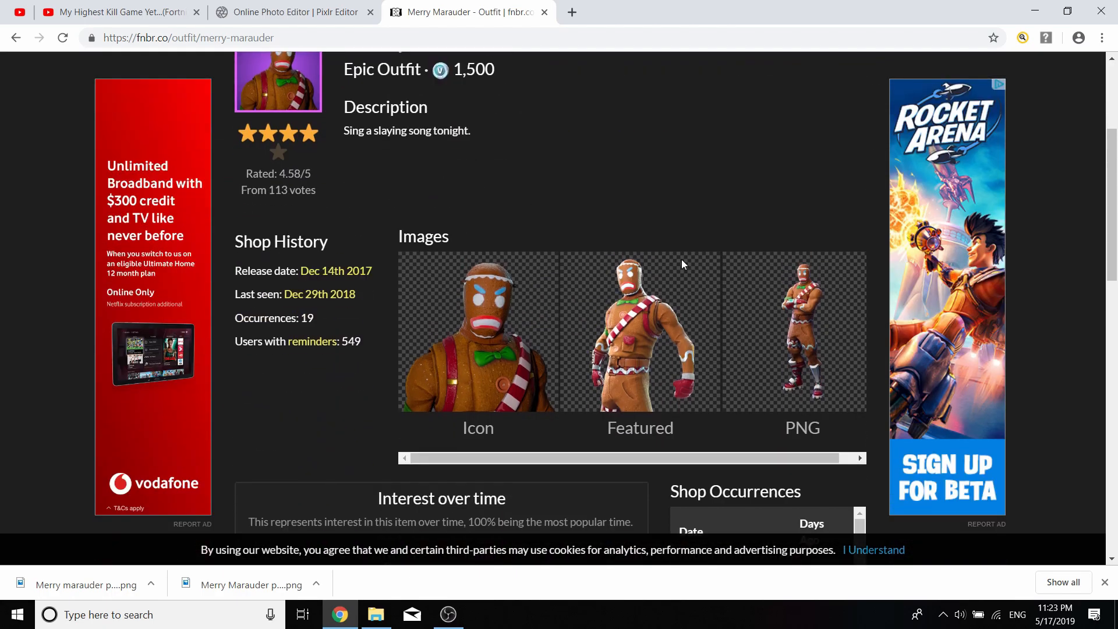
click(293, 11)
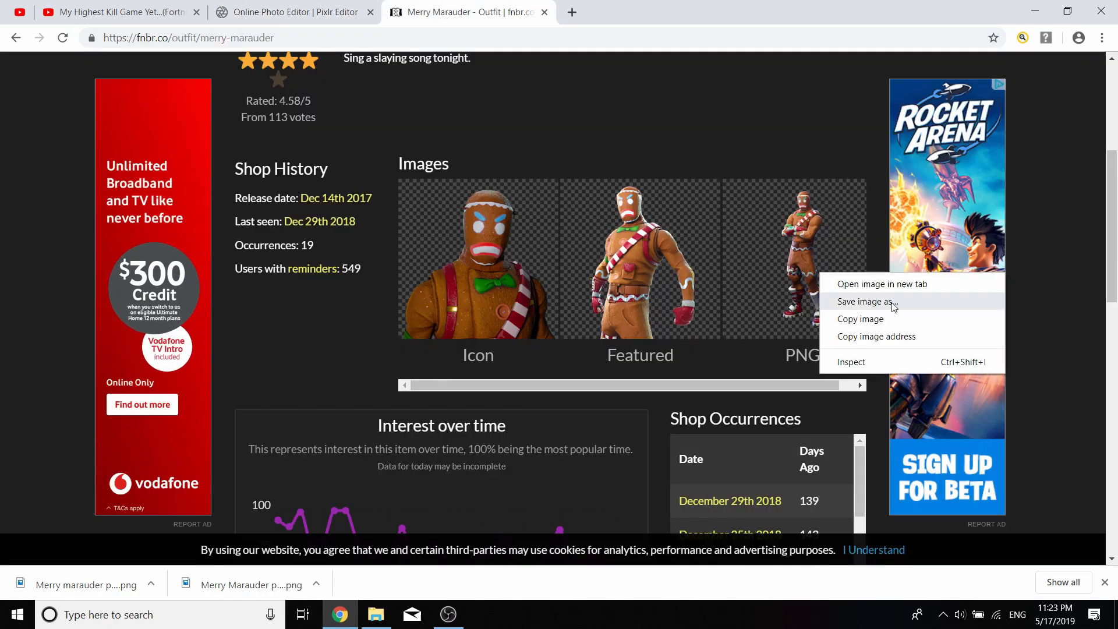
click(292, 11)
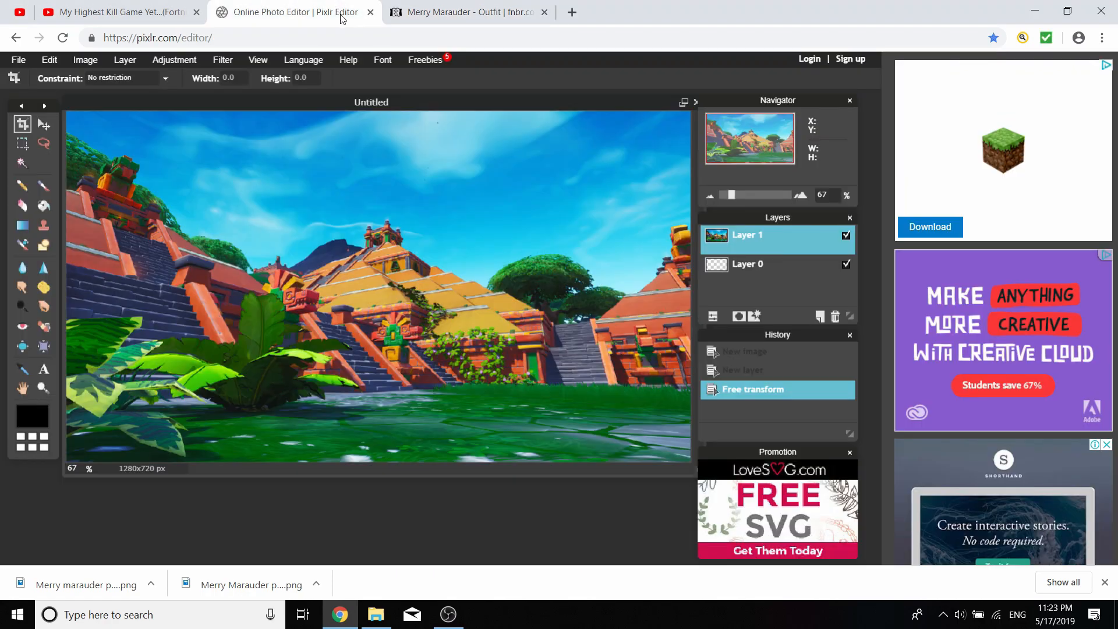
mouse_move(125, 60)
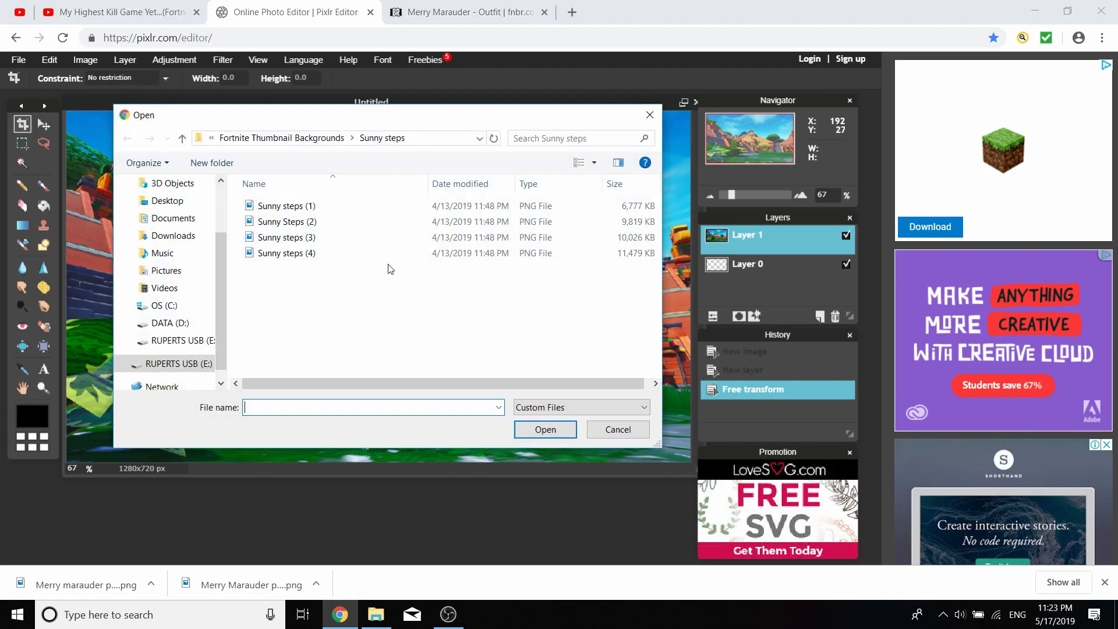
Paste the Merry Marauder skin as a layer and free transform it to the right side
click(176, 363)
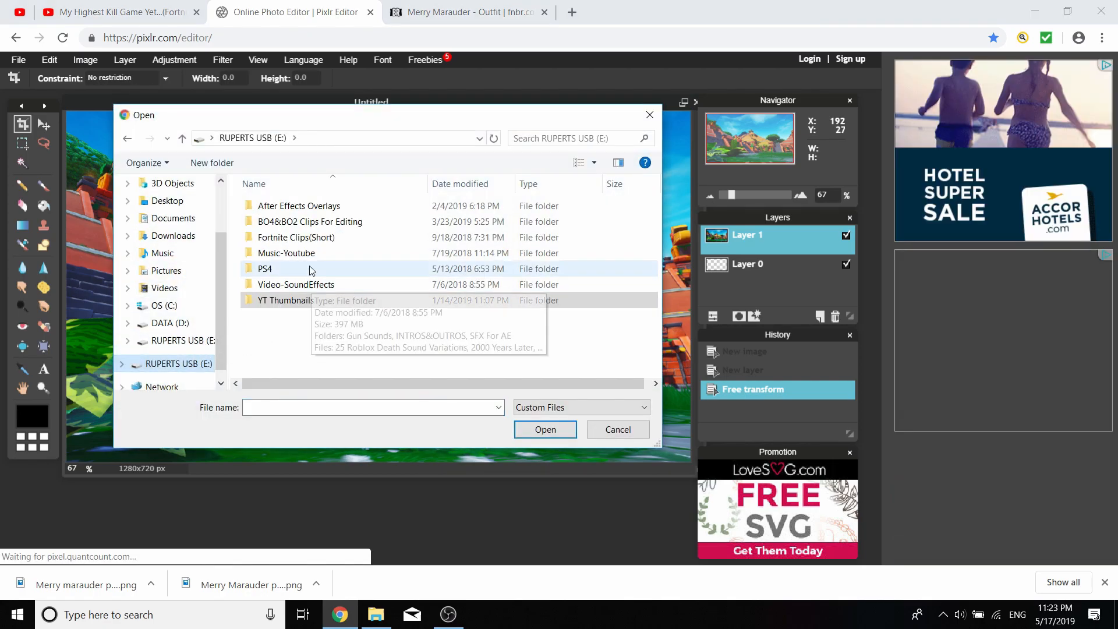
click(295, 284)
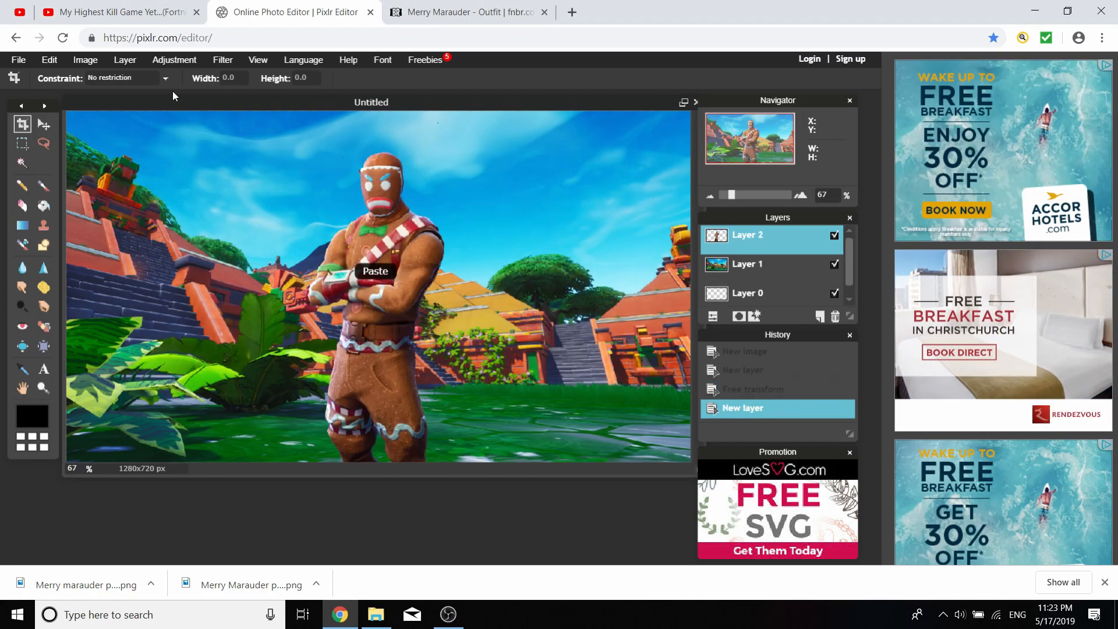
click(49, 59)
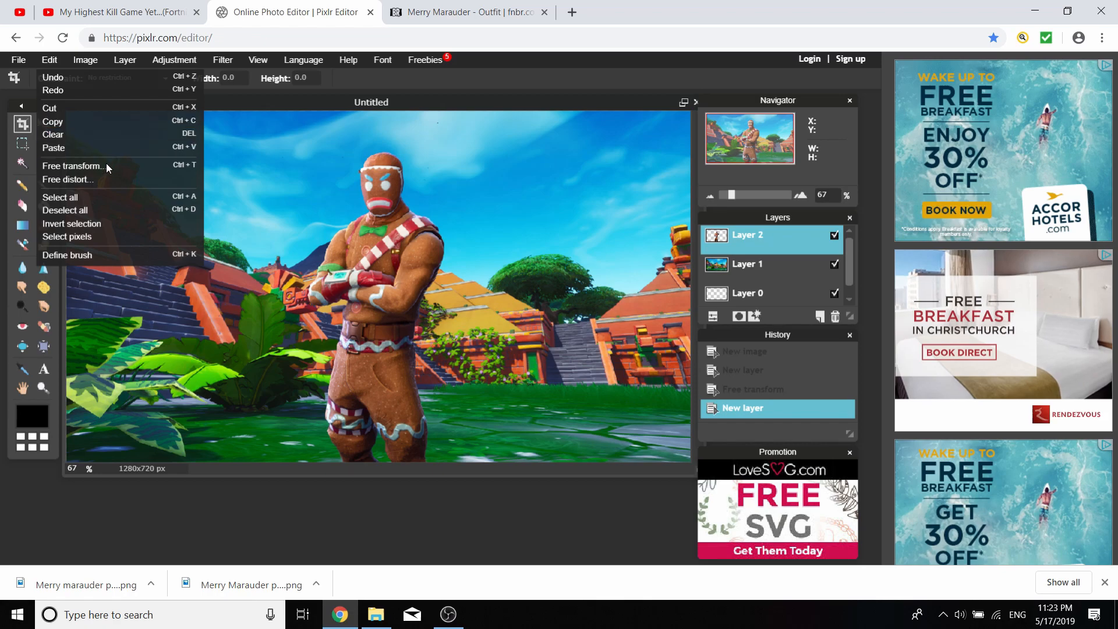
click(71, 166)
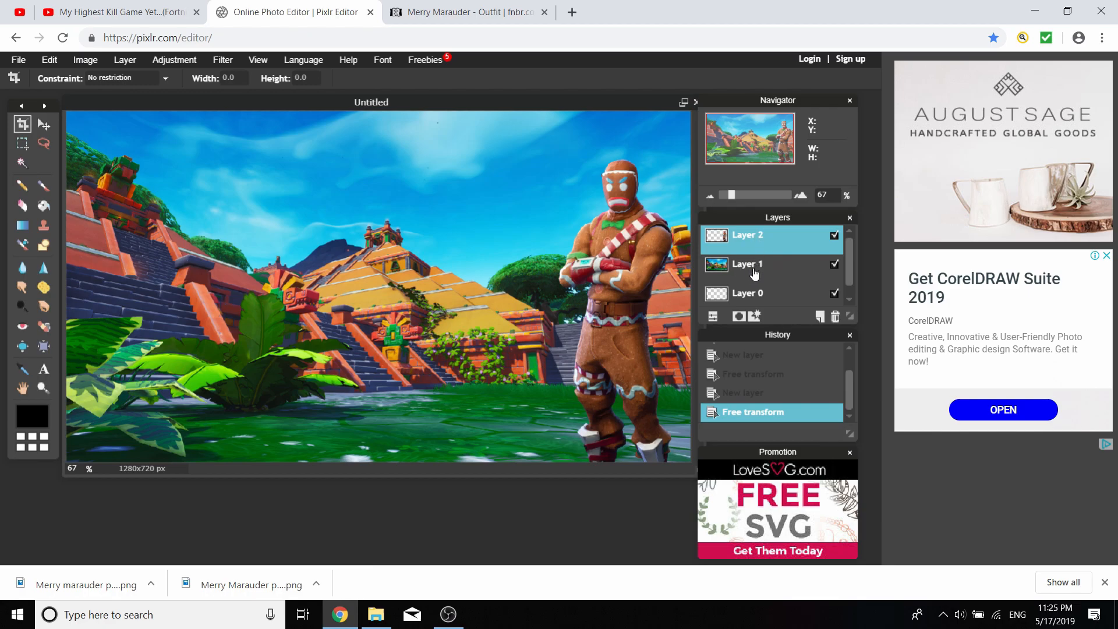
Add an empty layer above the background and pick the largest hard brush preset
click(749, 264)
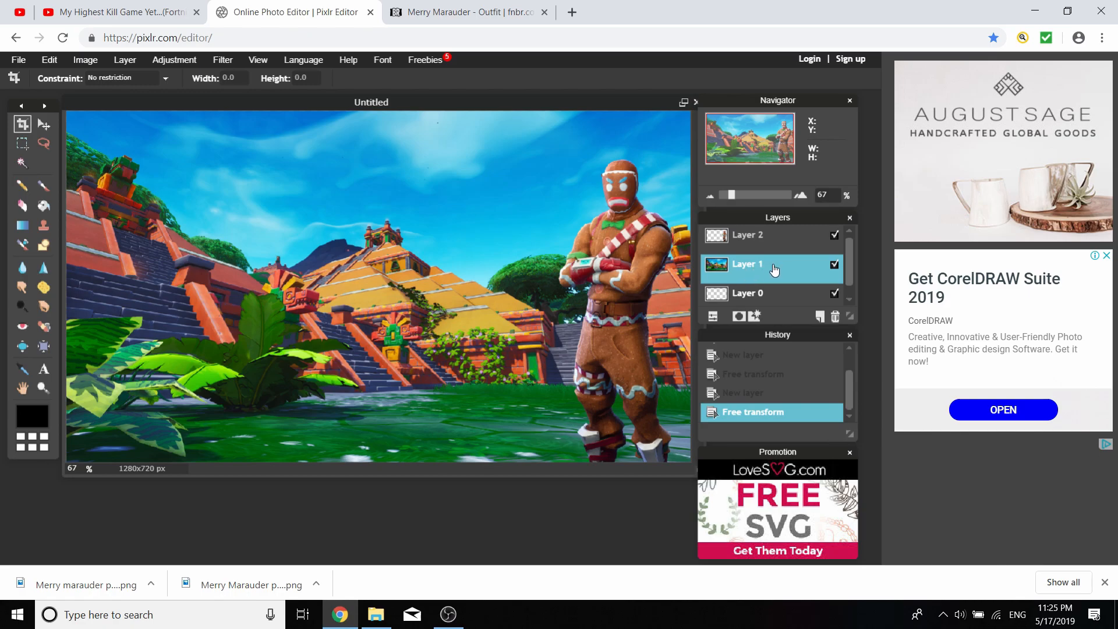
mouse_move(771, 308)
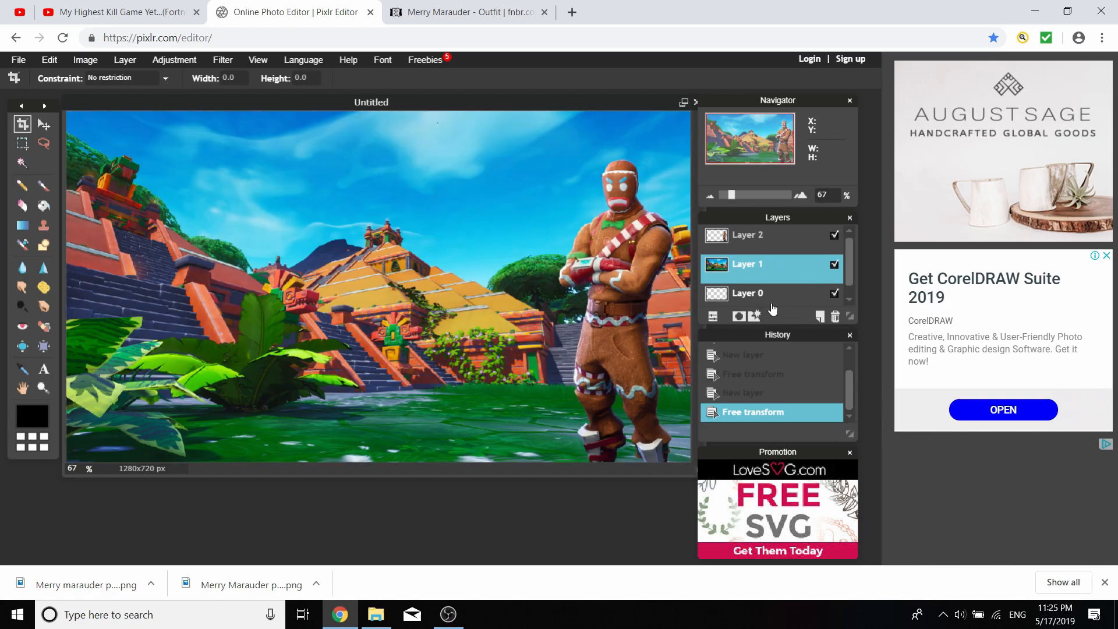
click(819, 315)
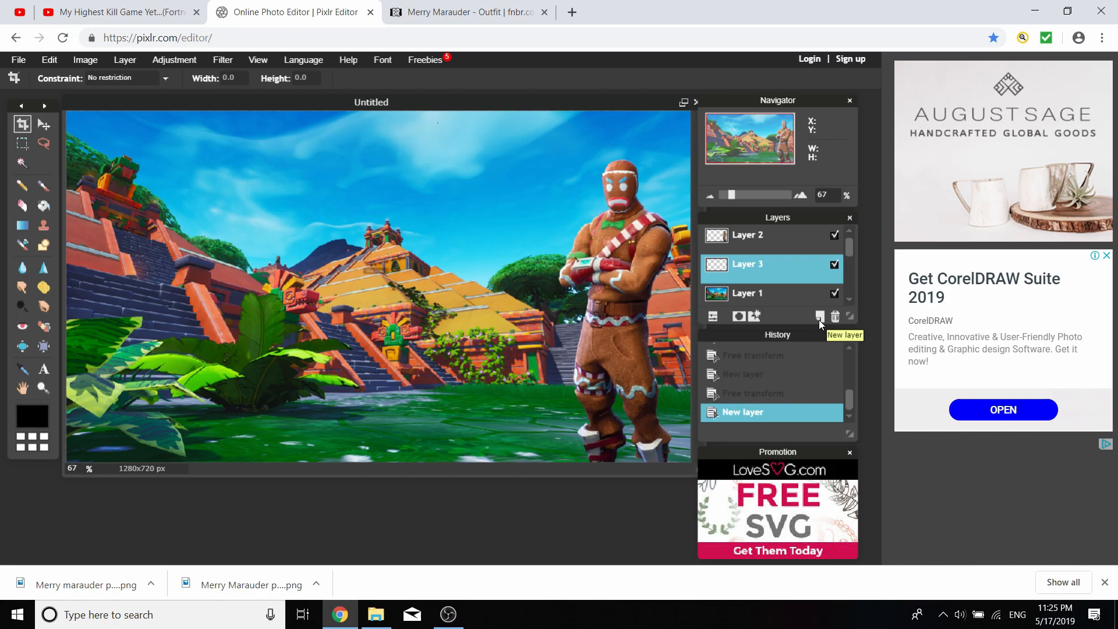
mouse_move(43, 187)
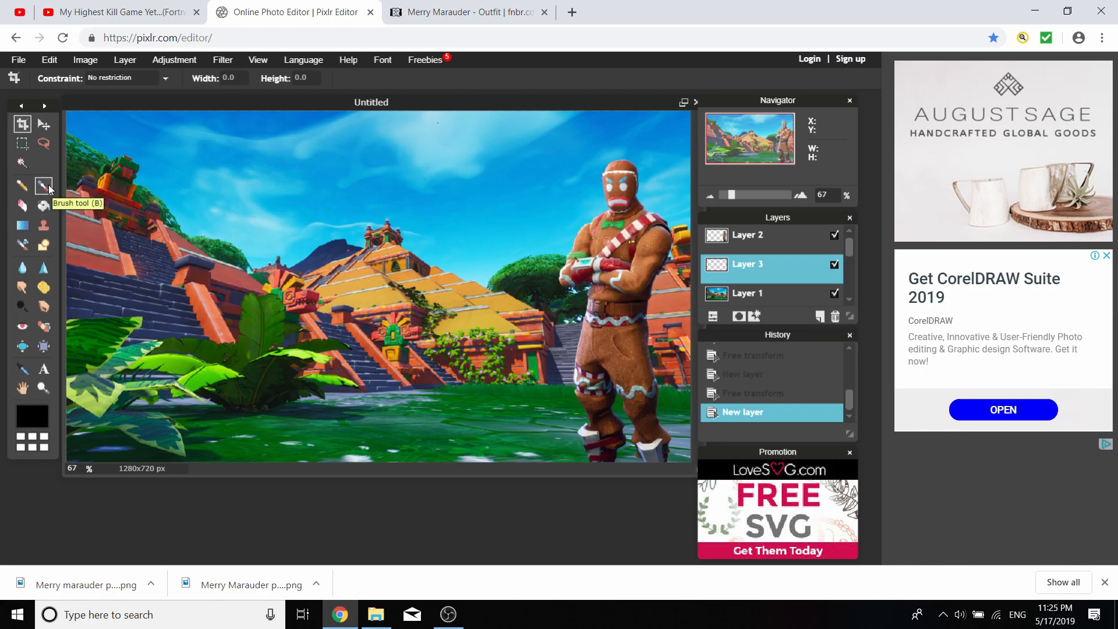
click(43, 186)
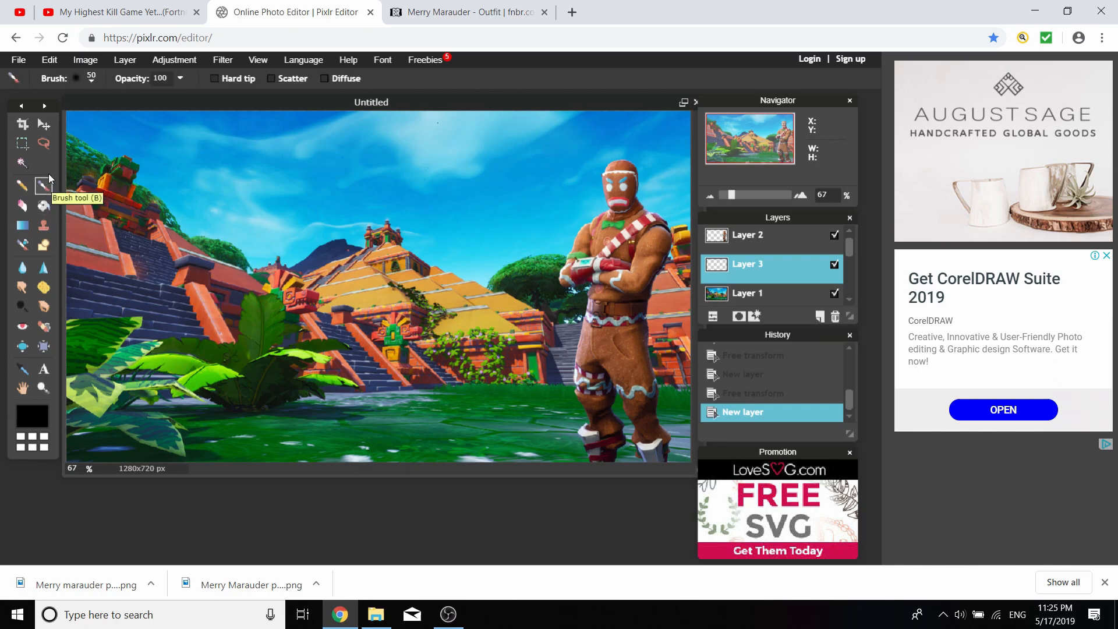
click(91, 84)
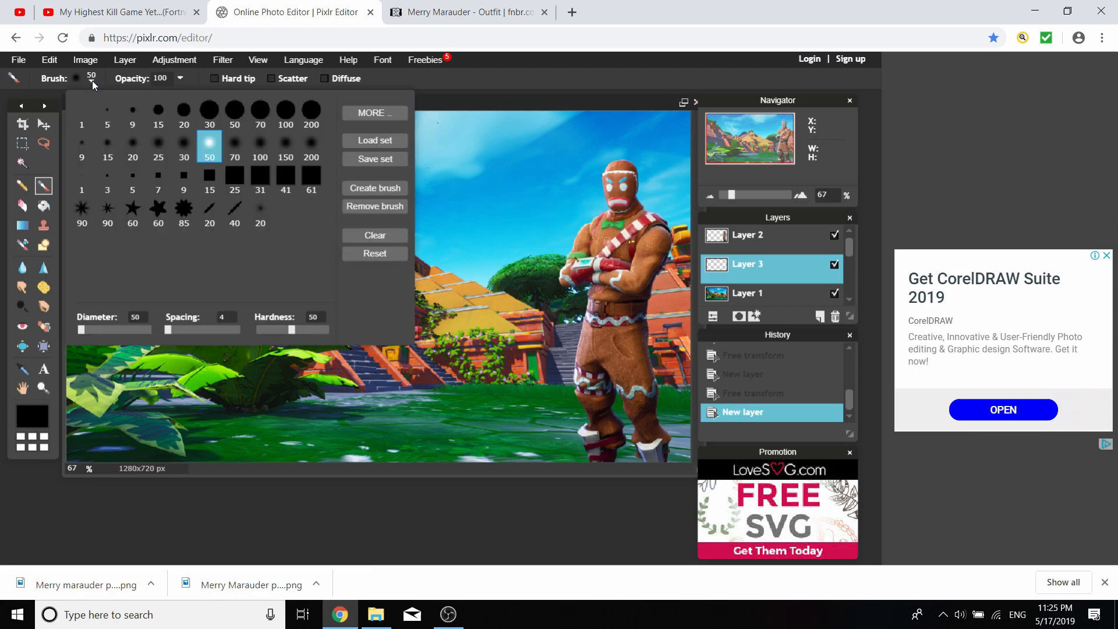
click(309, 146)
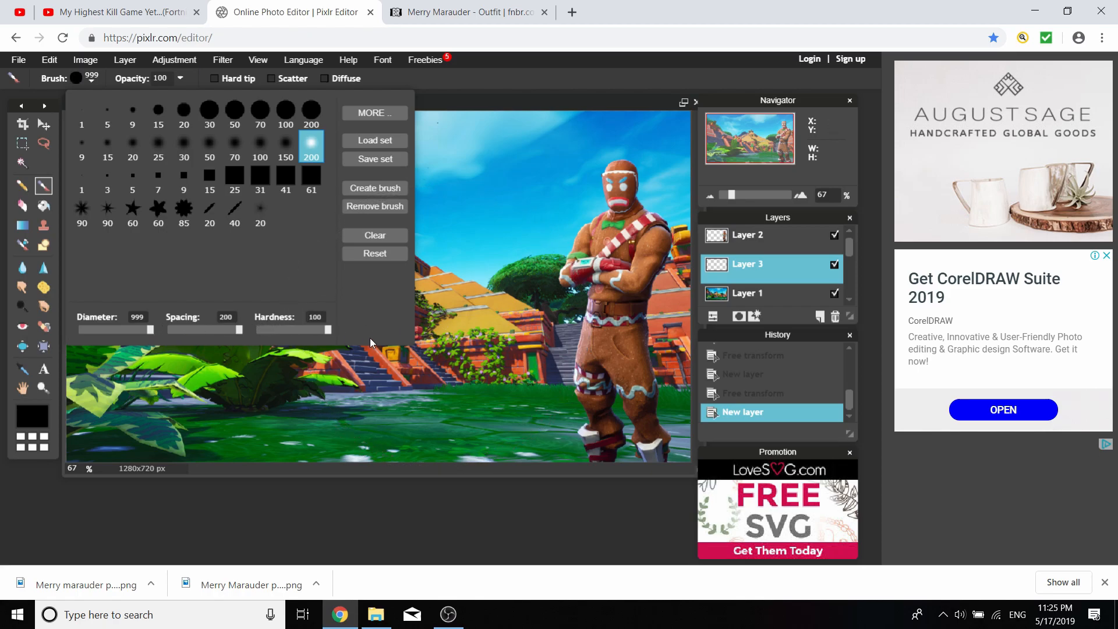
mouse_move(24, 510)
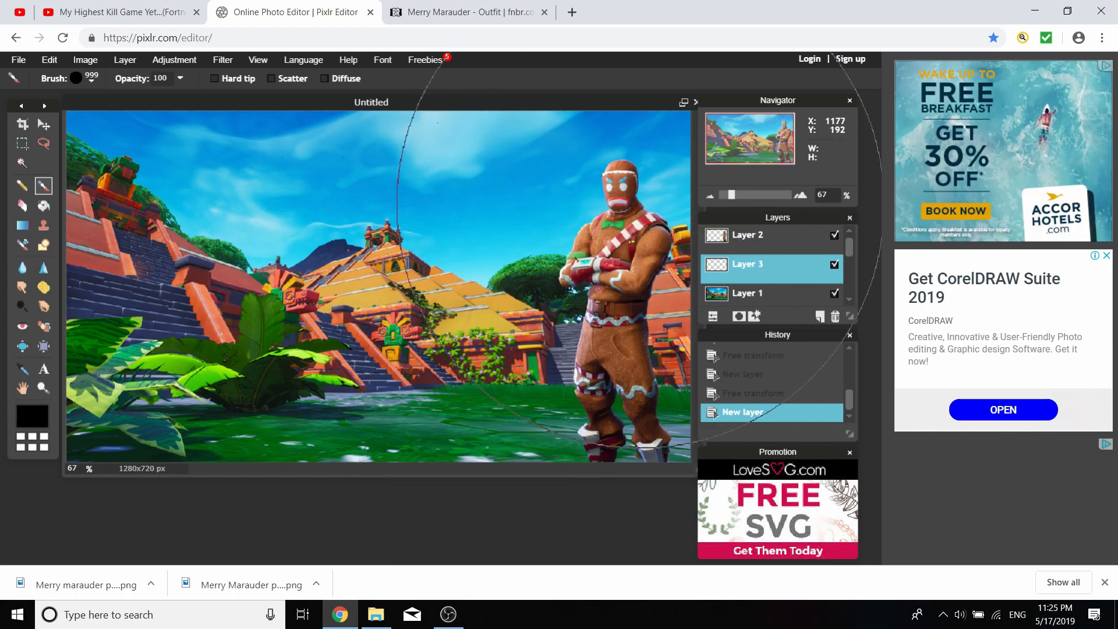
mouse_move(32, 417)
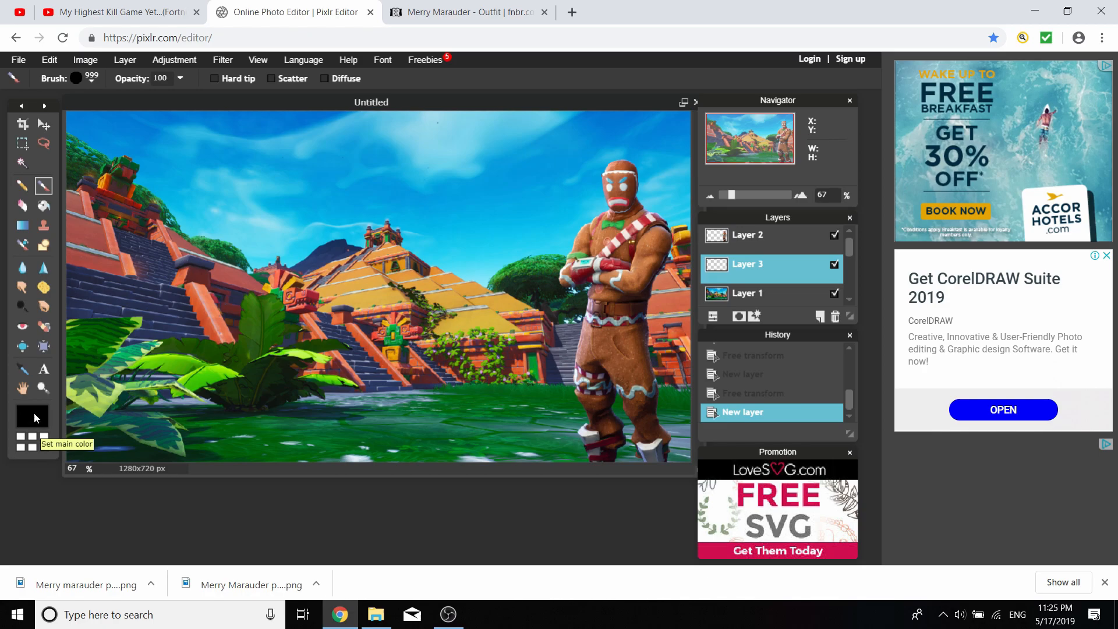
Choose tan brown #c2794f as the paint colour for covering Layer 3
click(31, 417)
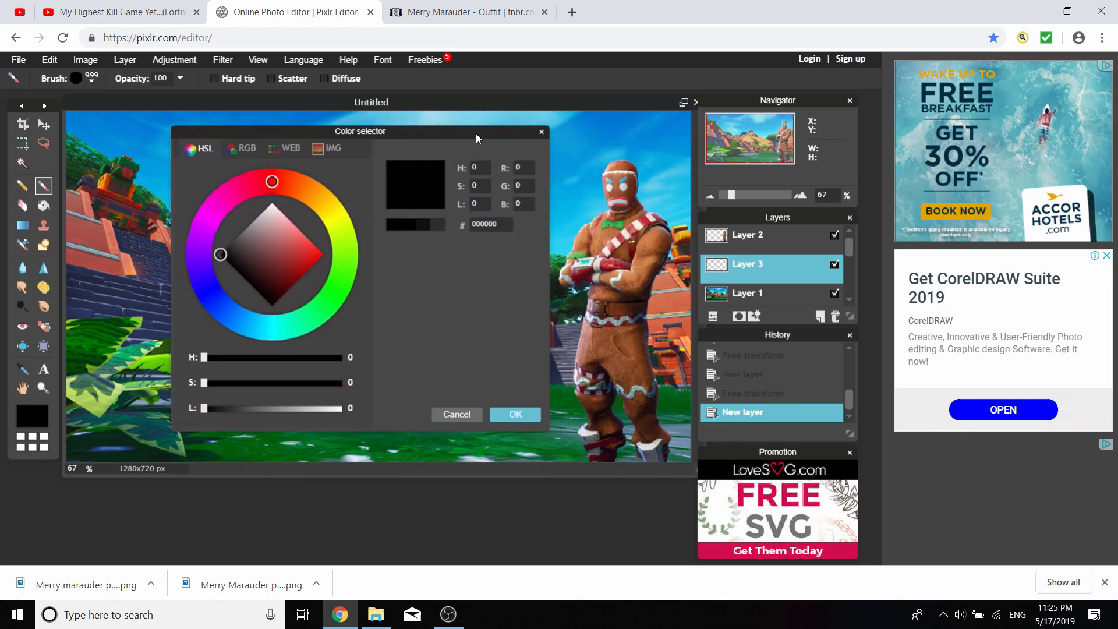
click(222, 200)
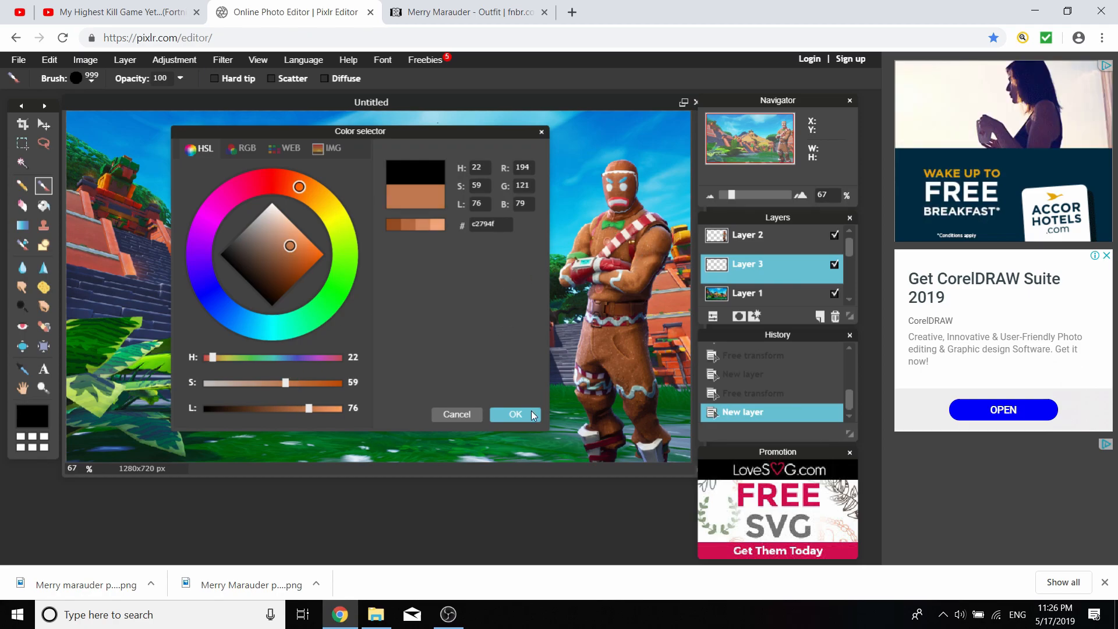
click(515, 415)
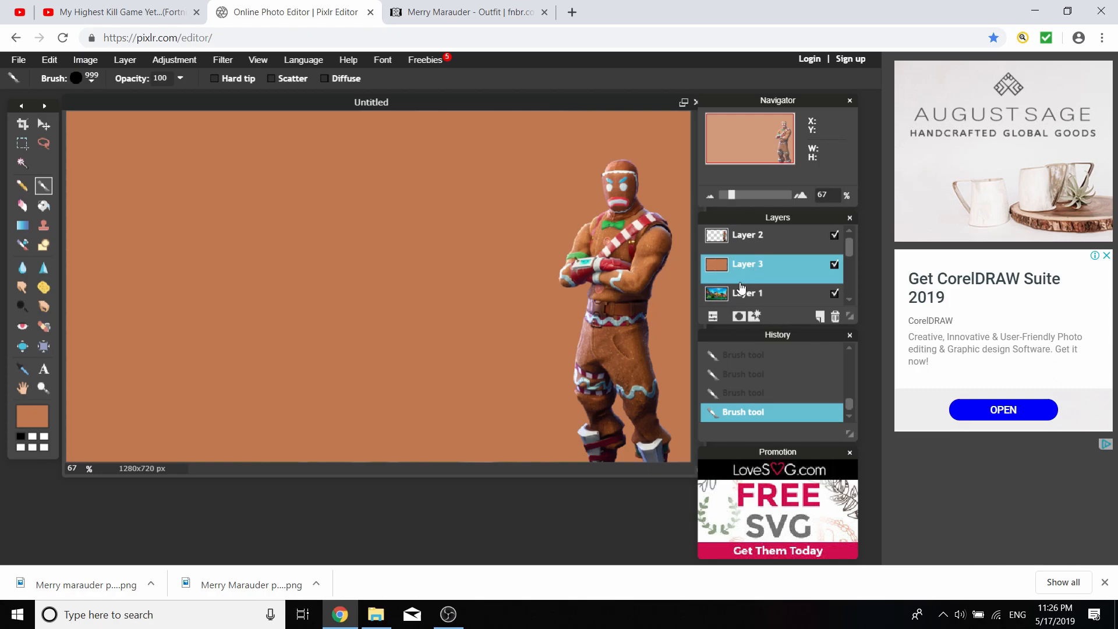
mouse_move(712, 317)
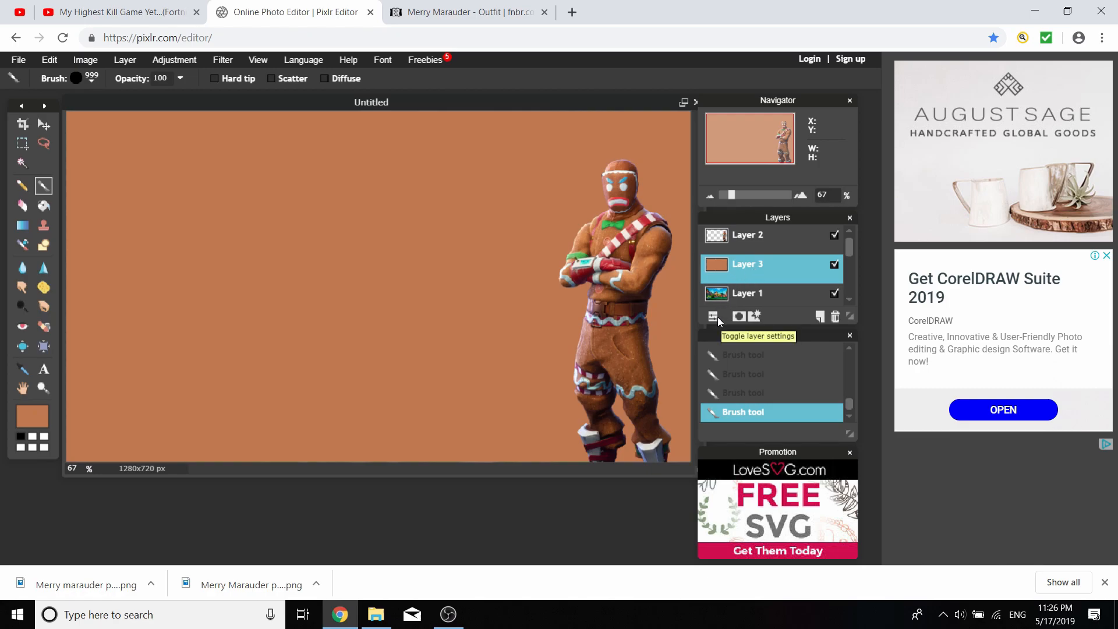
Lower Layer 3's opacity to about 40, then select Layer 2
click(714, 316)
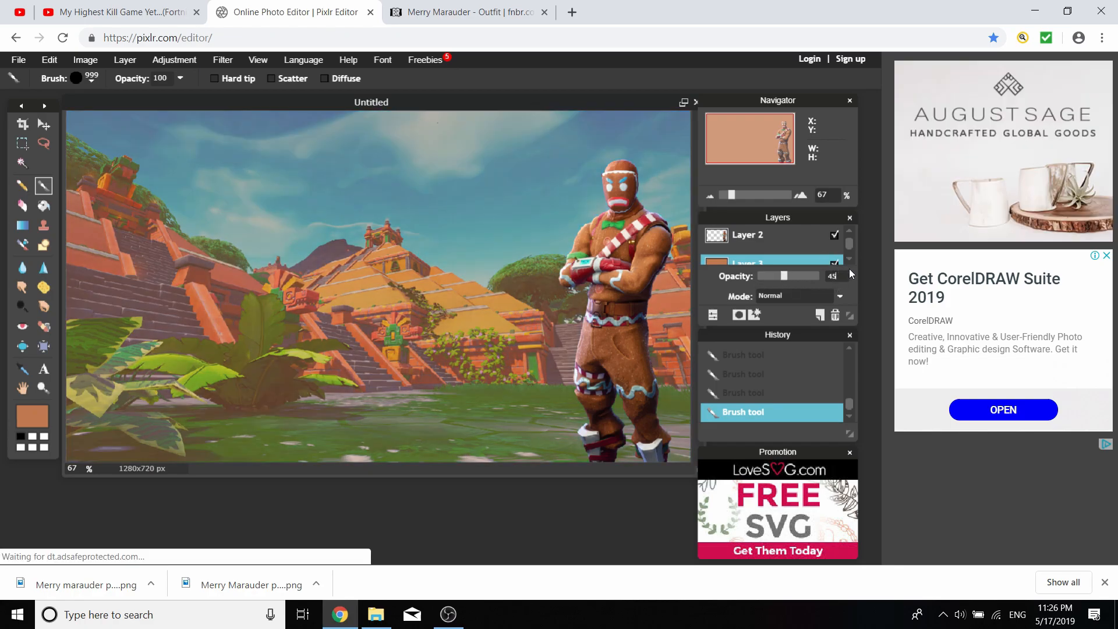
mouse_move(838, 292)
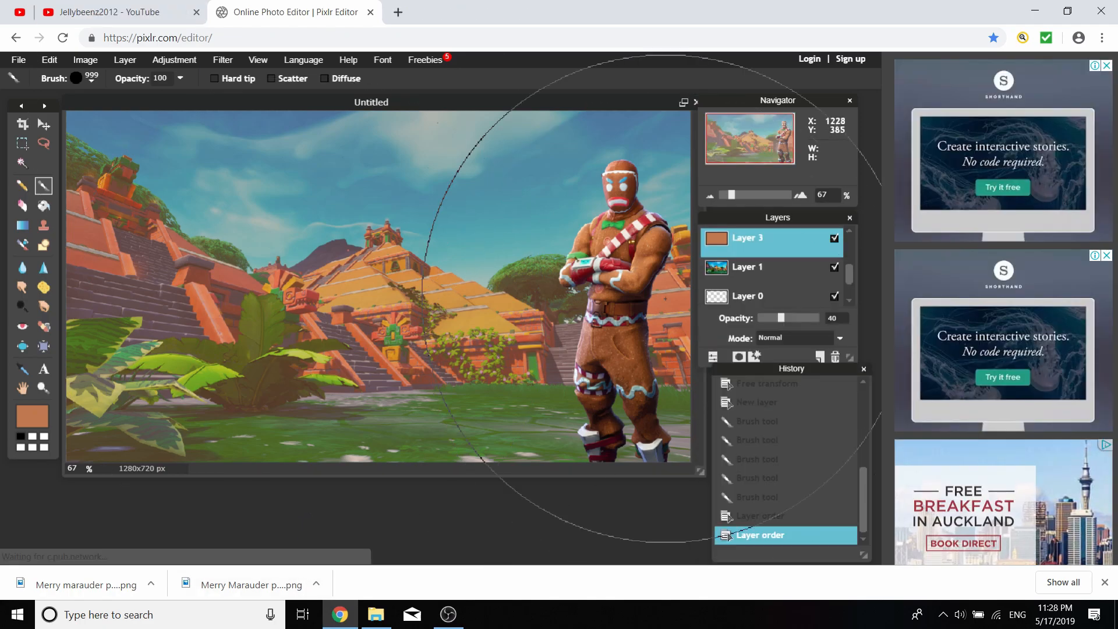
mouse_move(571, 152)
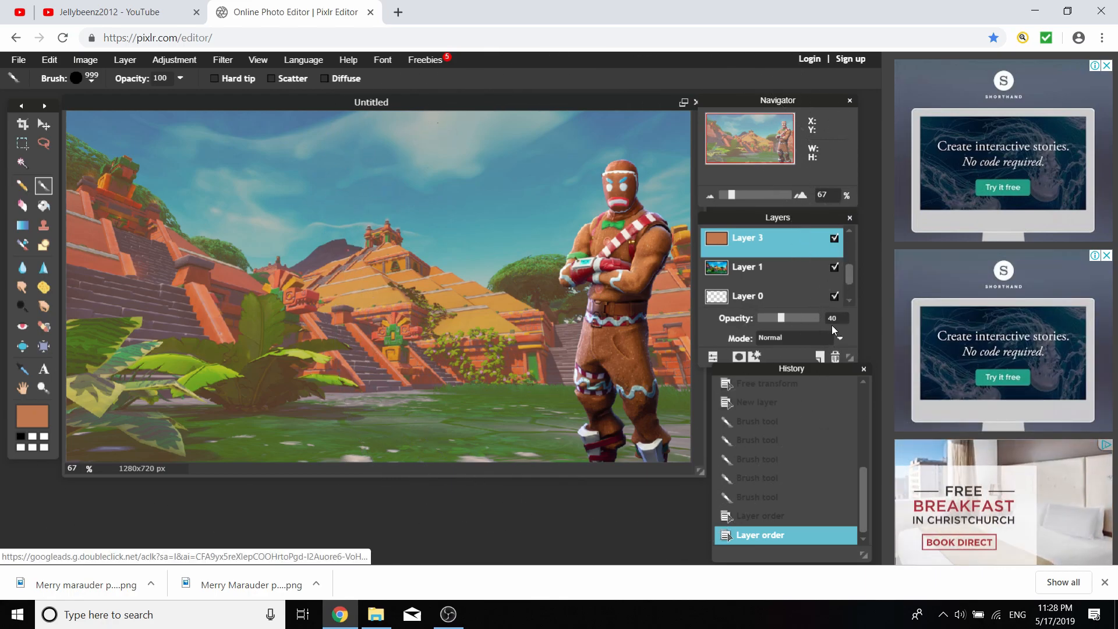
mouse_move(469, 478)
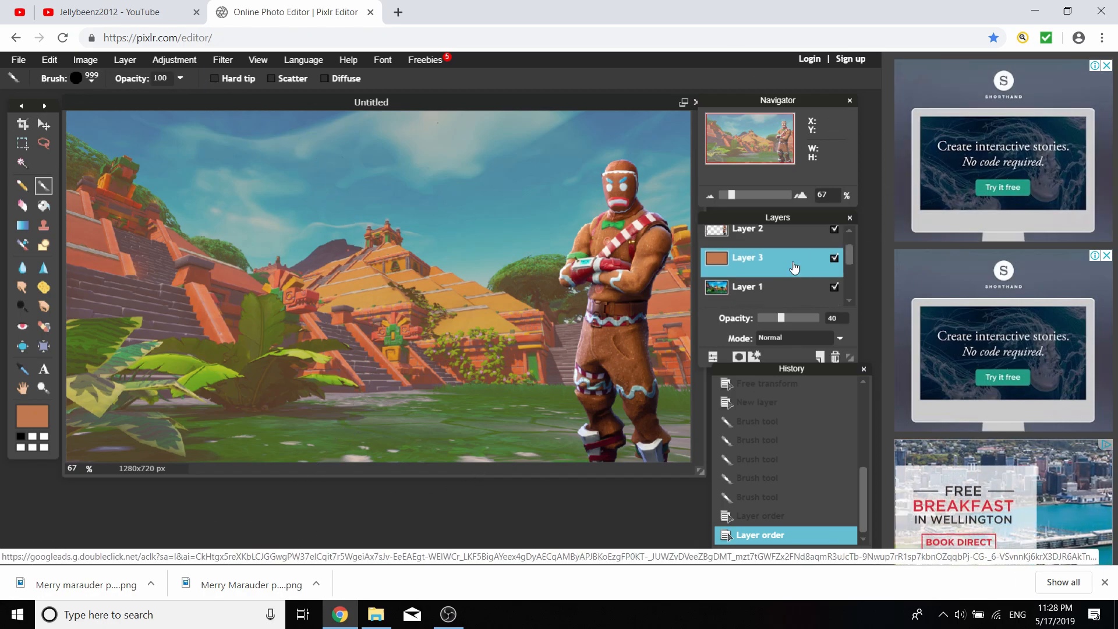
click(770, 235)
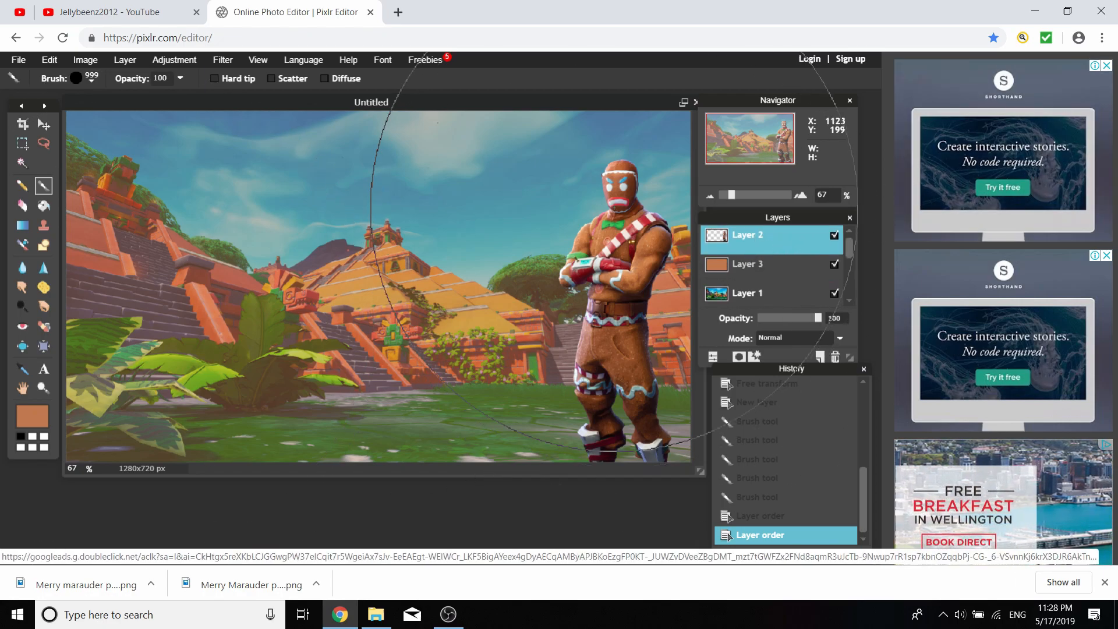
Start a new text box at the top of the canvas and enter the provisional title 'Hi Kill Game'
click(43, 124)
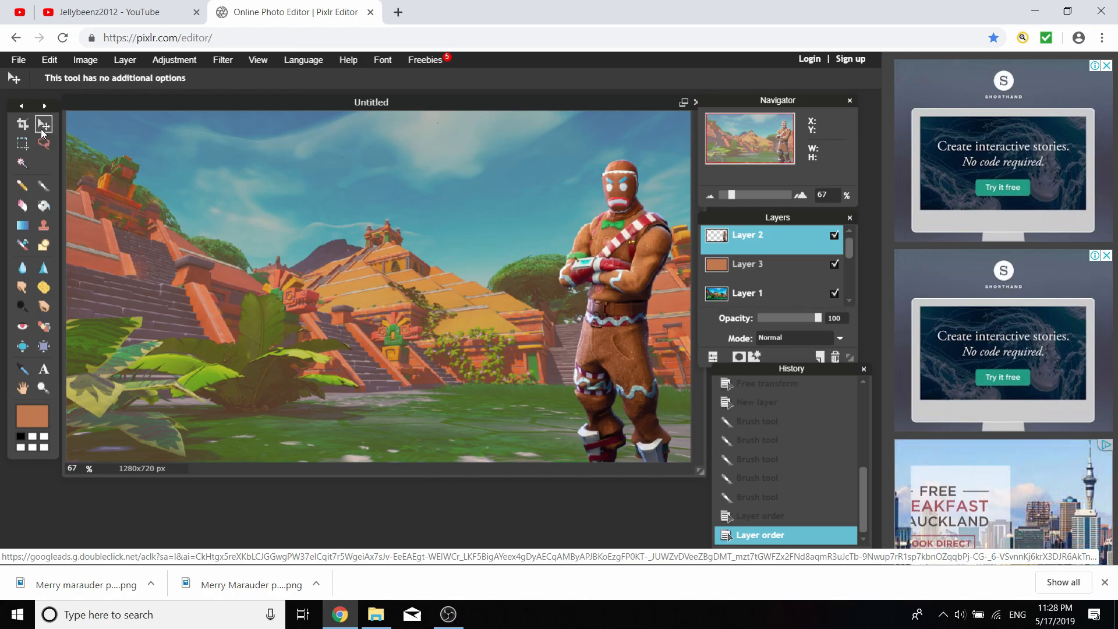
mouse_move(43, 369)
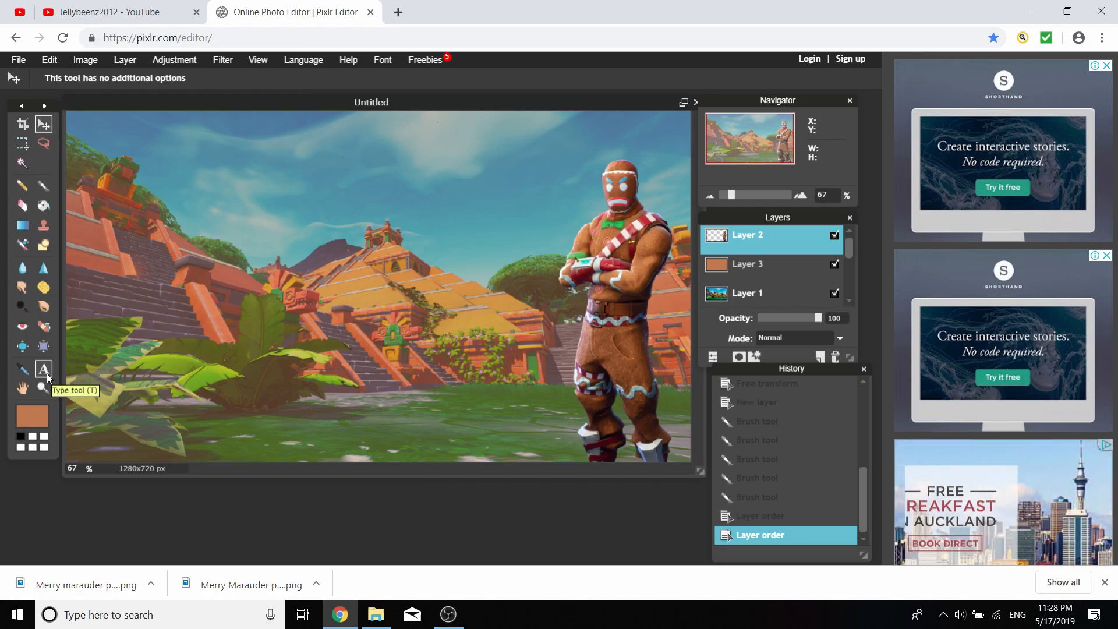
click(43, 369)
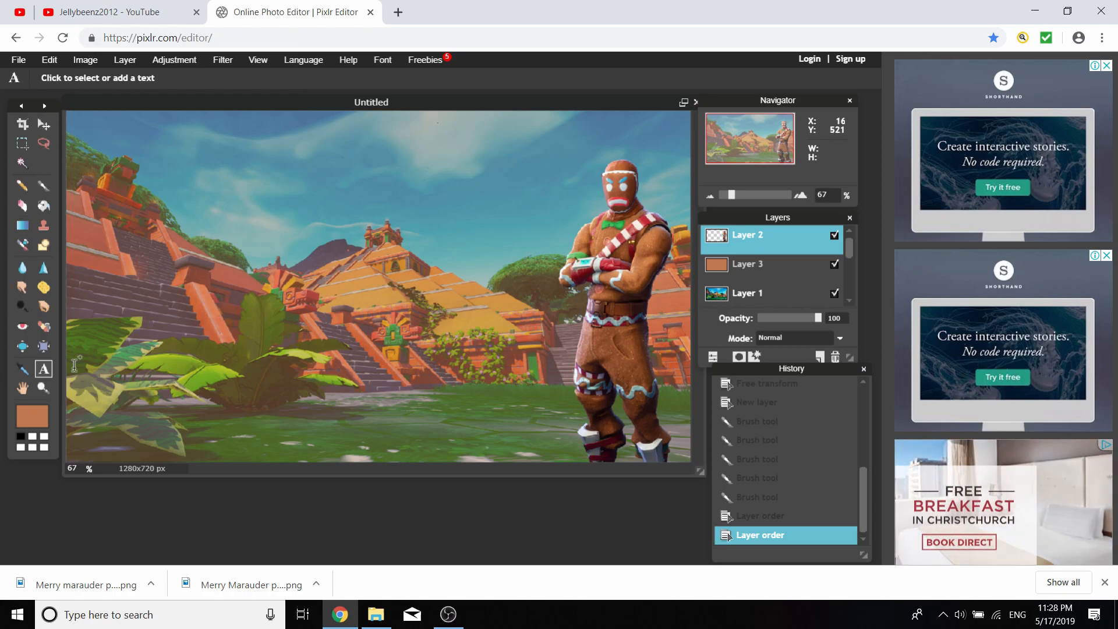
click(289, 201)
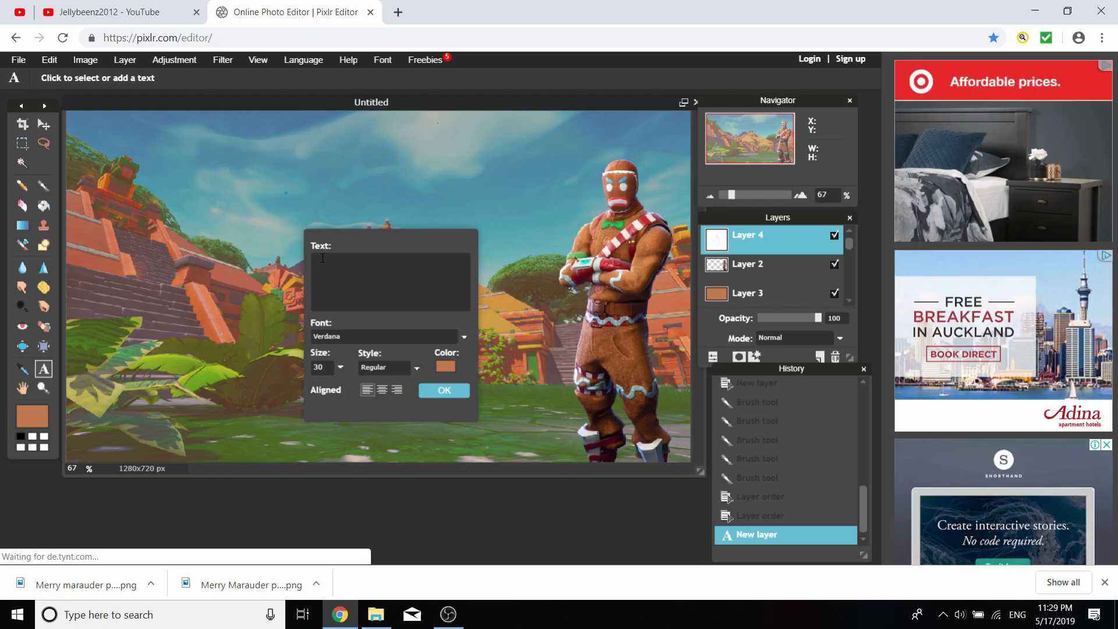
text(Highest)
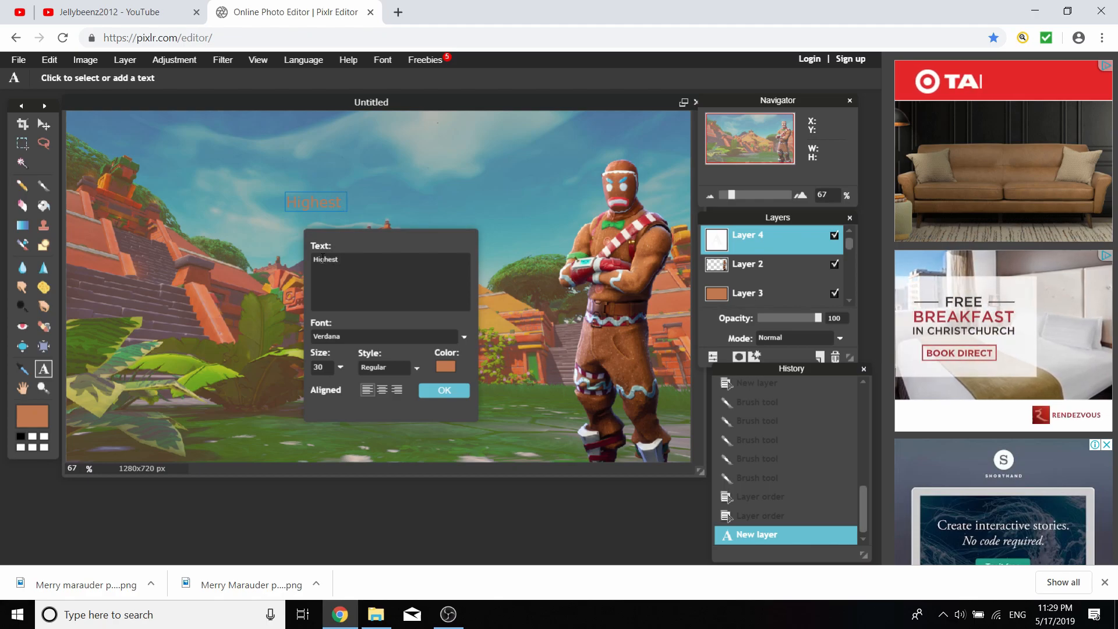
text(Kill Gam)
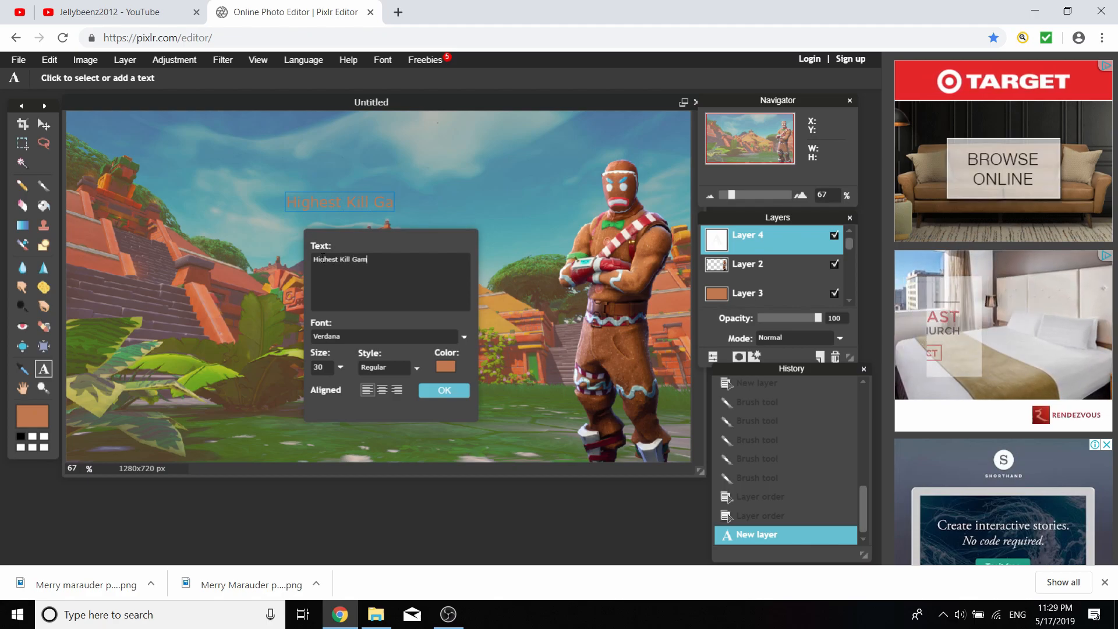
text(e)
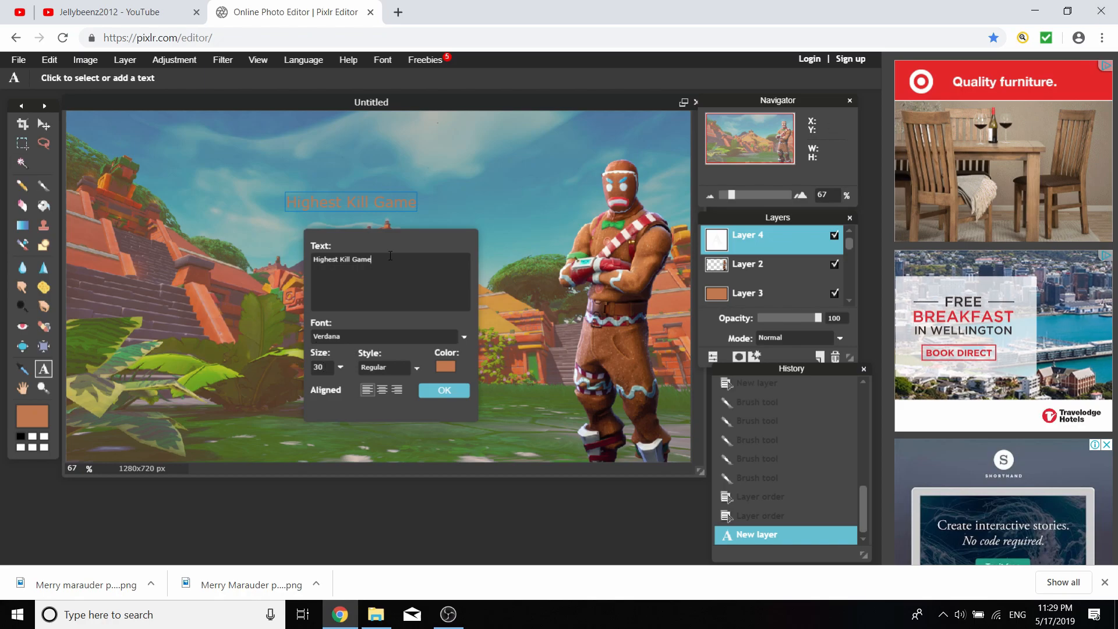
Make the title text white and set its font to Burbank Big Condensed
click(445, 367)
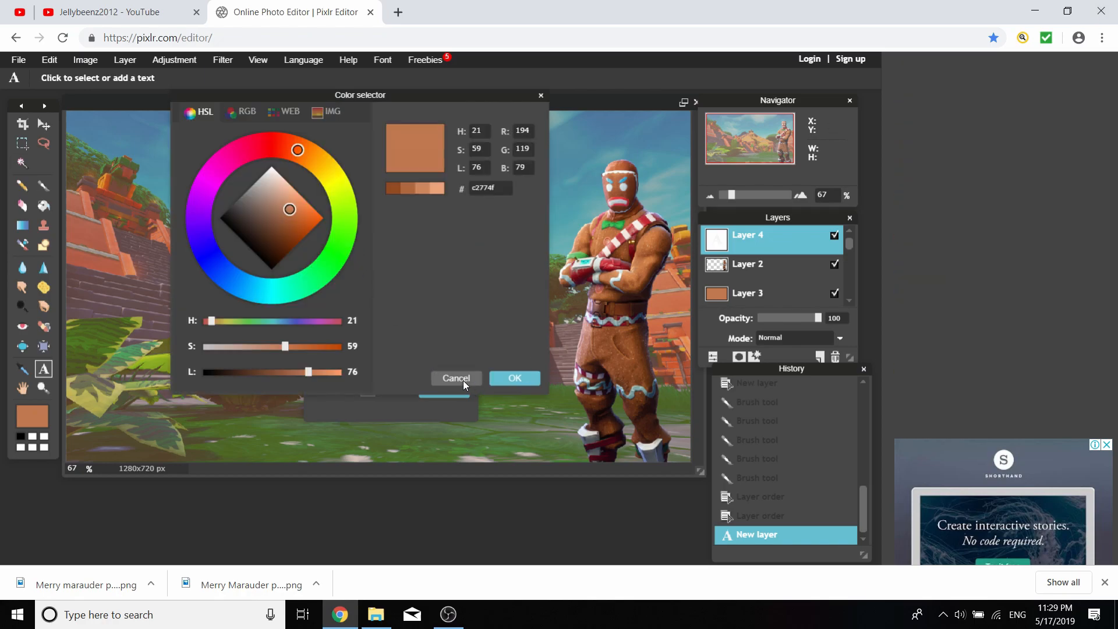
click(514, 378)
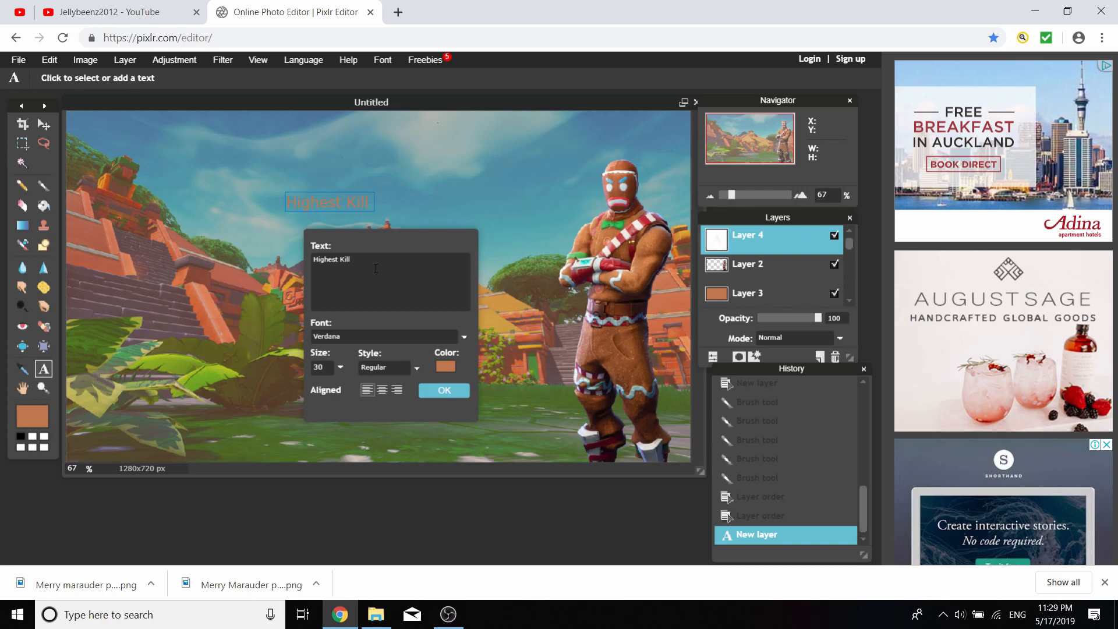
click(442, 366)
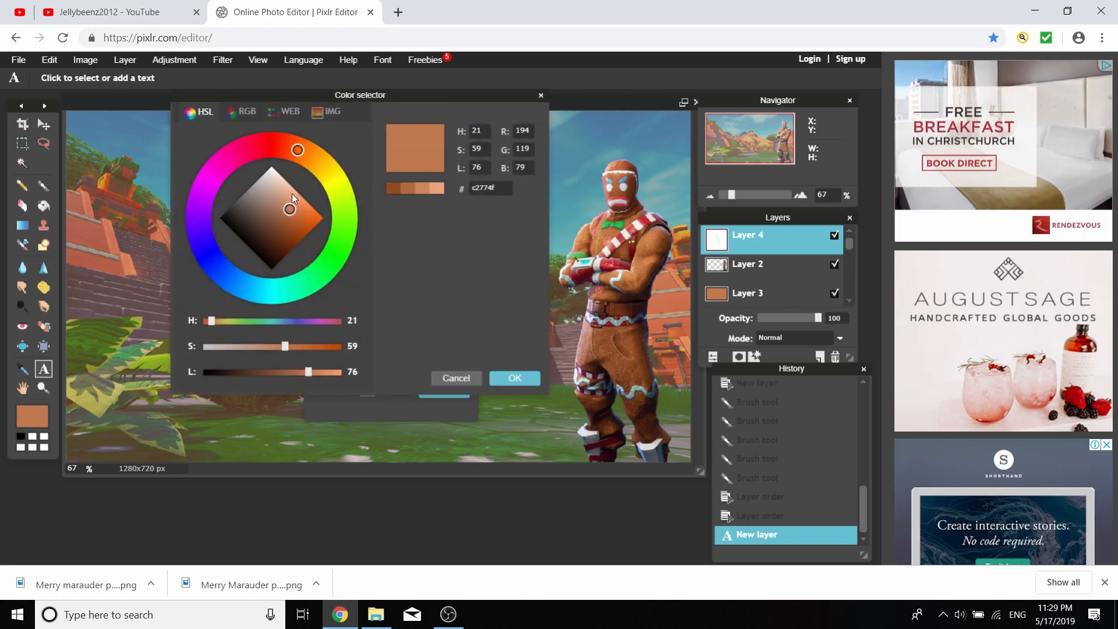
click(513, 378)
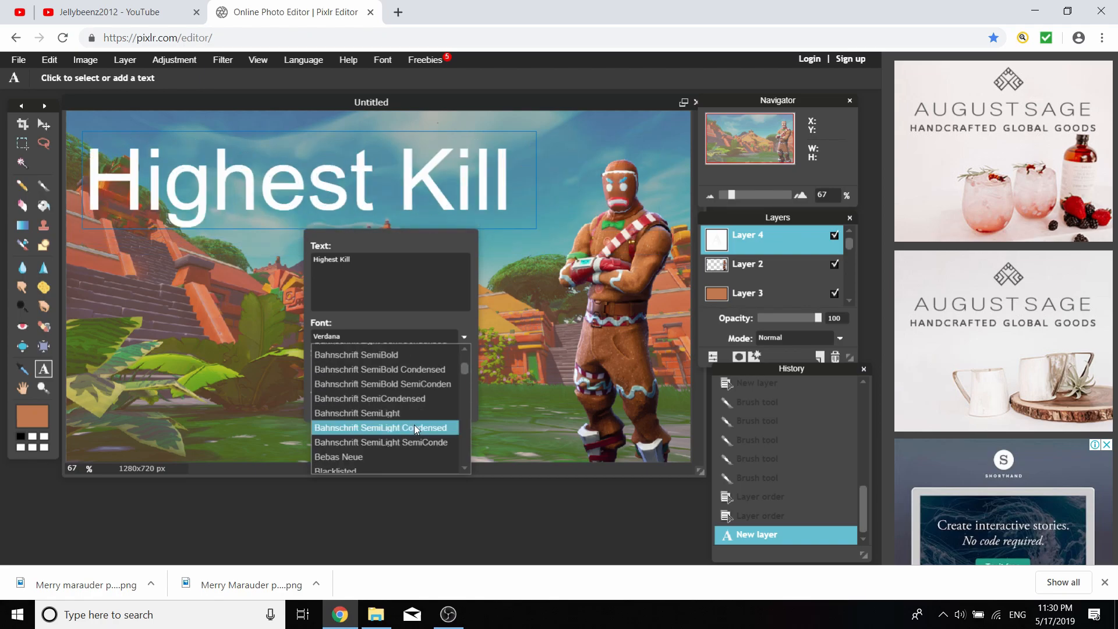
scroll(down, 3)
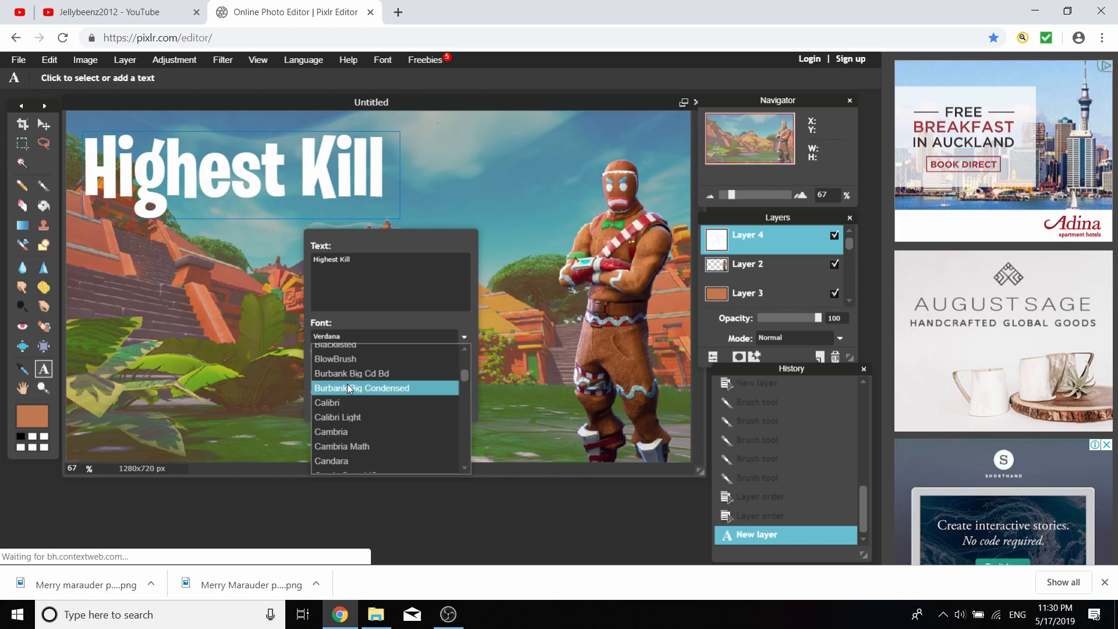
click(364, 387)
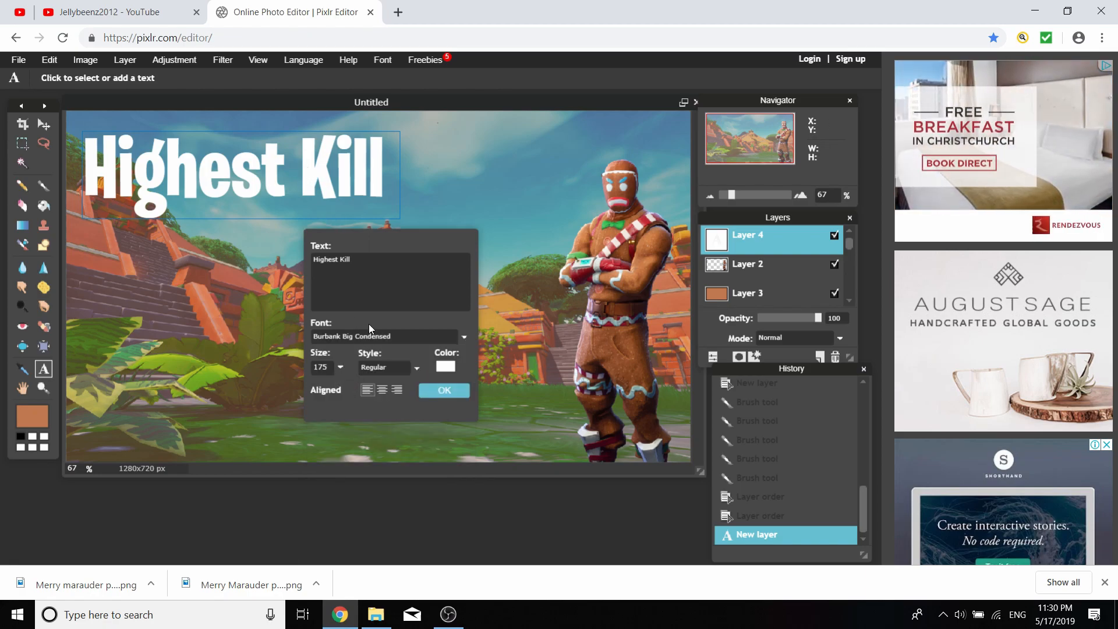
mouse_move(398, 11)
text(H)
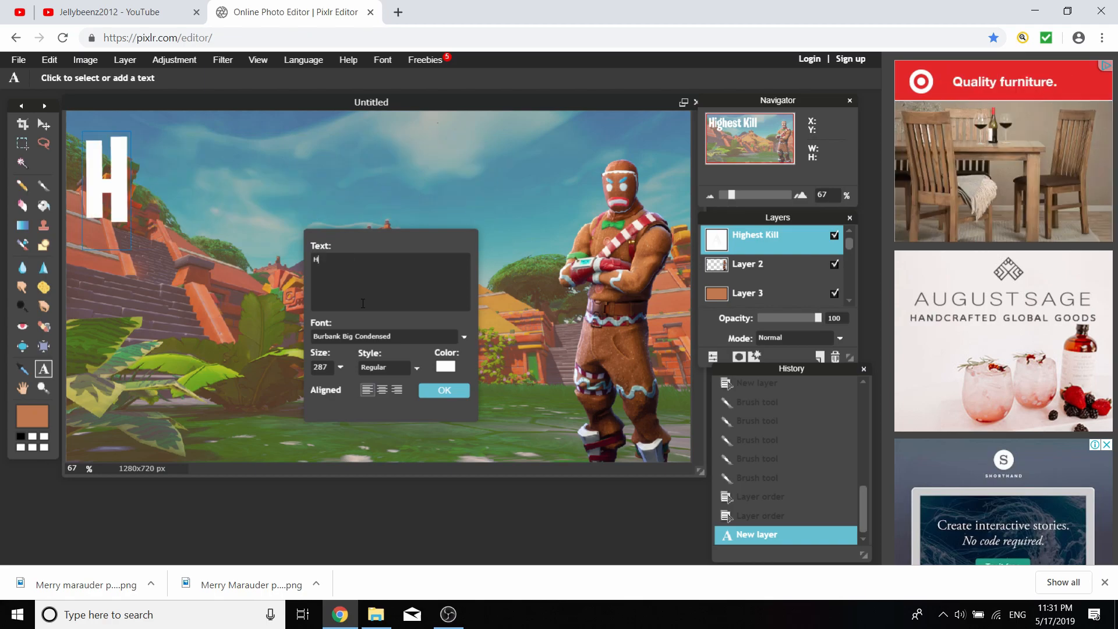
Rewrite the wording as 'HIGHEST KILL' in capitals and commit the text layer
text(IGHEST)
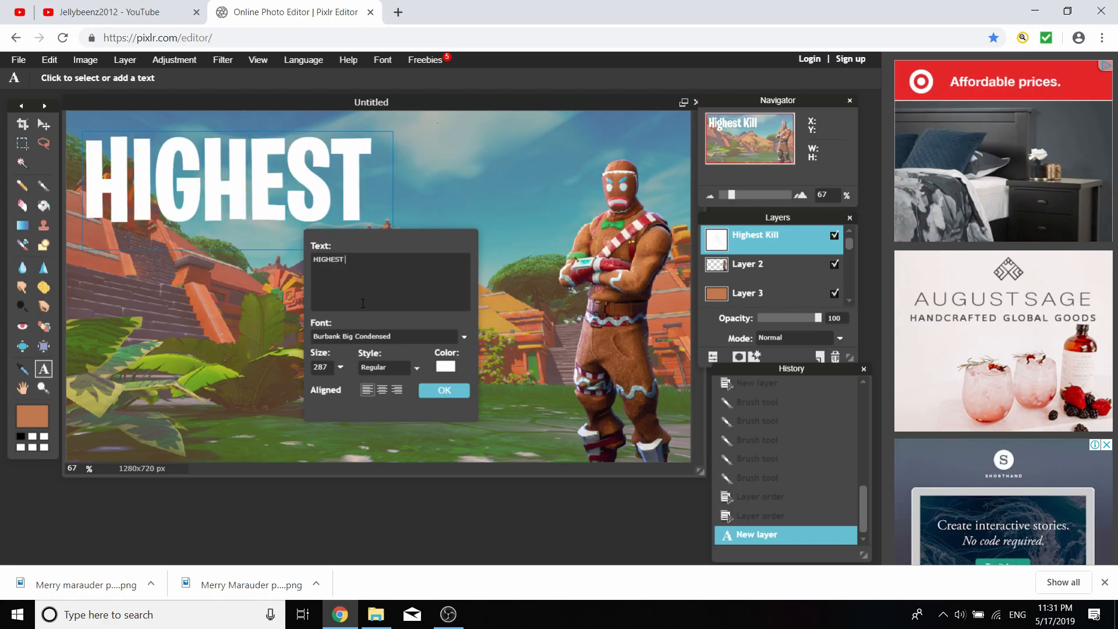
text(KILL)
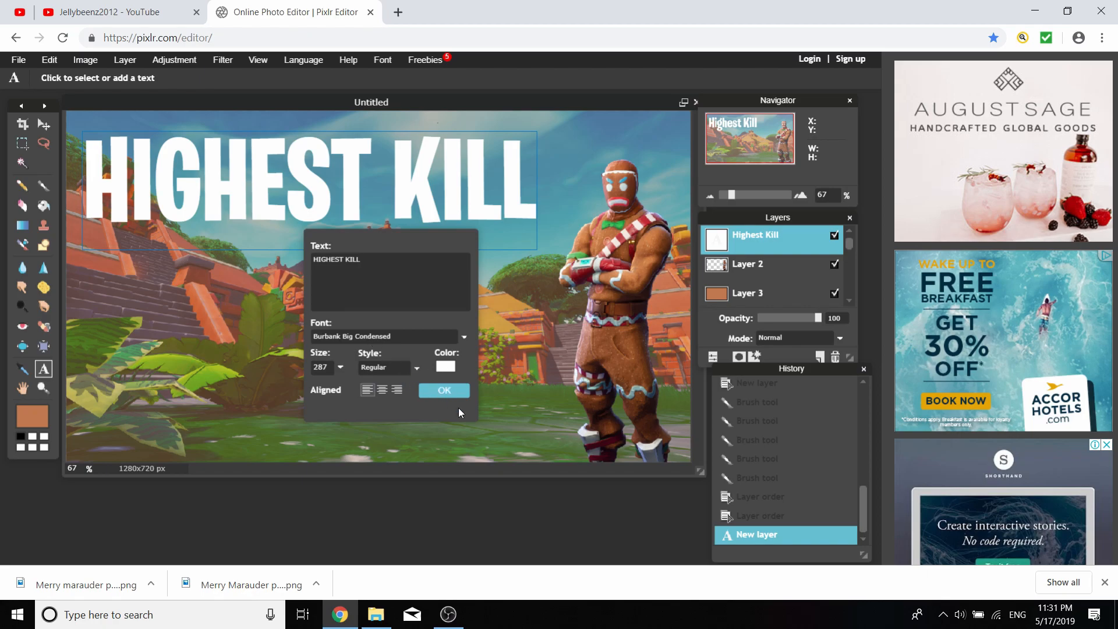
click(444, 390)
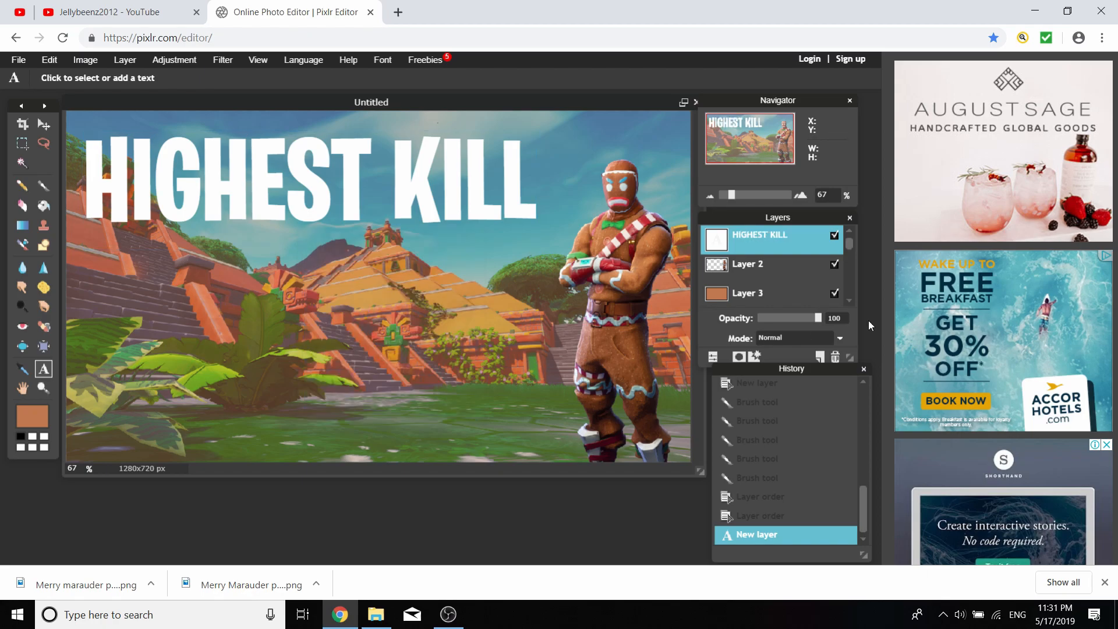
Duplicate the HIGHEST KILL text layer from the Layers panel
right_click(763, 235)
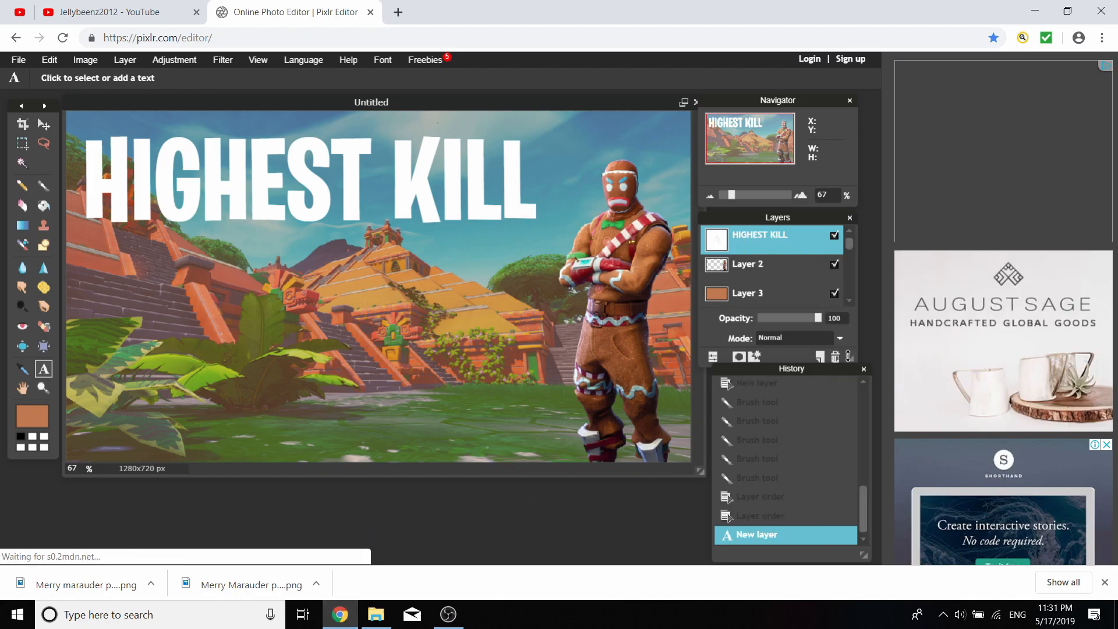
right_click(762, 234)
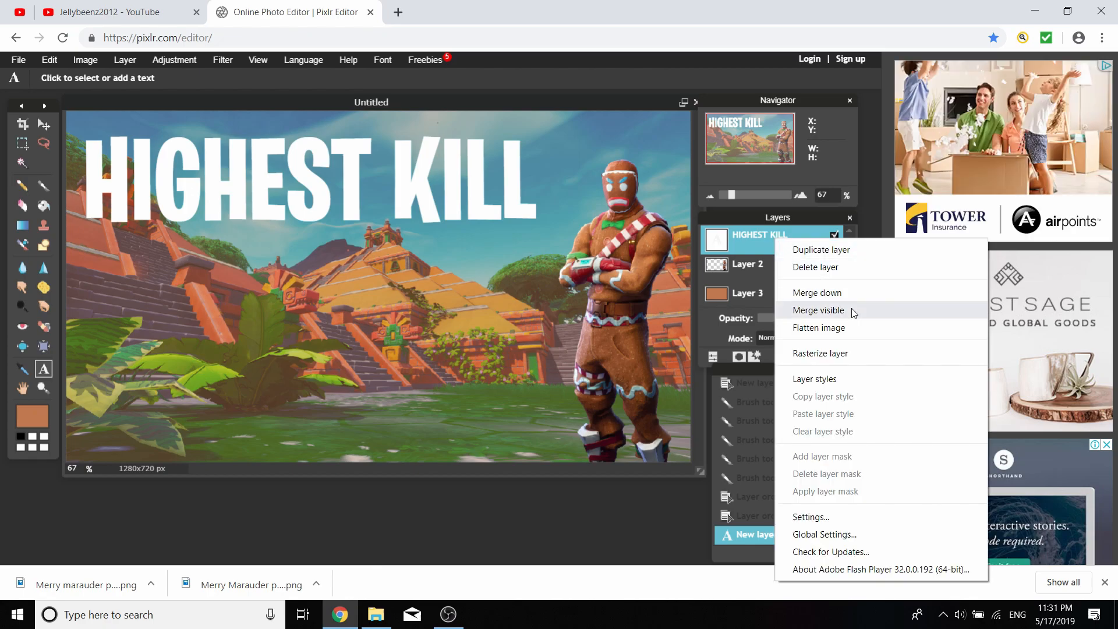
click(821, 249)
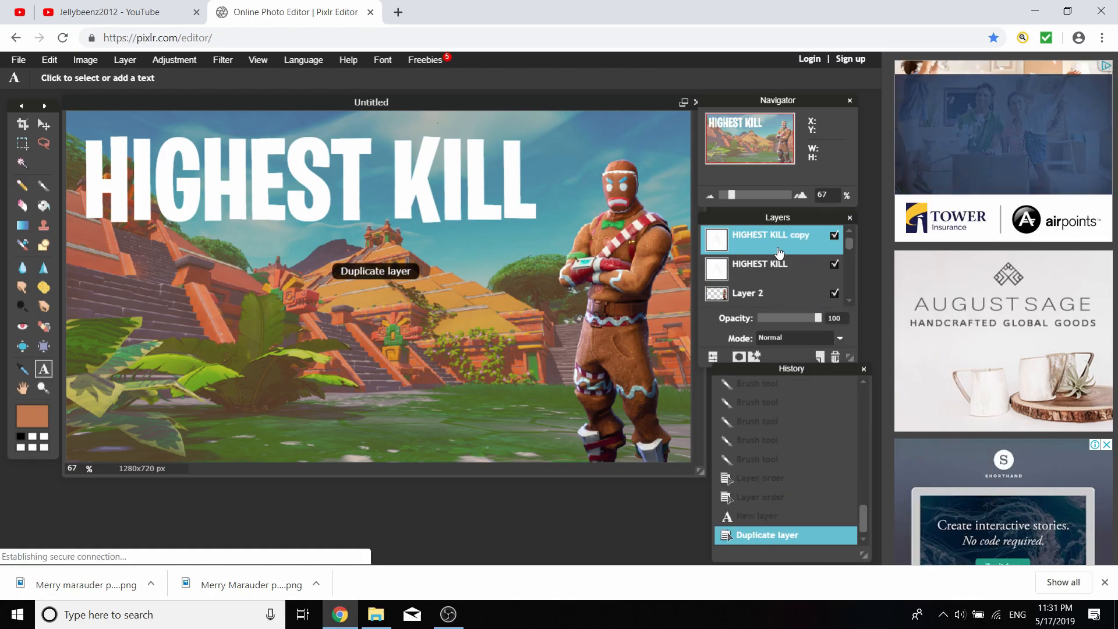
Rename the copy 'Game' and change its text to read GAME beneath the headline
right_click(772, 242)
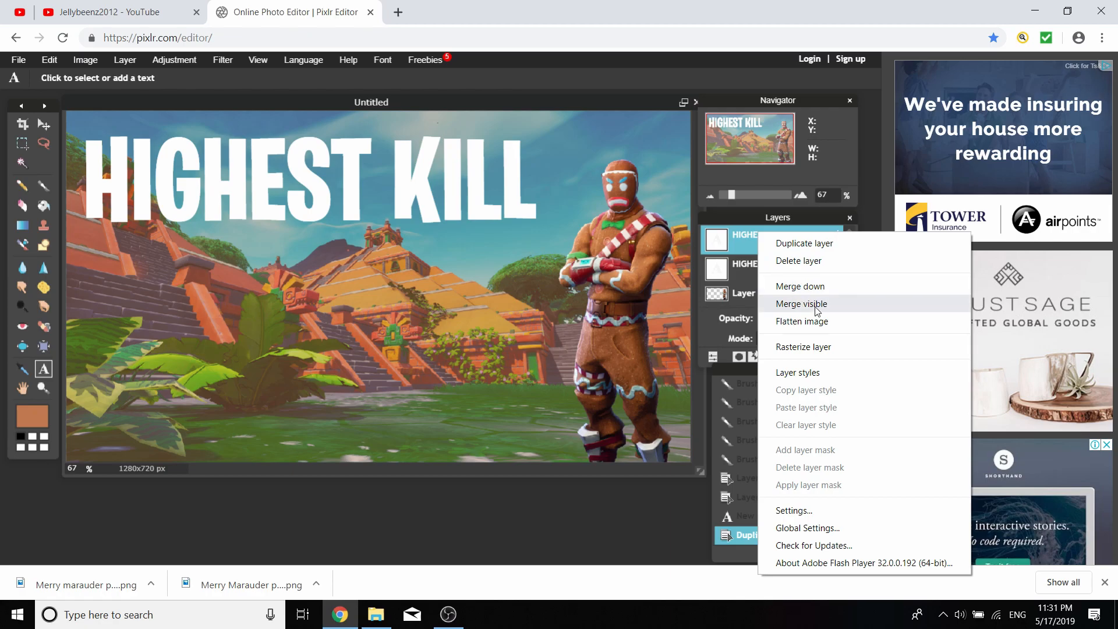
click(802, 242)
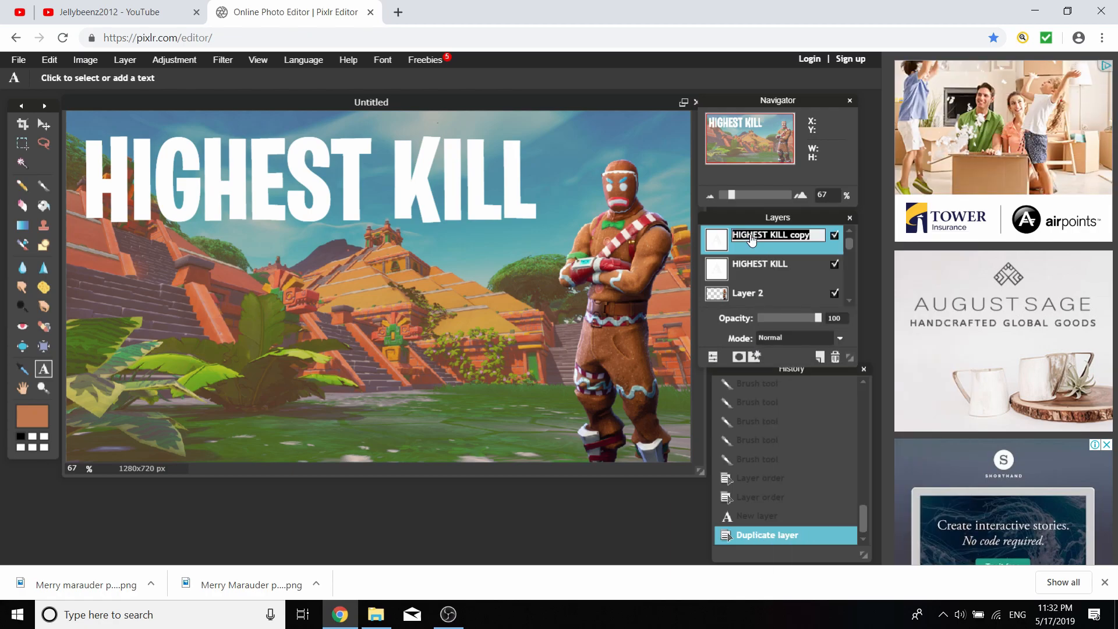
text(Game)
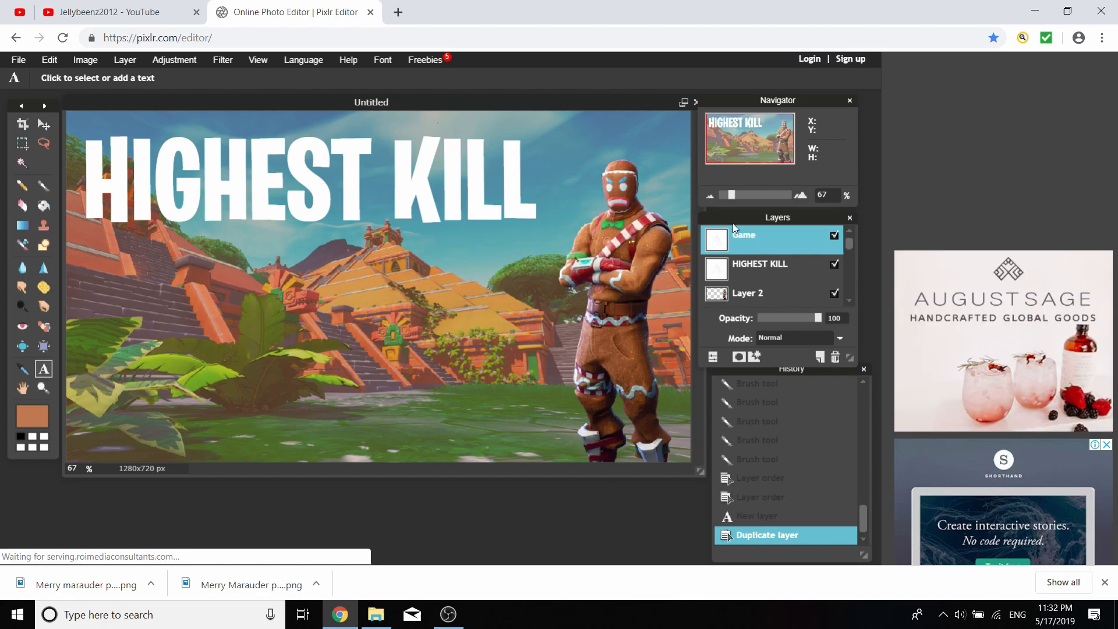
mouse_move(43, 125)
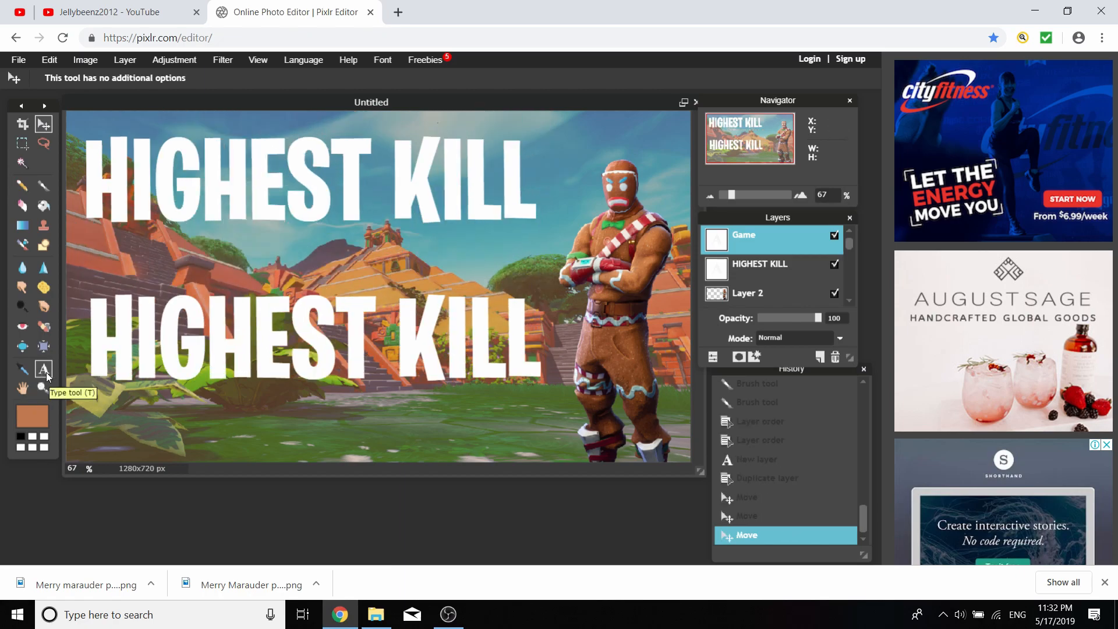
click(43, 369)
text(GAME)
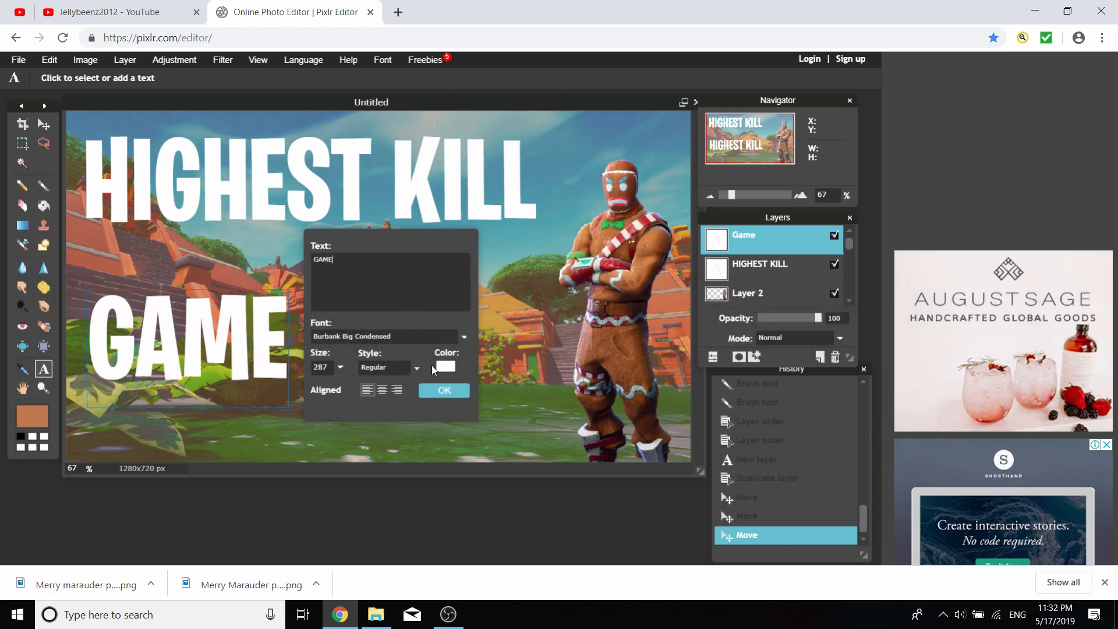
click(444, 390)
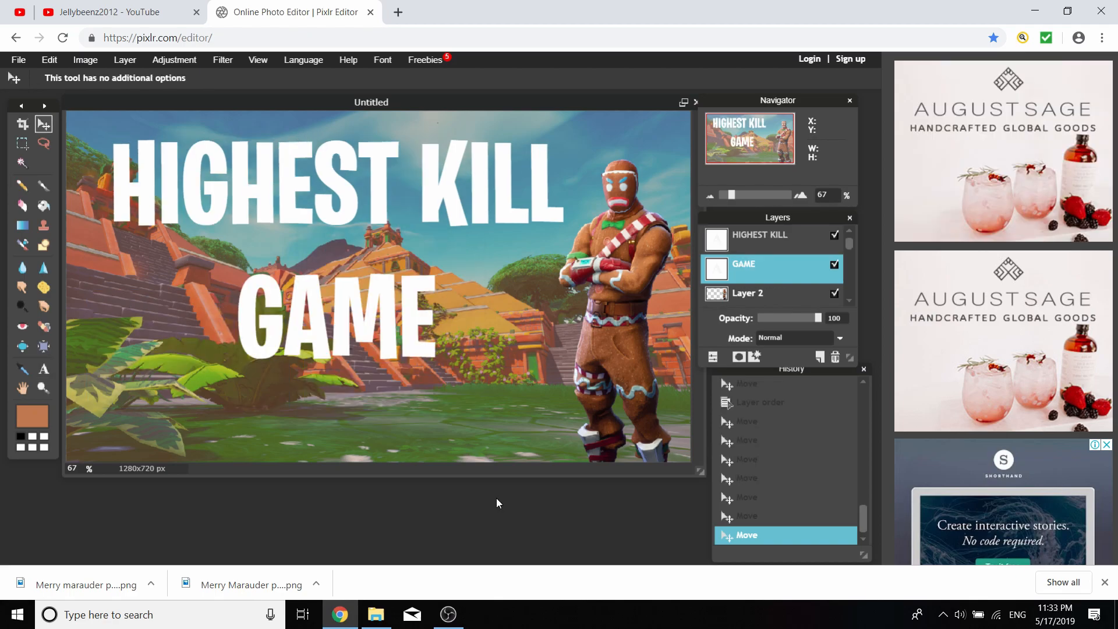
mouse_move(490, 525)
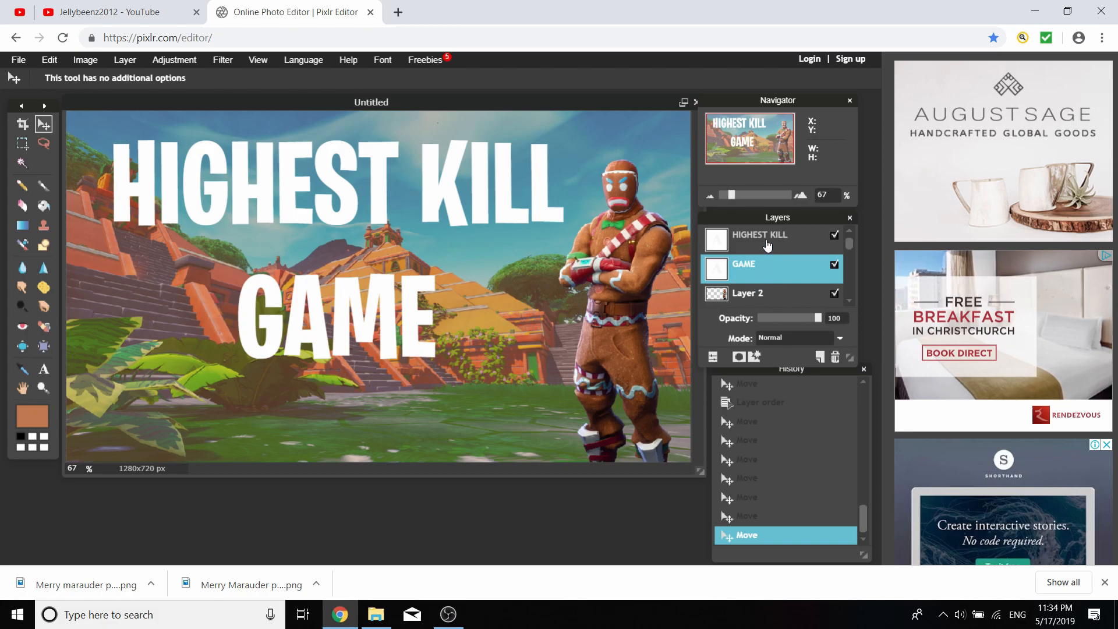
Rasterize both the HIGHEST KILL and GAME text layers into pixels
right_click(758, 235)
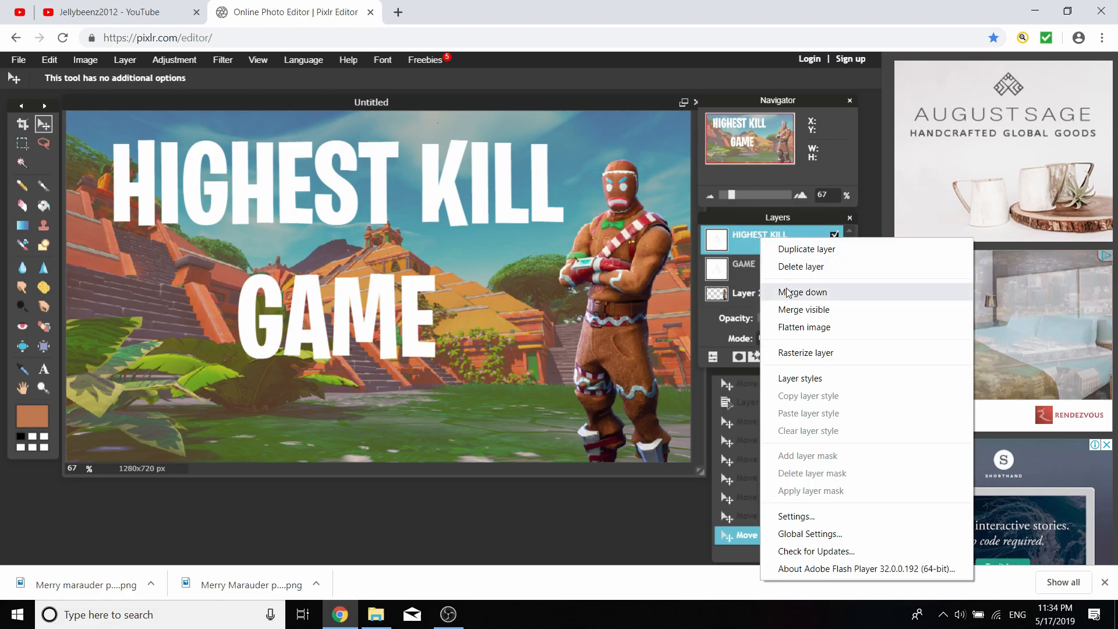
click(805, 352)
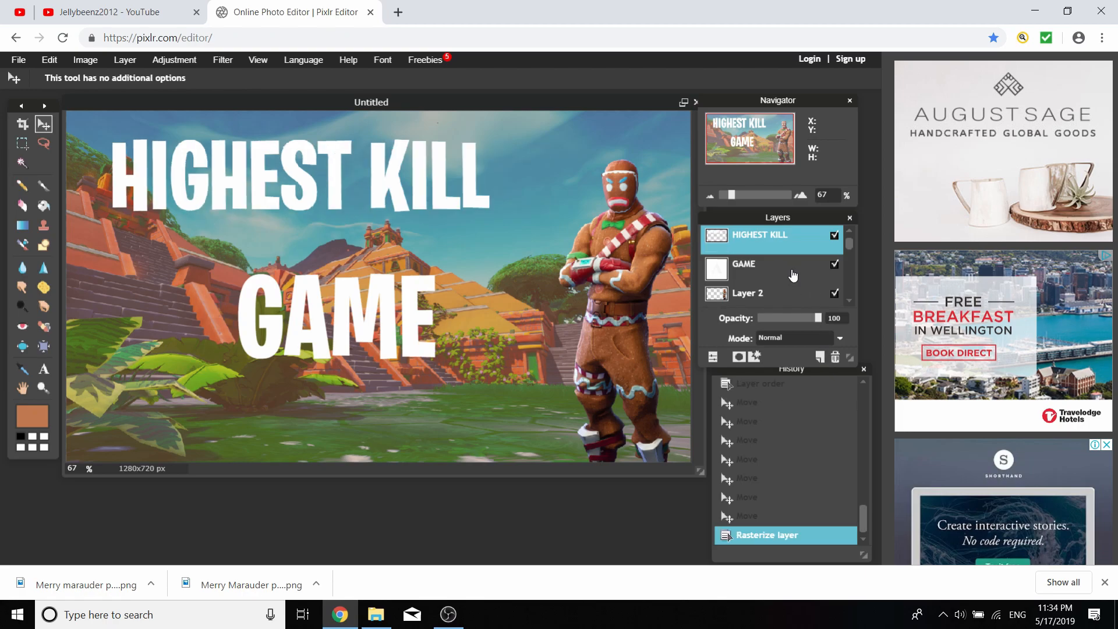
click(743, 263)
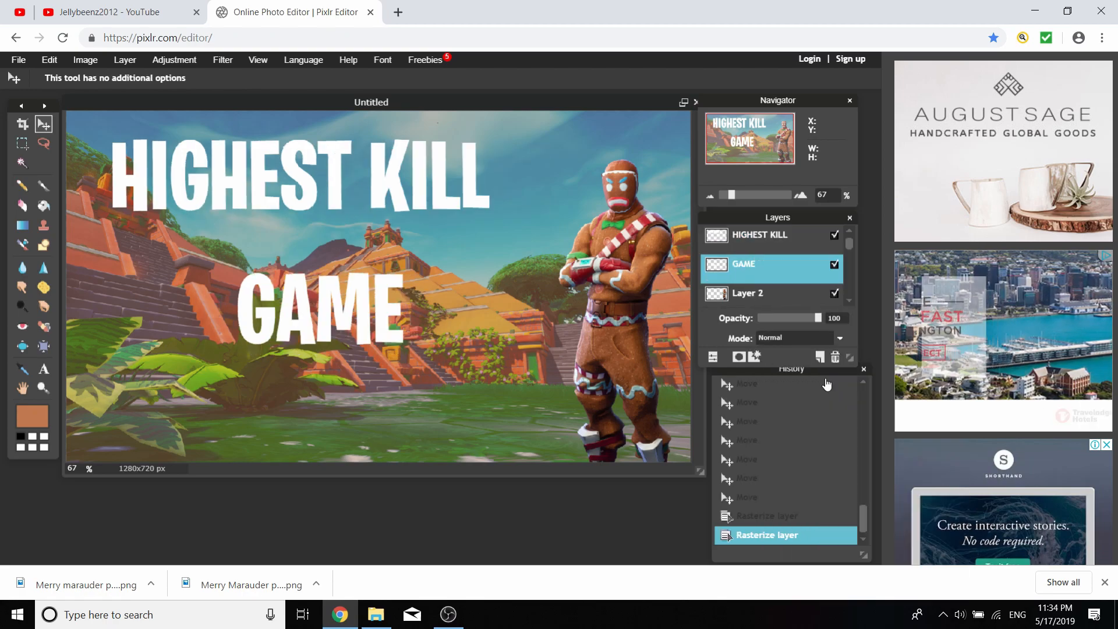
mouse_move(258, 223)
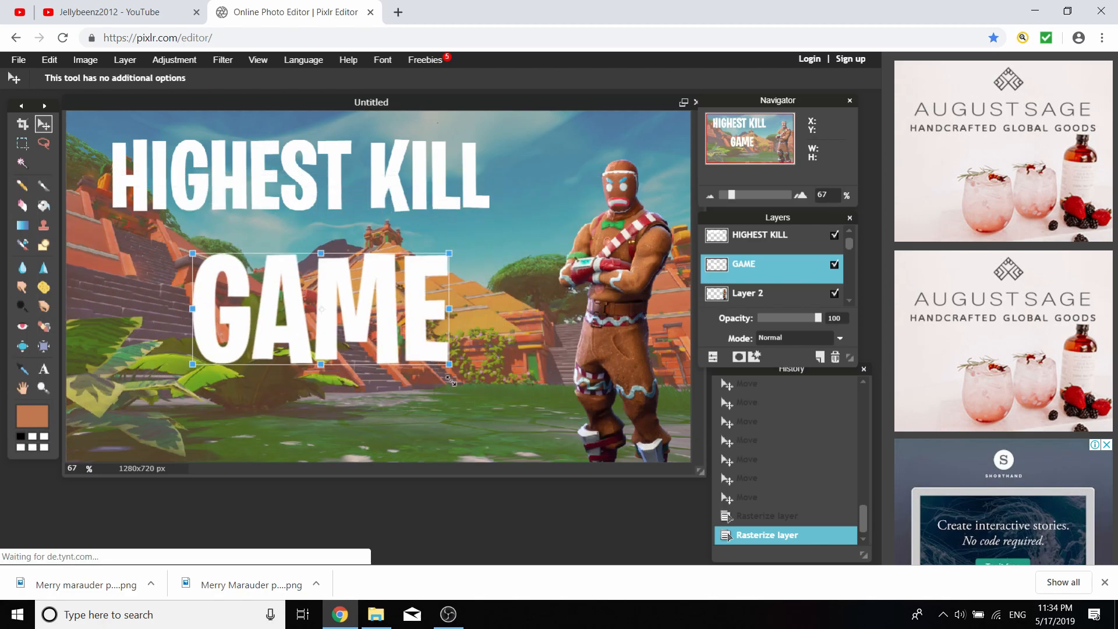
Free-transform GAME and HIGHEST KILL larger so they fill the left of the thumbnail
click(763, 235)
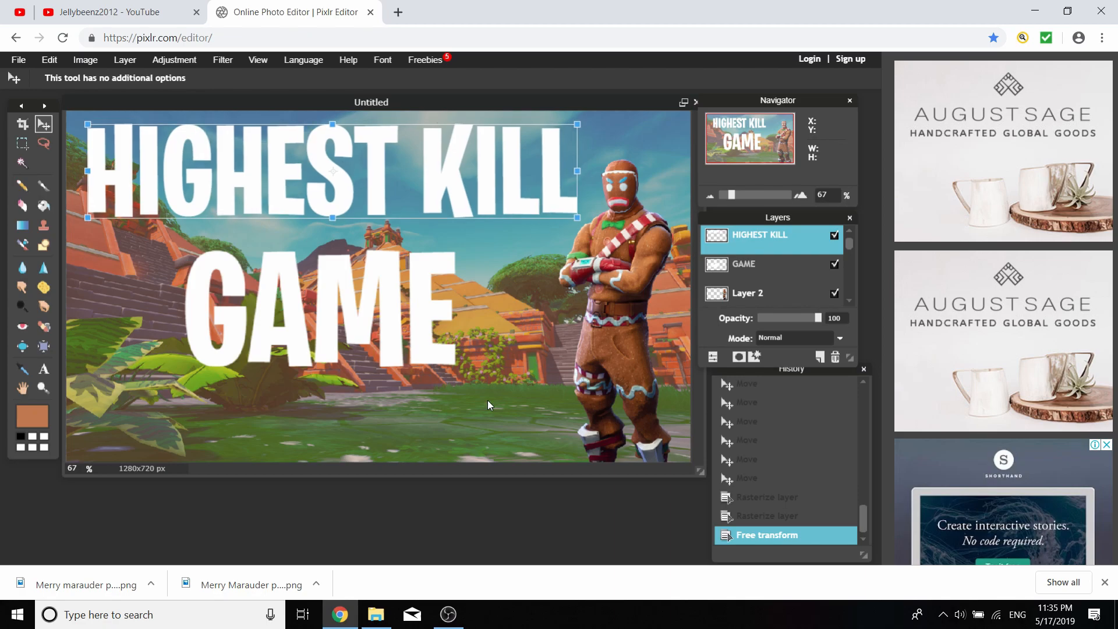
click(770, 264)
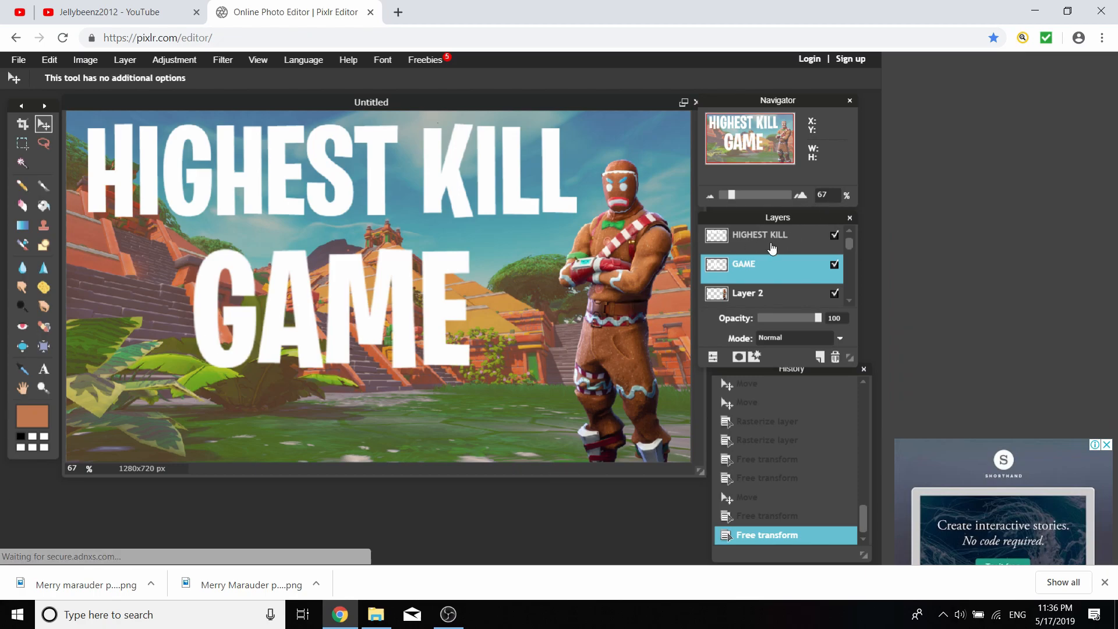
click(755, 235)
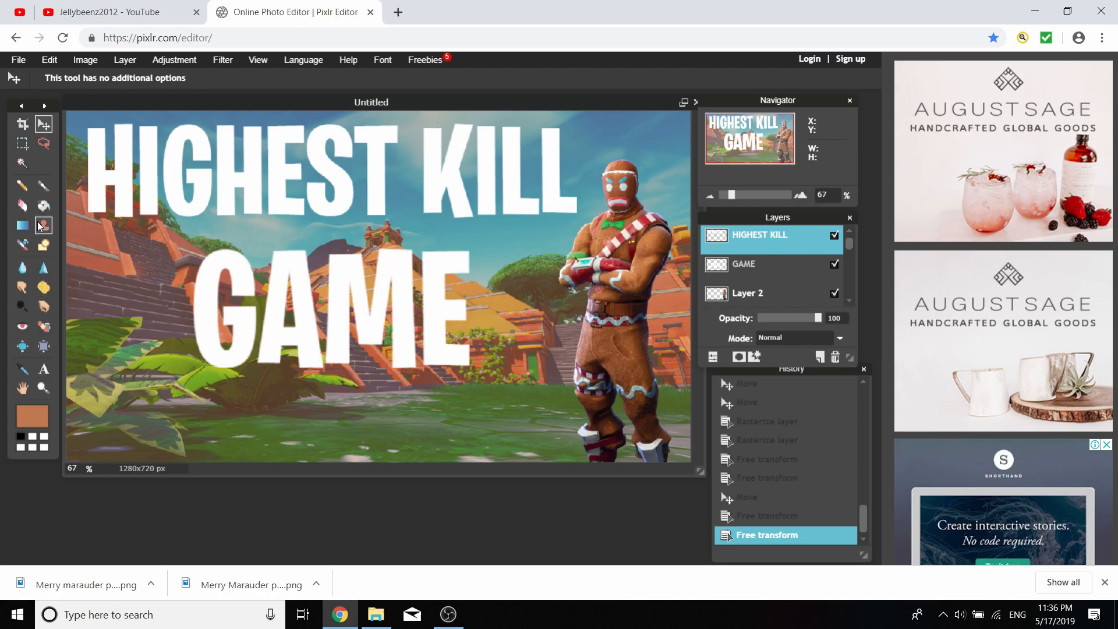
mouse_move(22, 226)
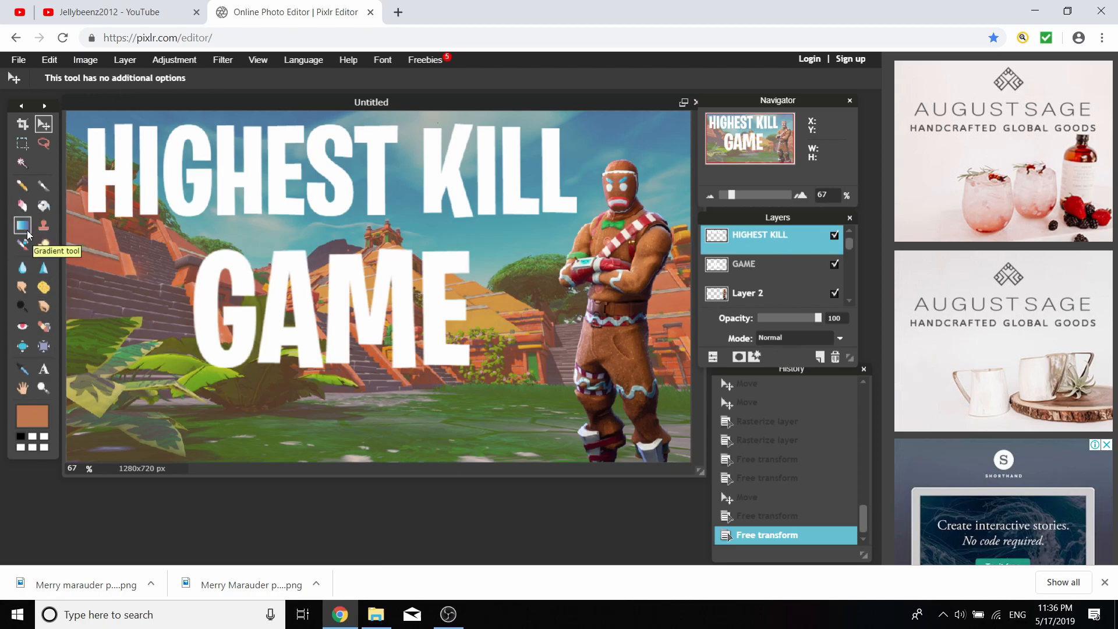
Arm the Gradient tool with the red-to-yellow preset from the swatch list
click(22, 225)
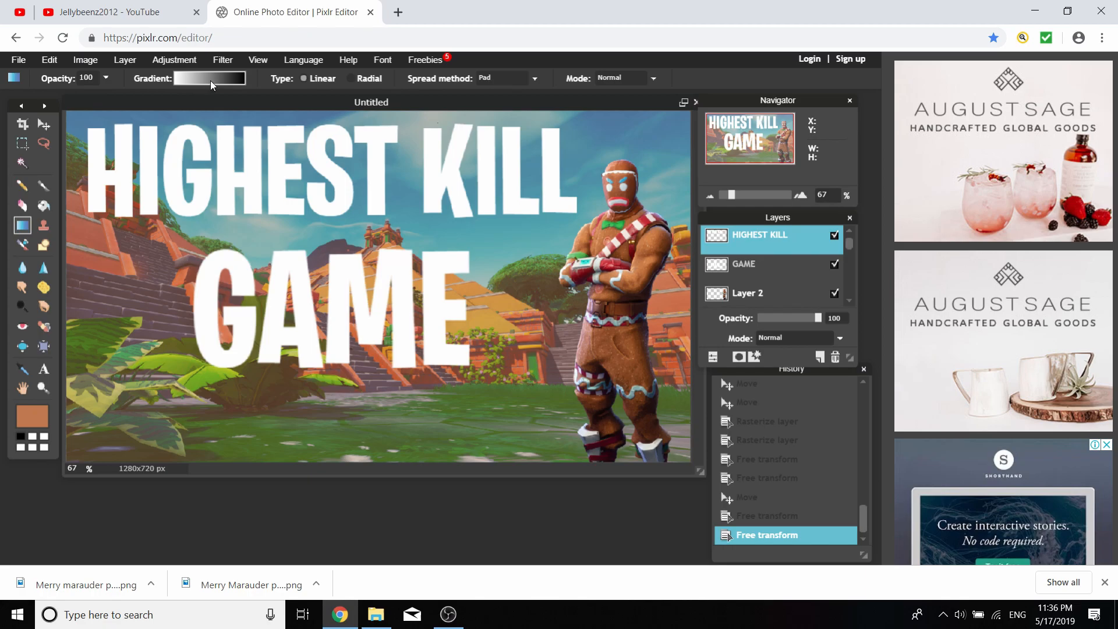
click(209, 78)
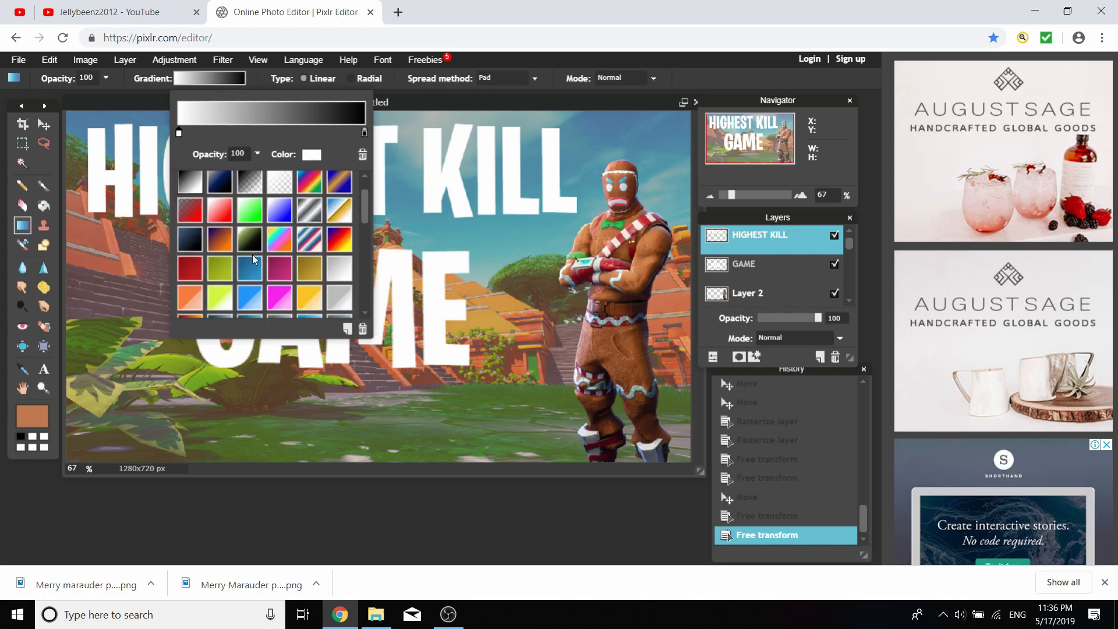
scroll(down, 3)
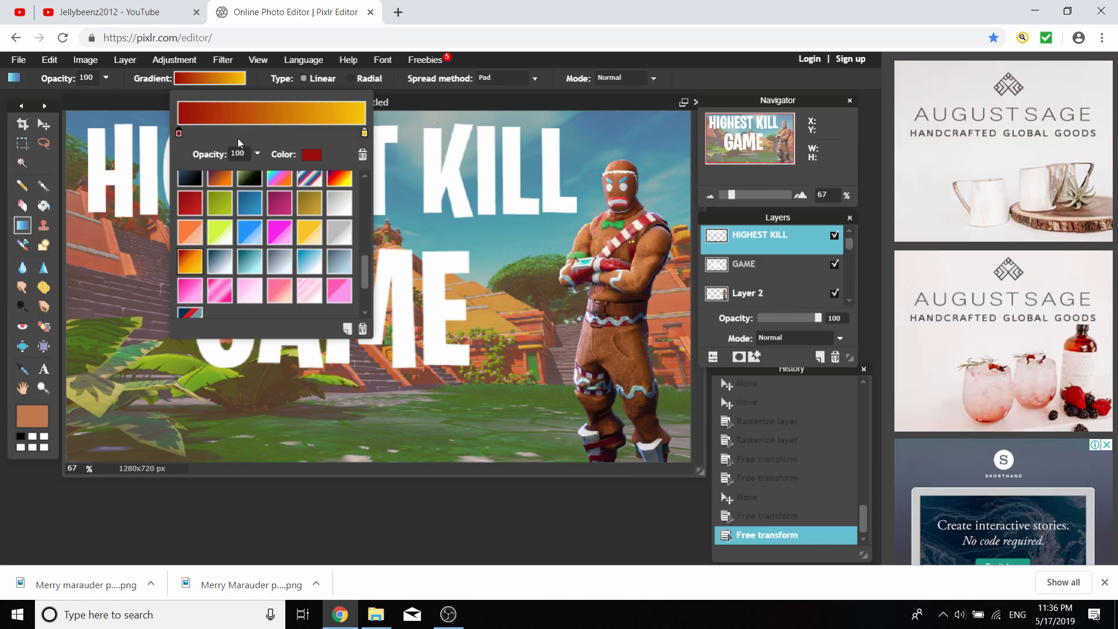
click(312, 155)
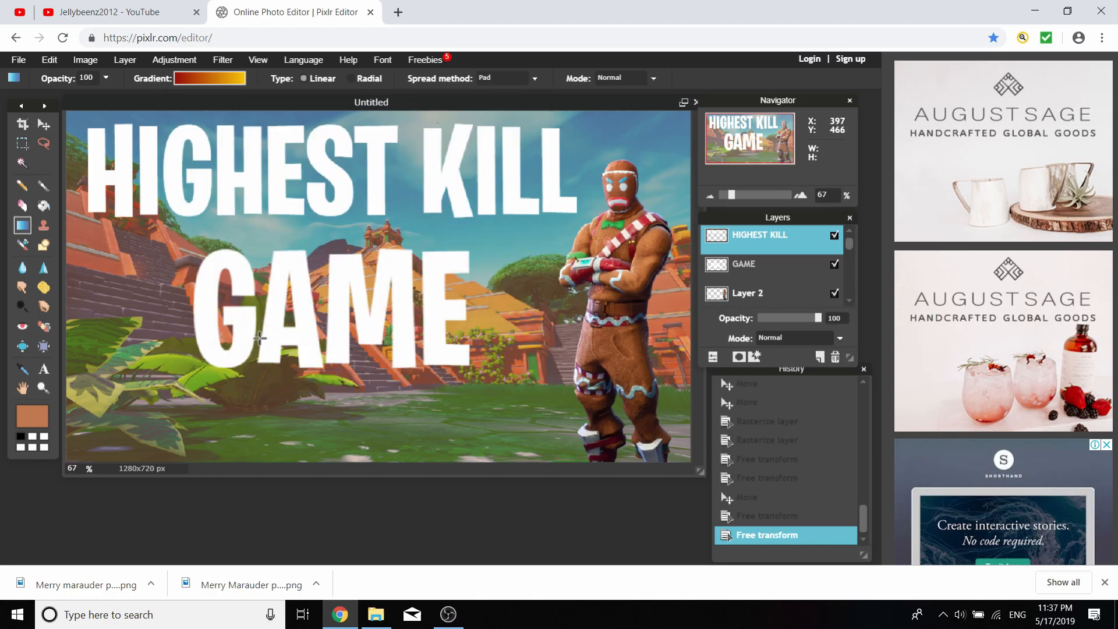
Select the HIGHEST KILL letter pixels and sweep the red-to-yellow gradient across them
click(49, 59)
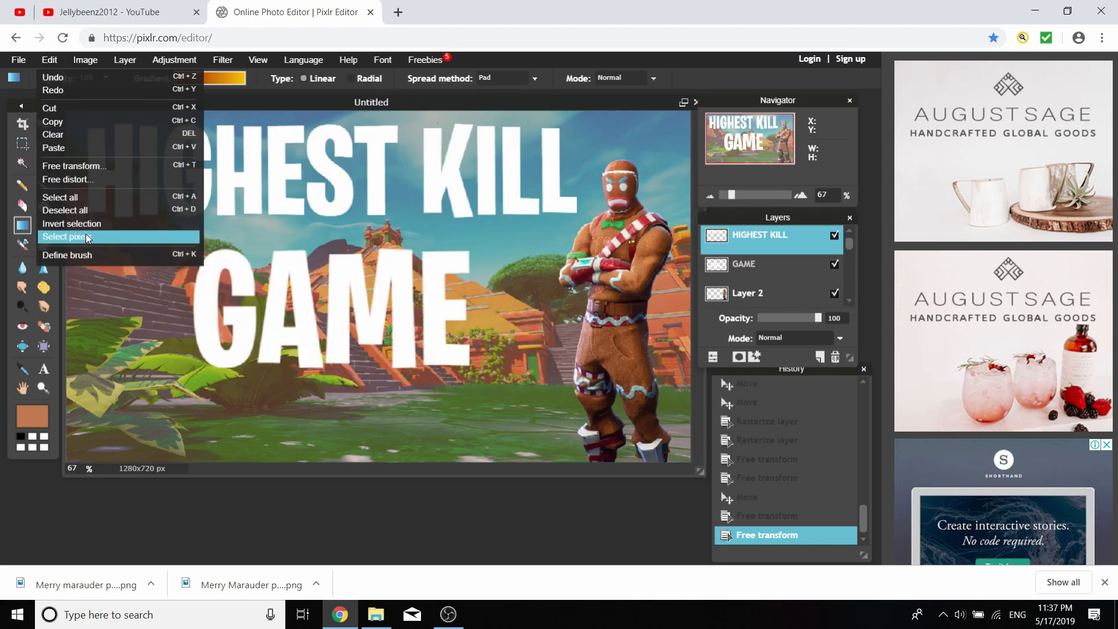
click(67, 236)
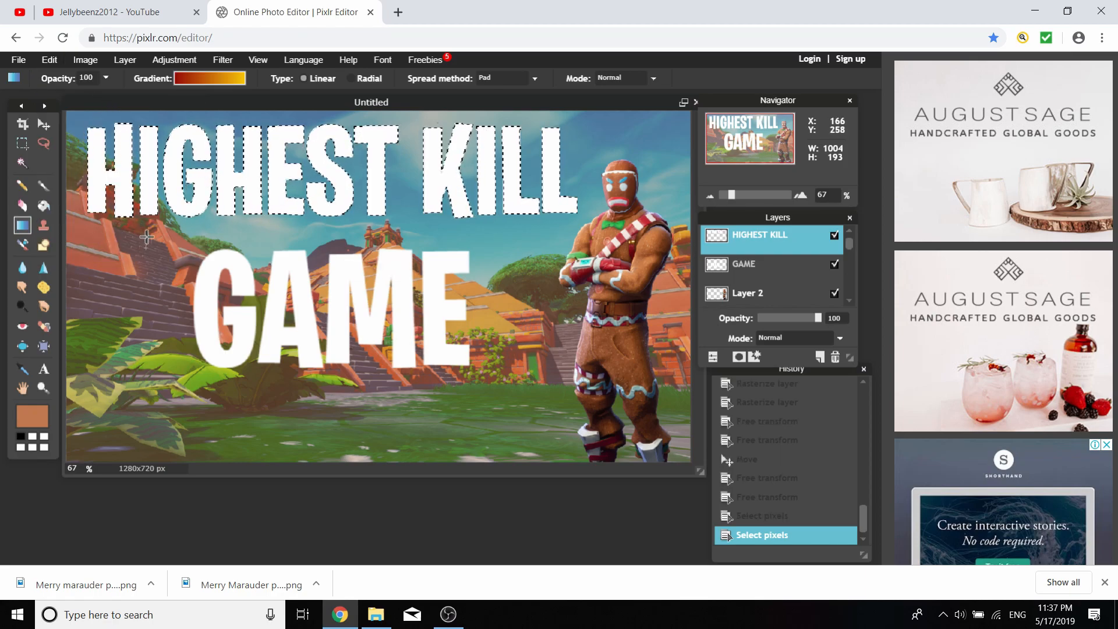
drag(147, 236, 278, 228)
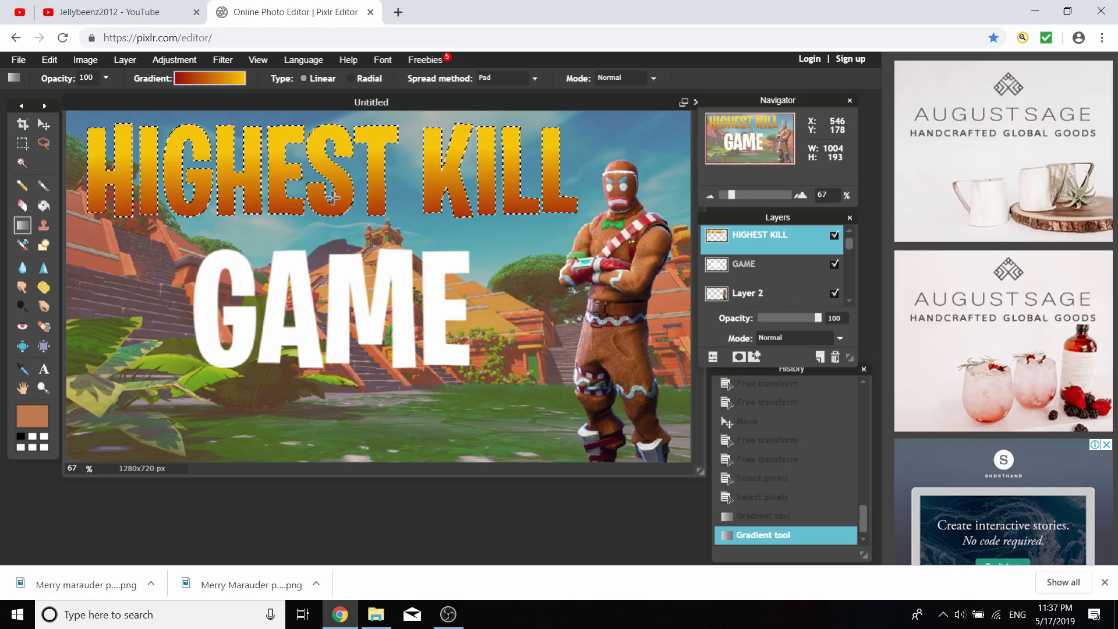
click(209, 78)
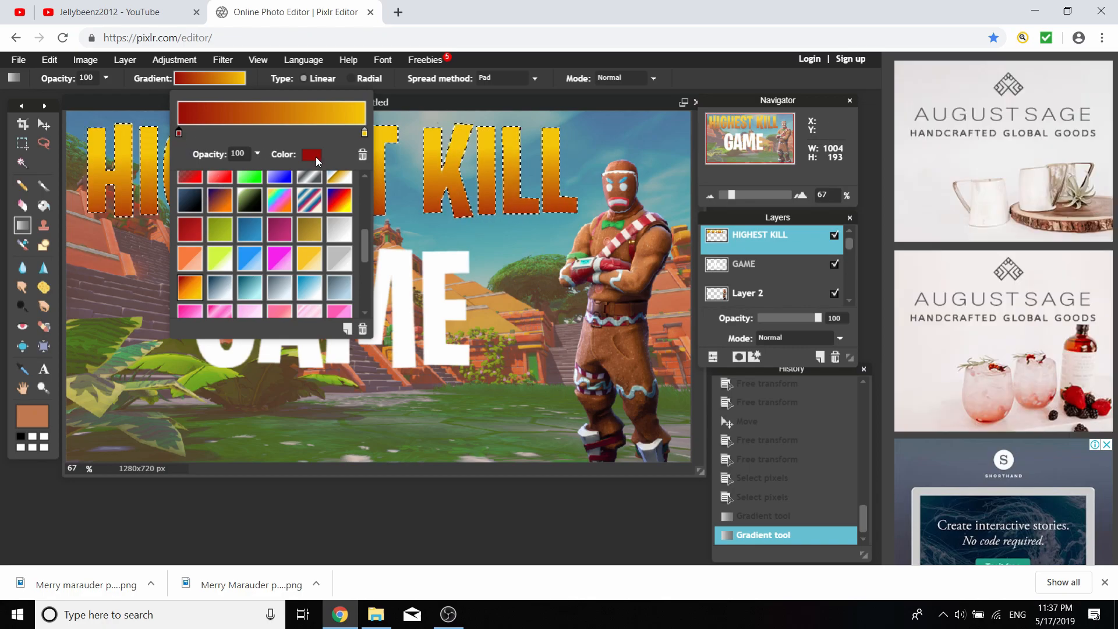
Set the gradient stops to dark orange and yellow, then refill HIGHEST KILL top-to-bottom
click(311, 155)
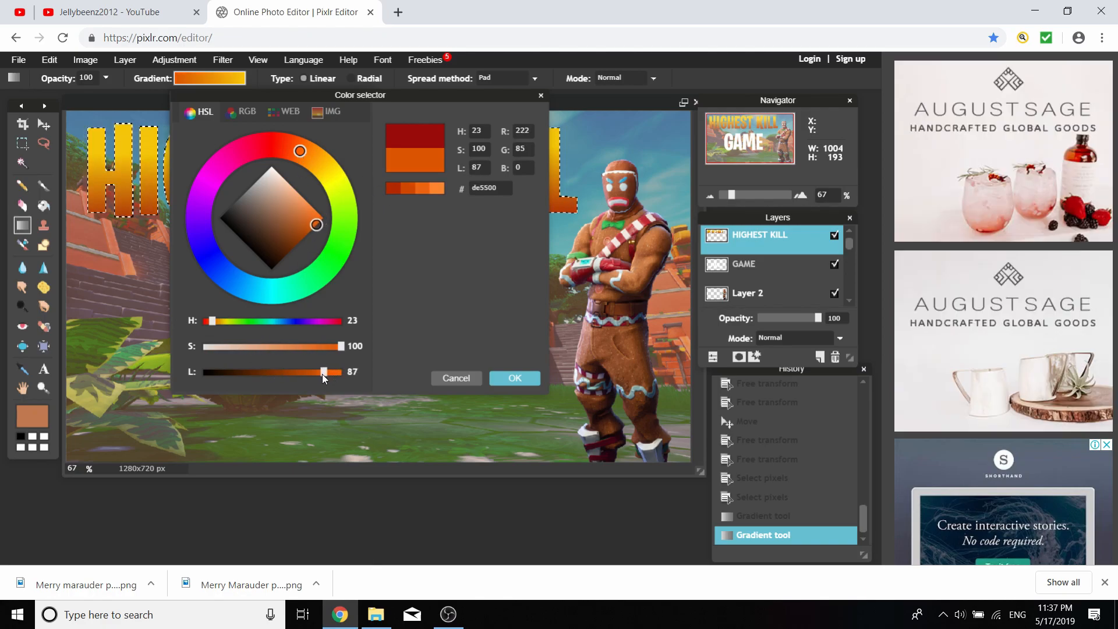
click(514, 377)
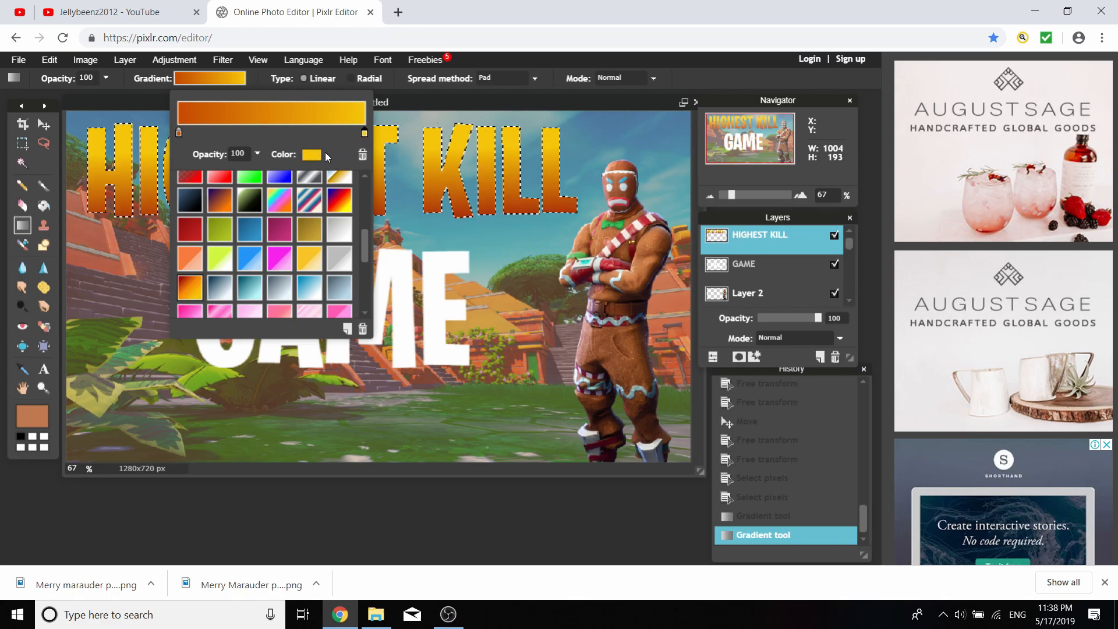
click(311, 155)
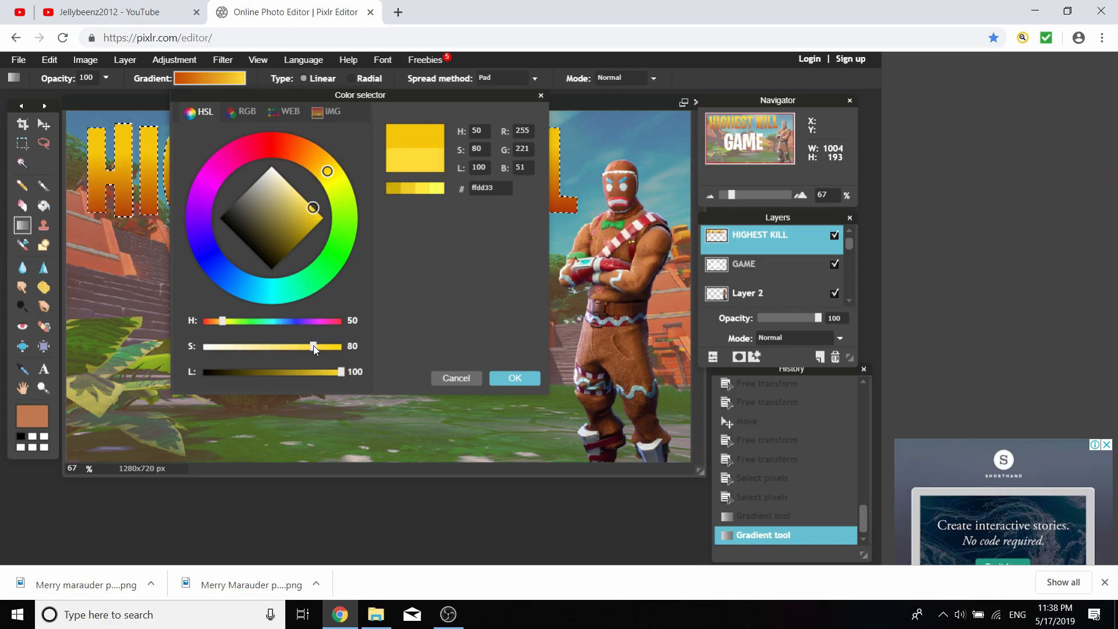
click(514, 378)
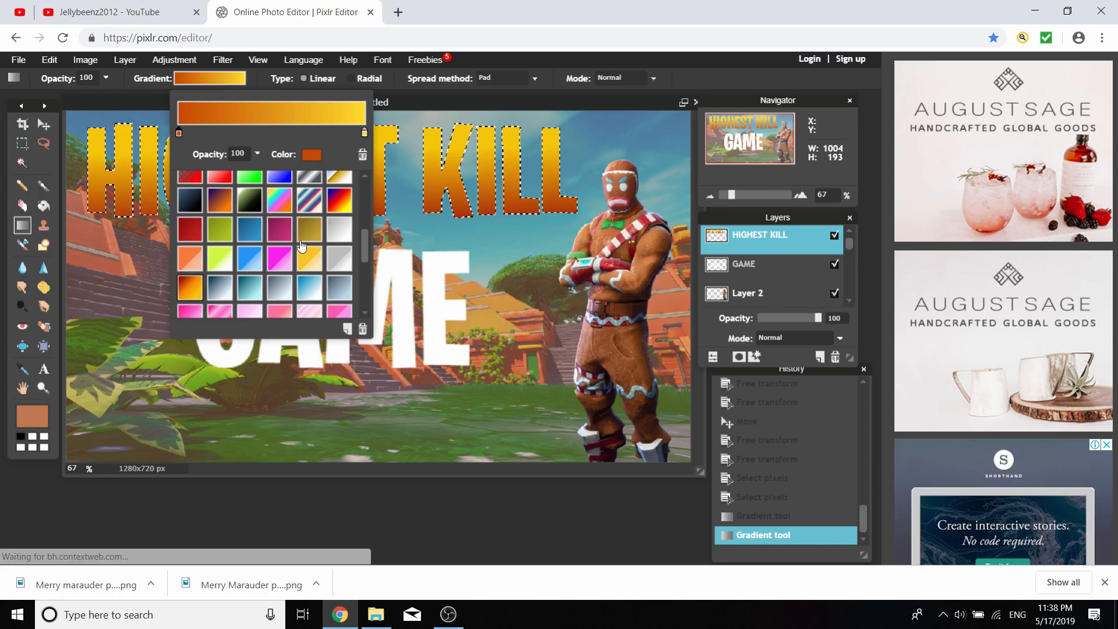
click(313, 155)
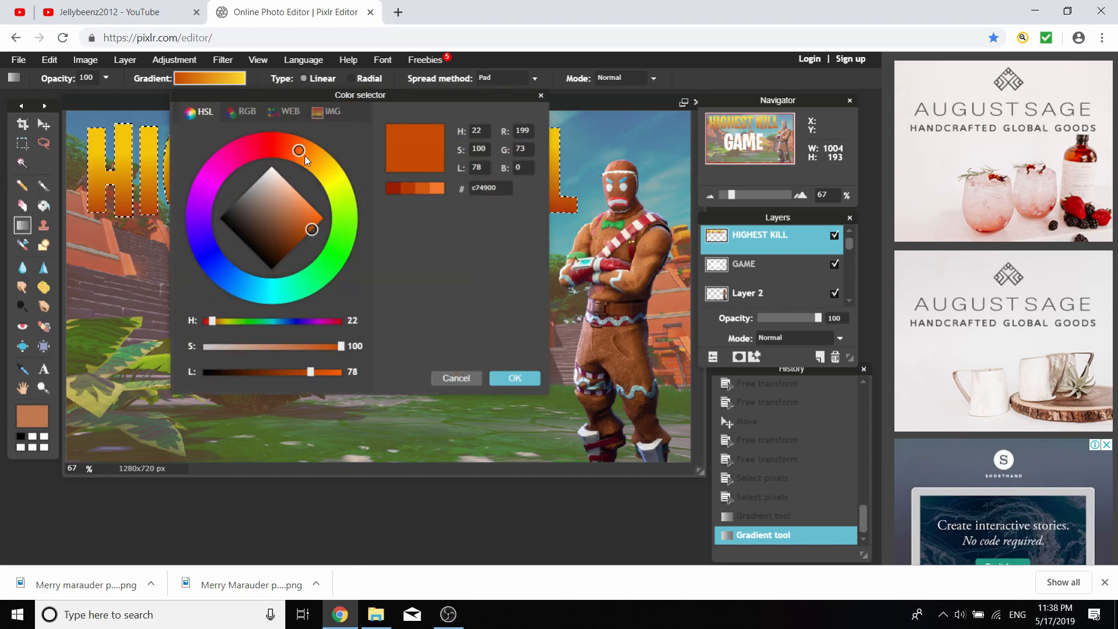
click(514, 378)
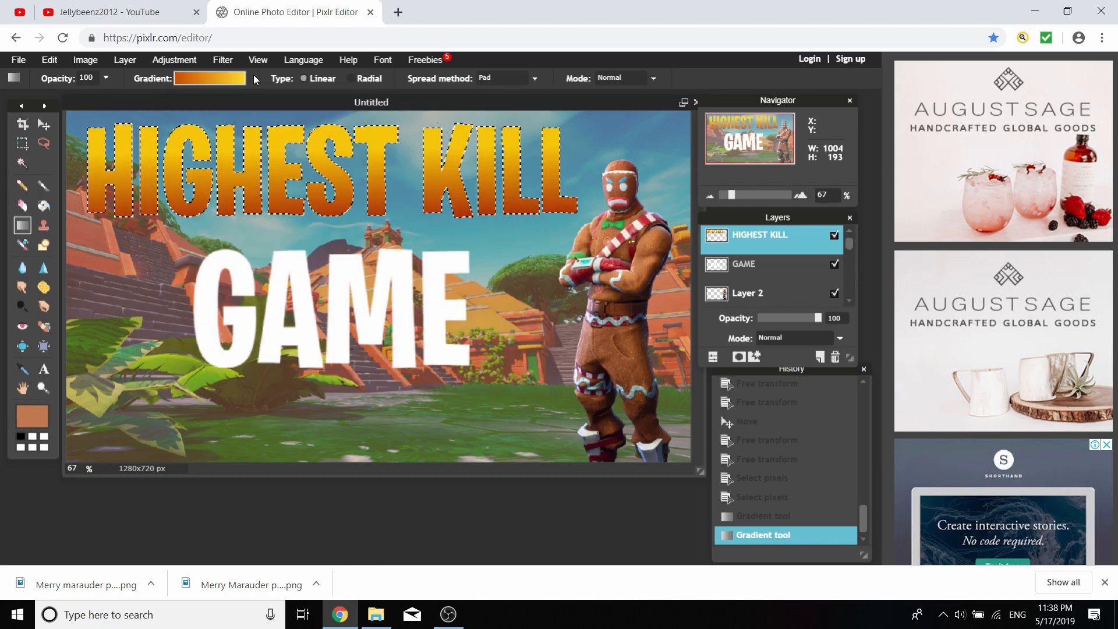
click(208, 78)
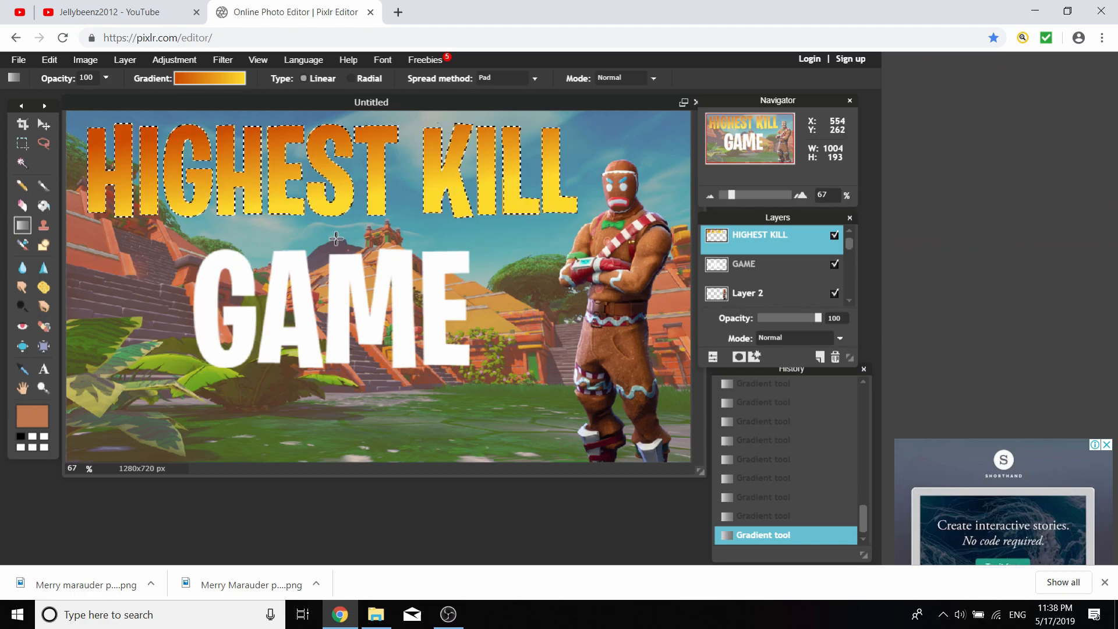
drag(336, 238, 326, 146)
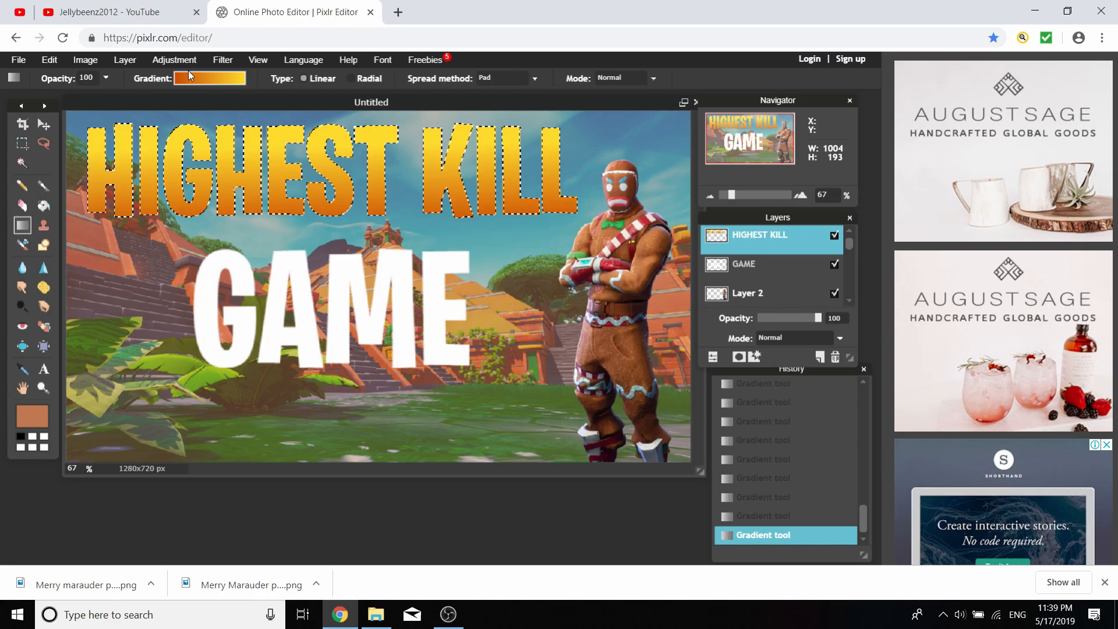
Select the GAME letter pixels and give them the same dark-orange-to-yellow gradient
click(766, 264)
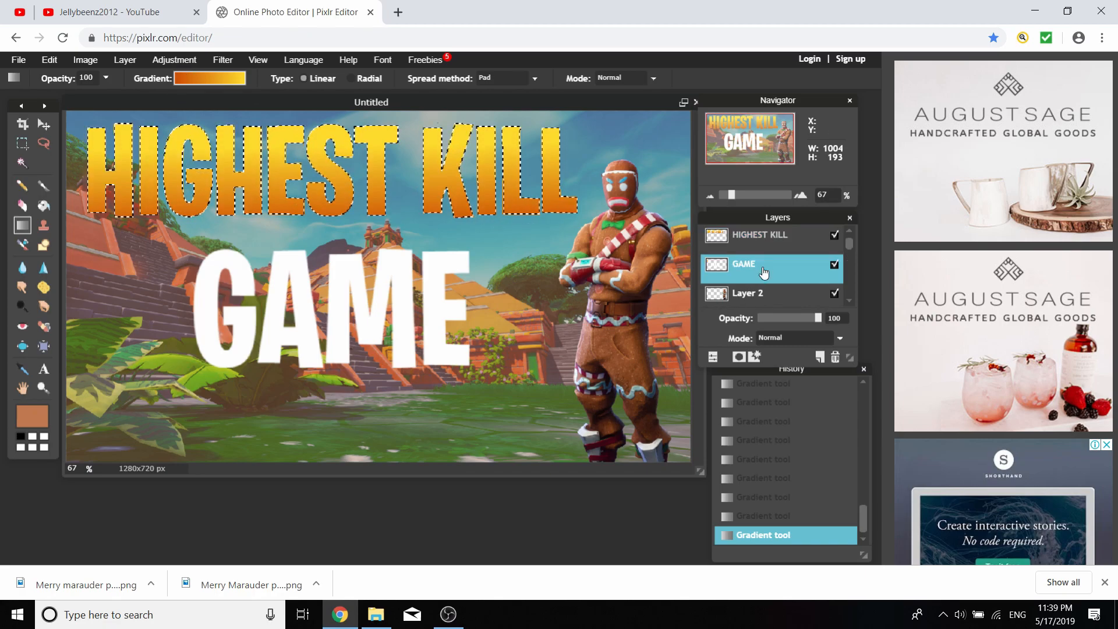
click(49, 59)
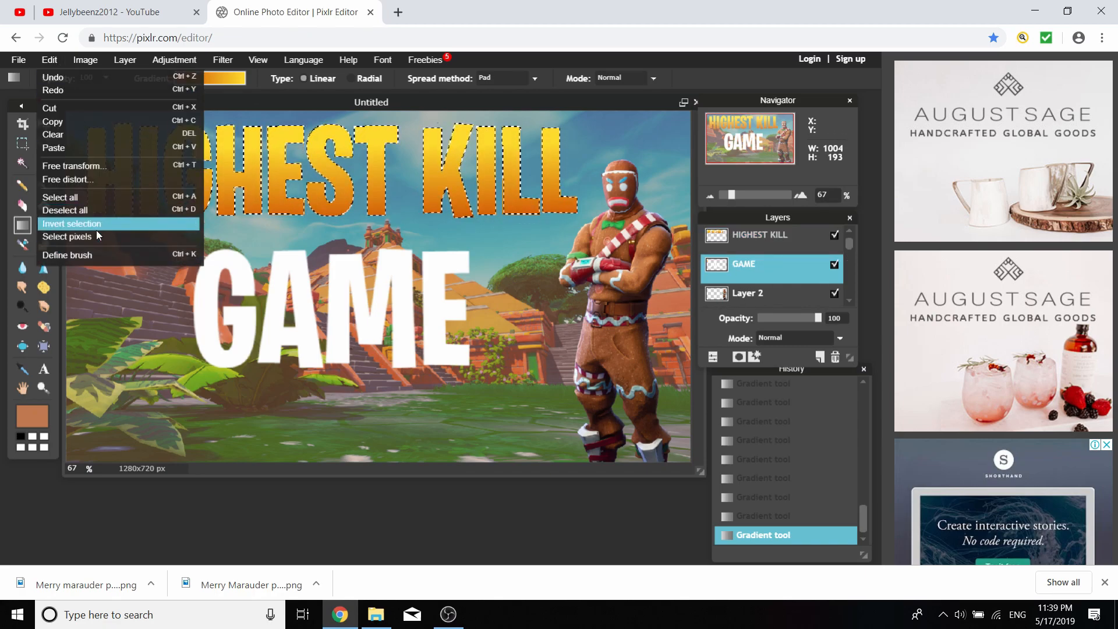
click(66, 237)
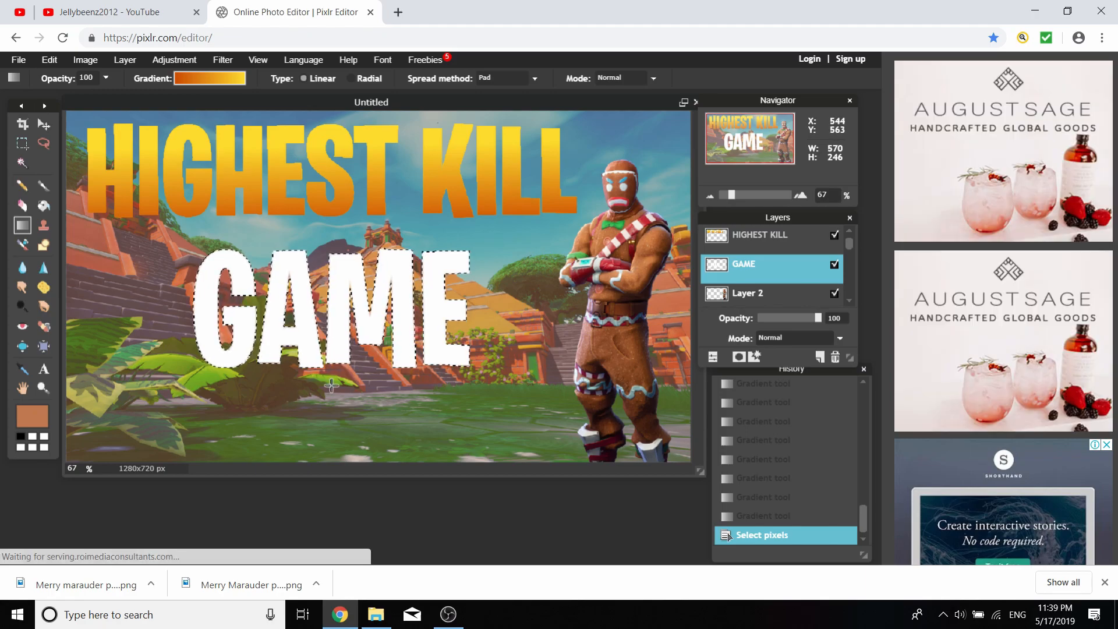
click(209, 78)
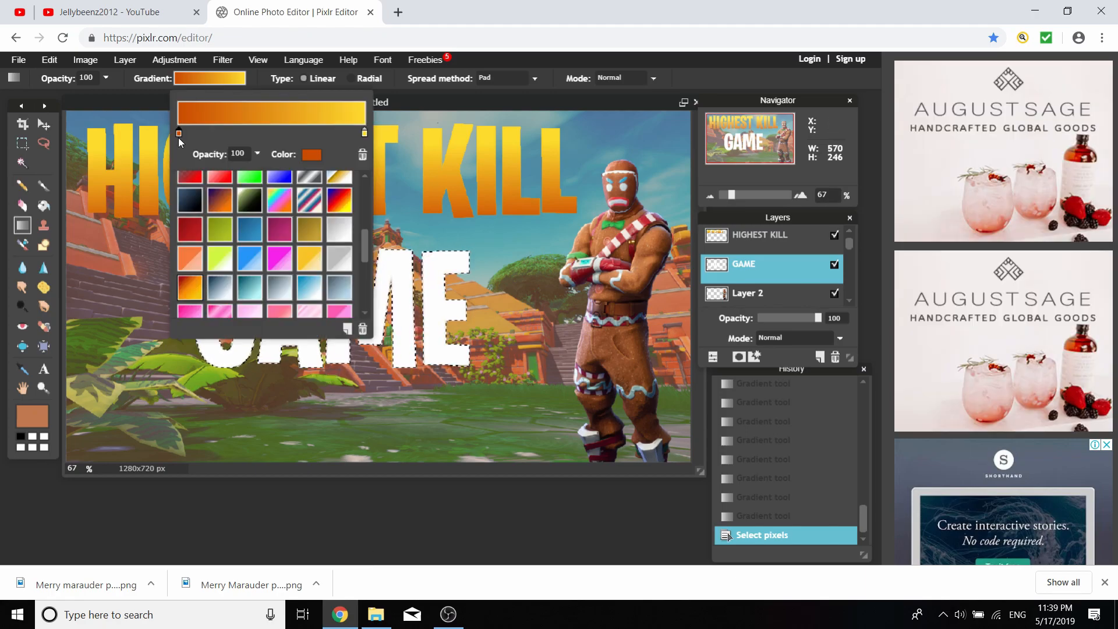
click(312, 154)
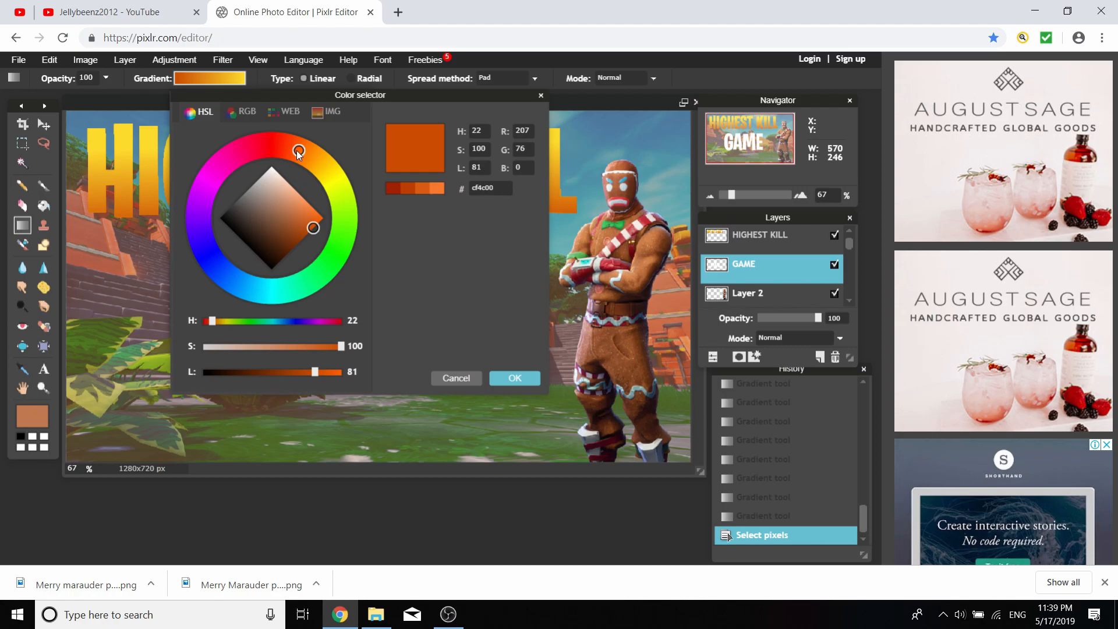
click(514, 377)
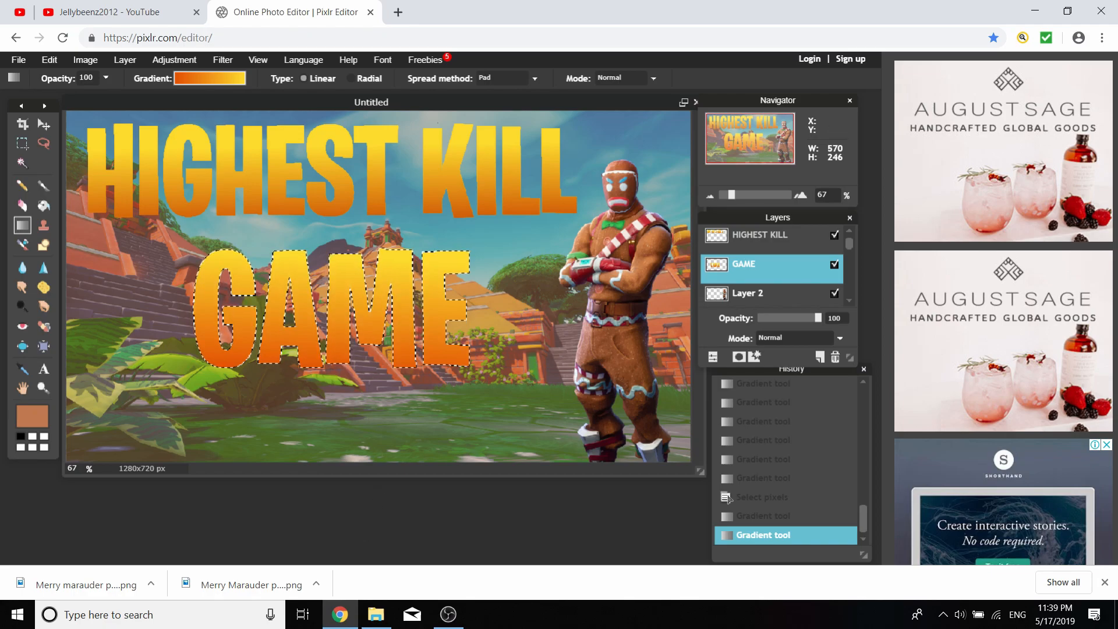
click(49, 59)
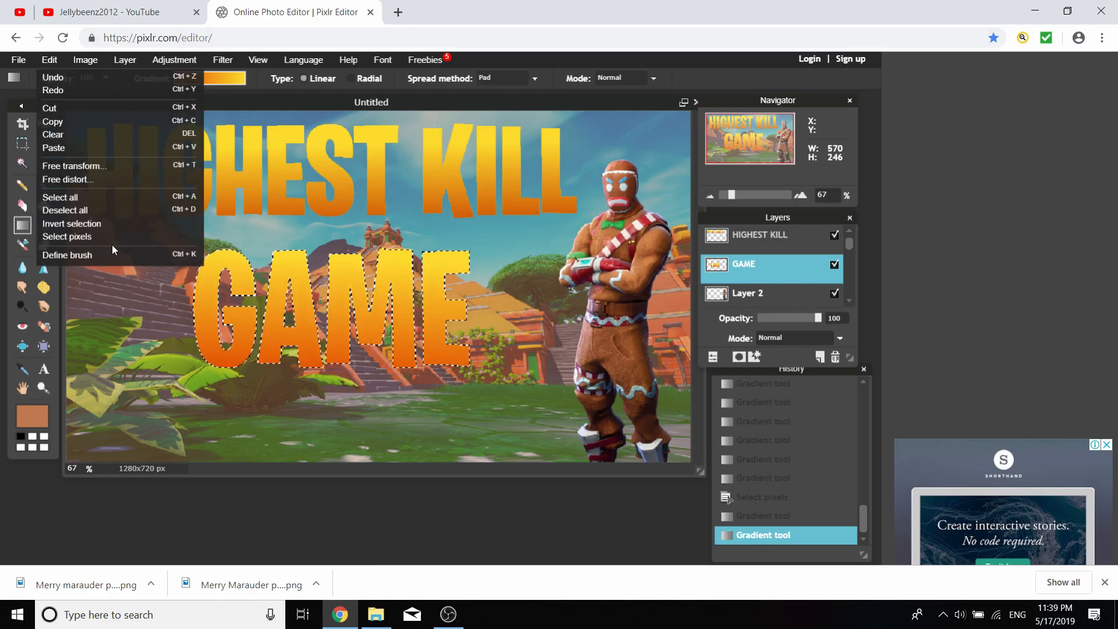
mouse_move(68, 236)
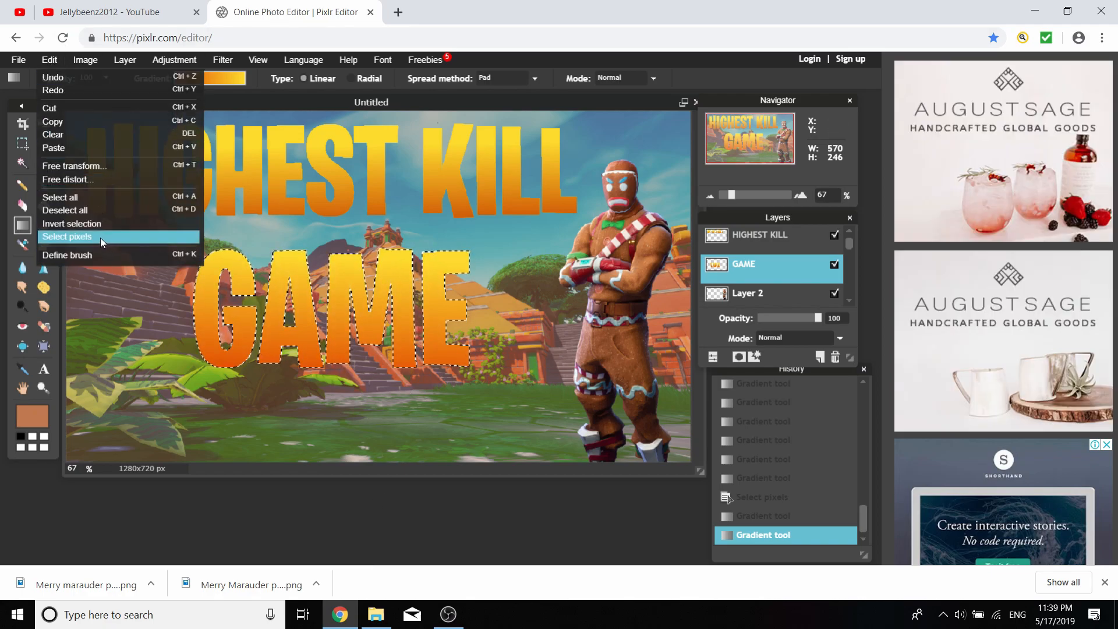
mouse_move(90, 210)
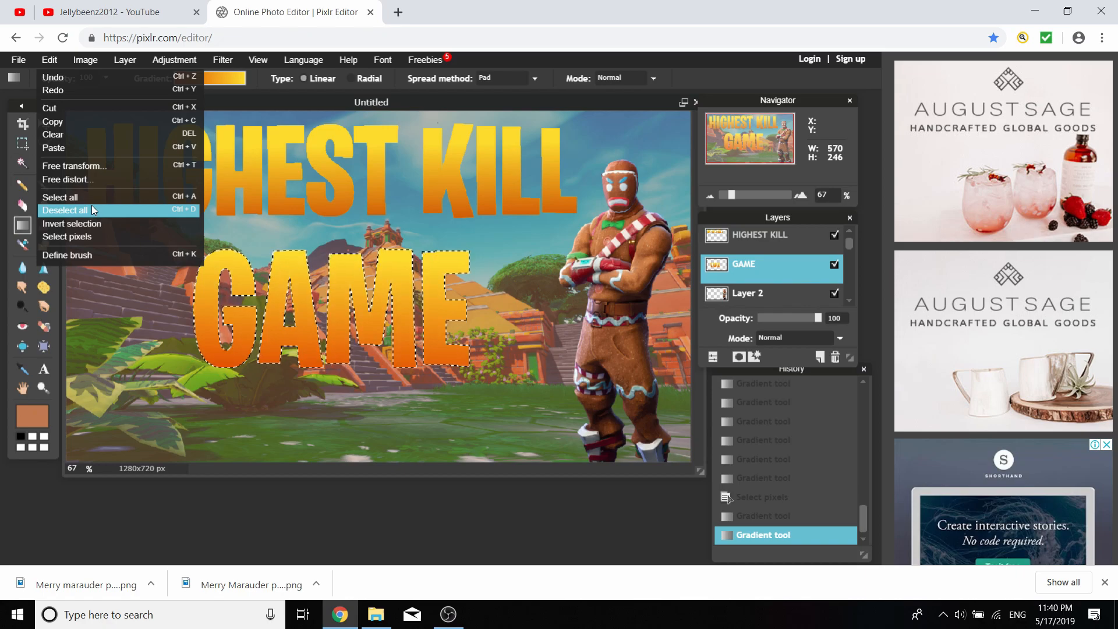
Deselect all, then merge HIGHEST KILL down into GAME as a single title layer
click(69, 209)
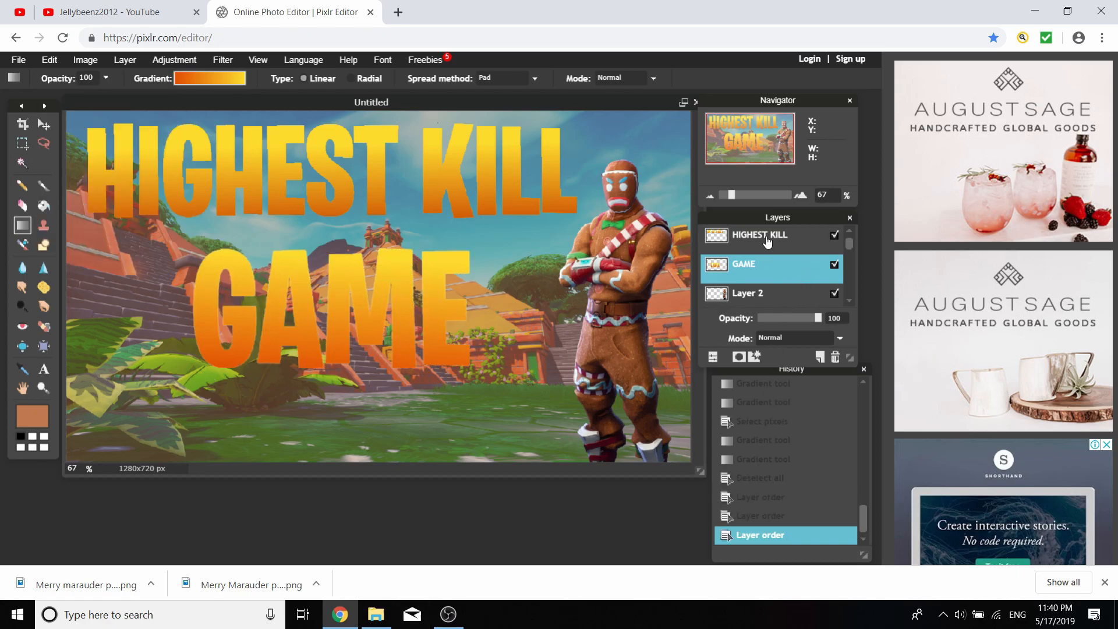
mouse_move(781, 238)
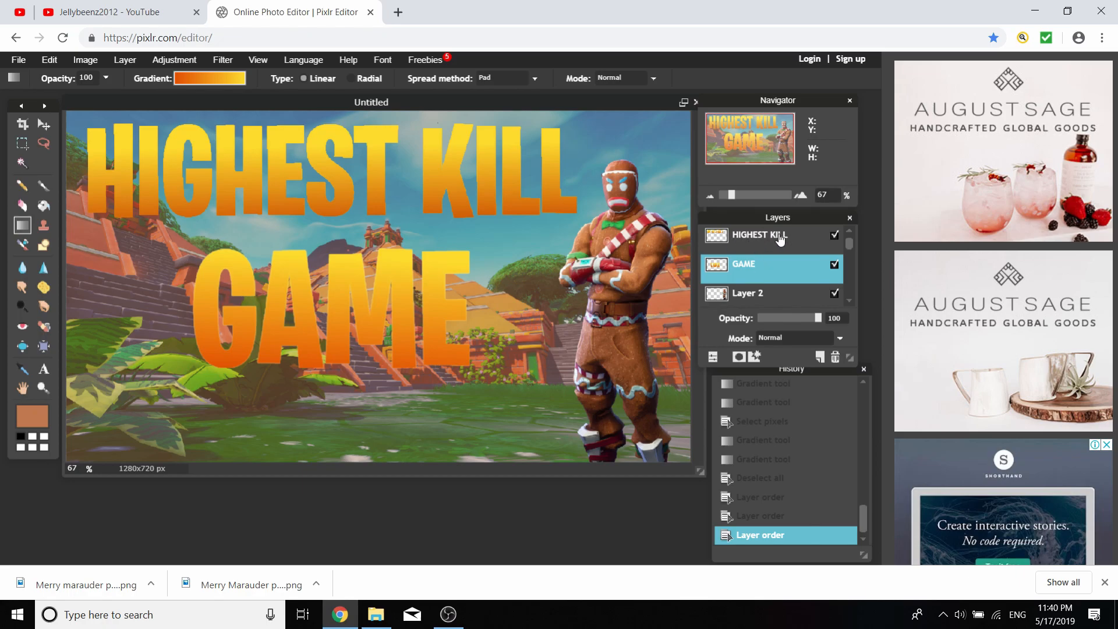
click(759, 235)
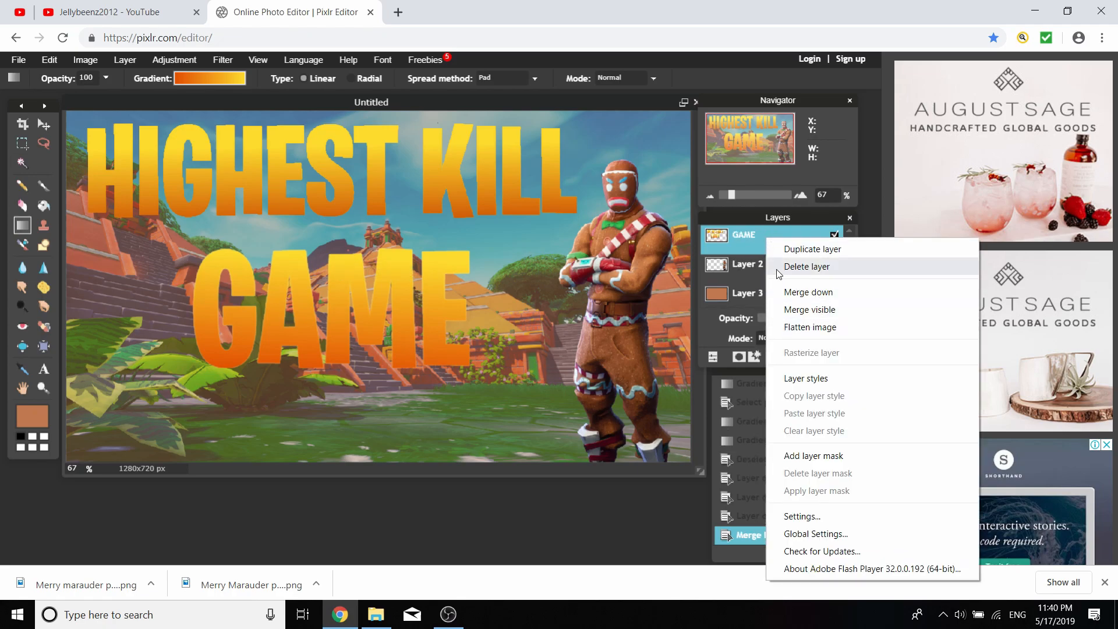
click(806, 266)
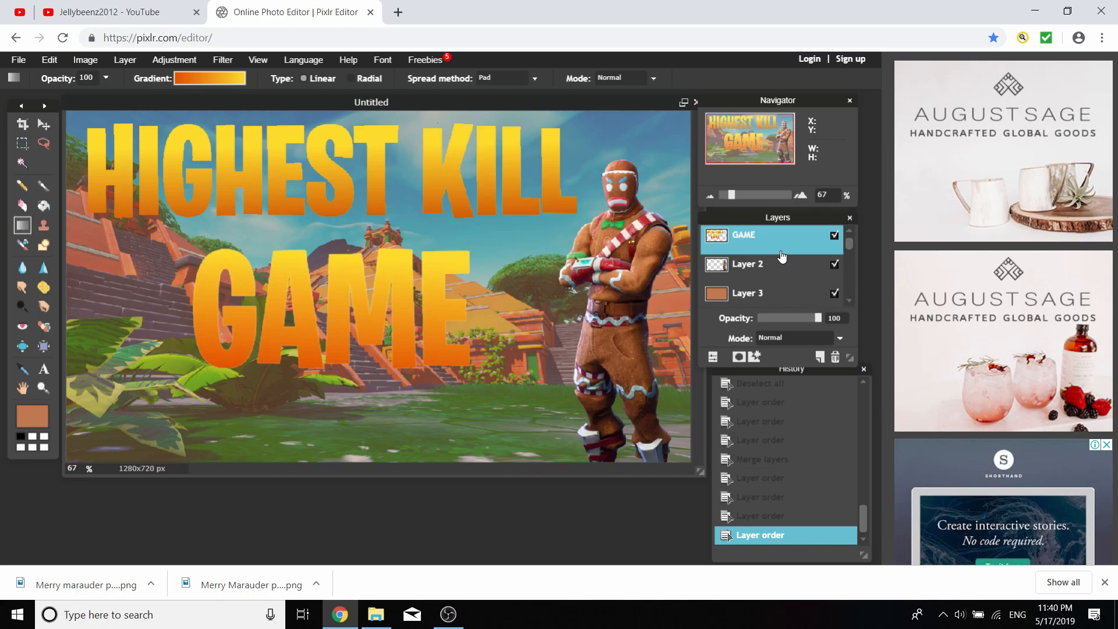
click(44, 125)
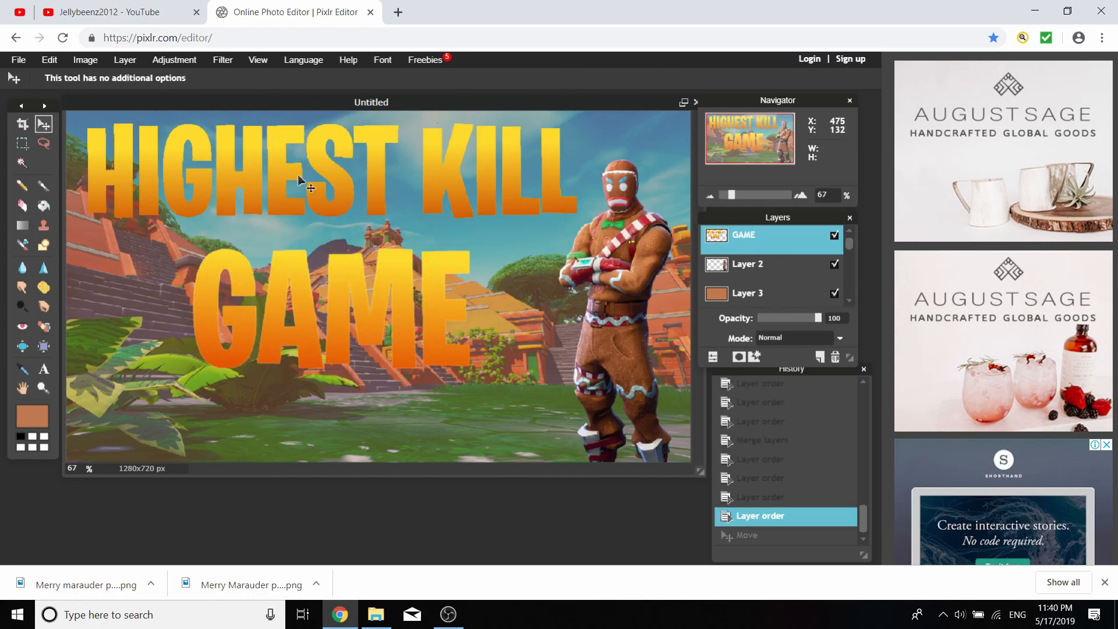
mouse_move(757, 252)
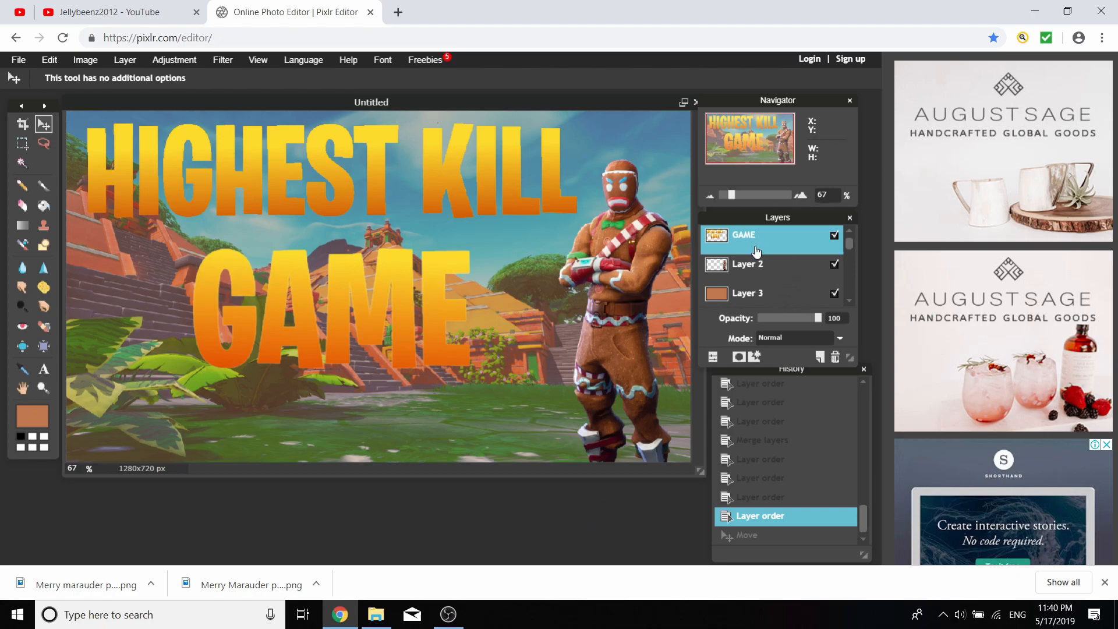
In Layer styles, enable a black outer glow of size 20 around the title
click(754, 357)
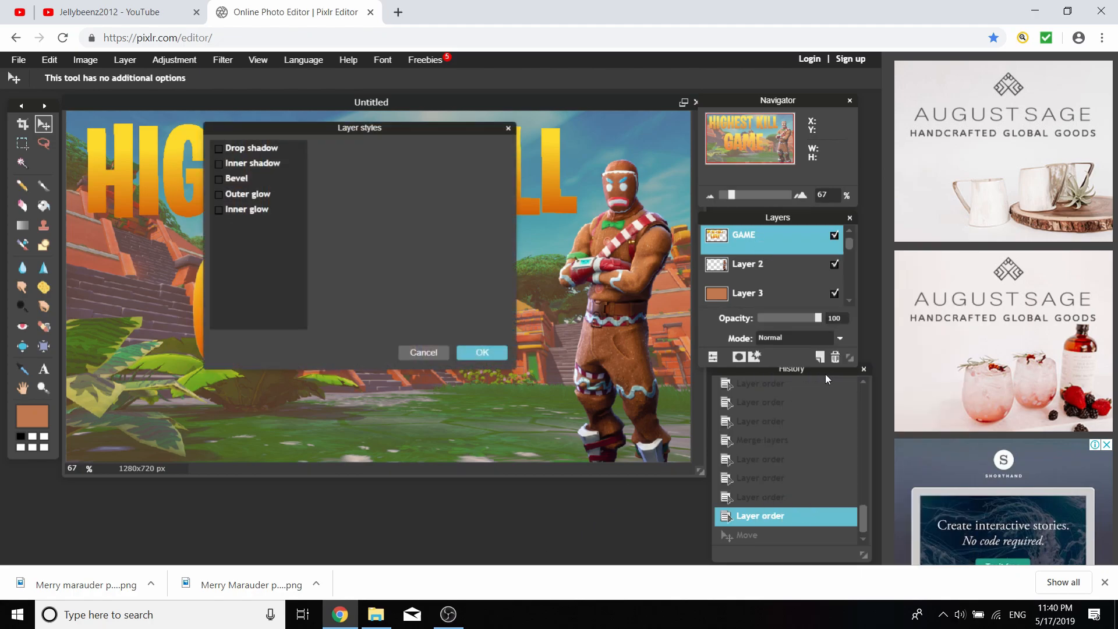
drag(360, 127, 389, 255)
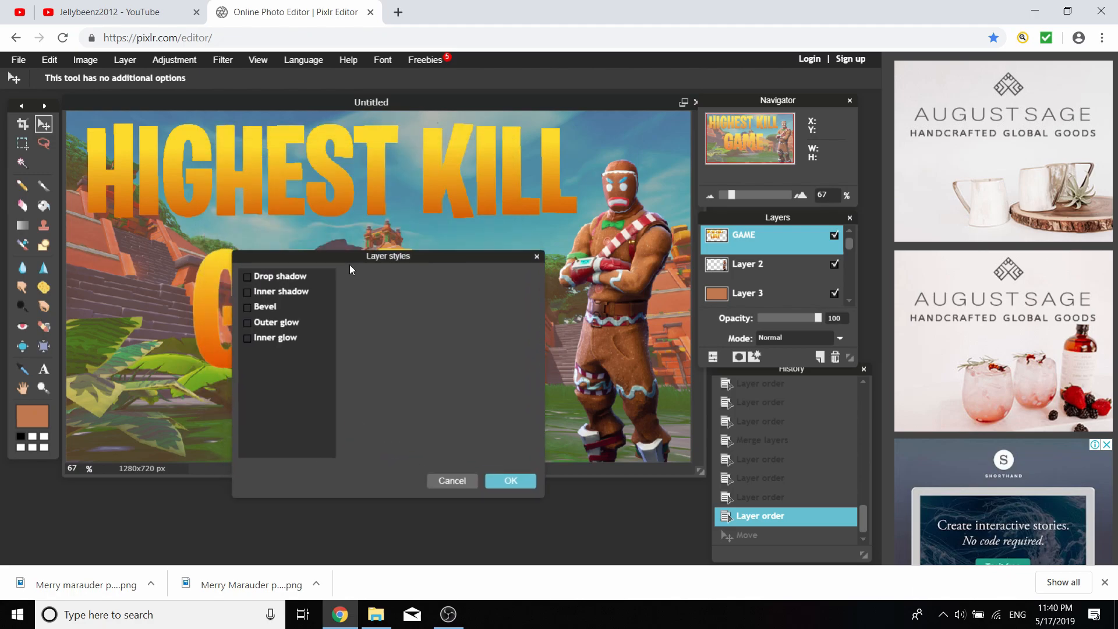
drag(388, 255, 366, 205)
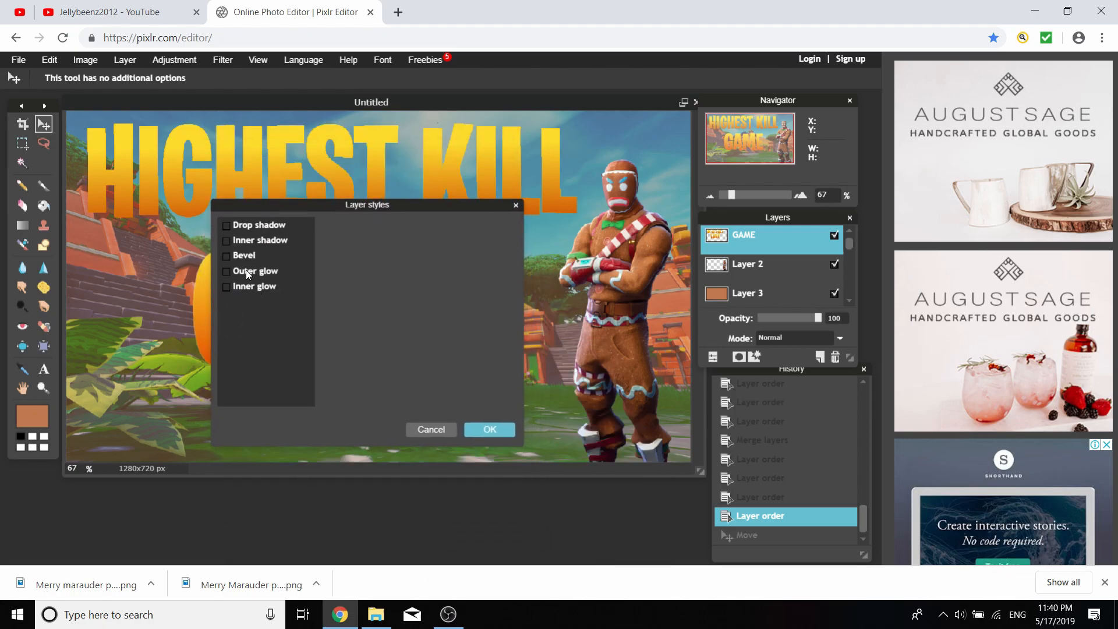
click(228, 272)
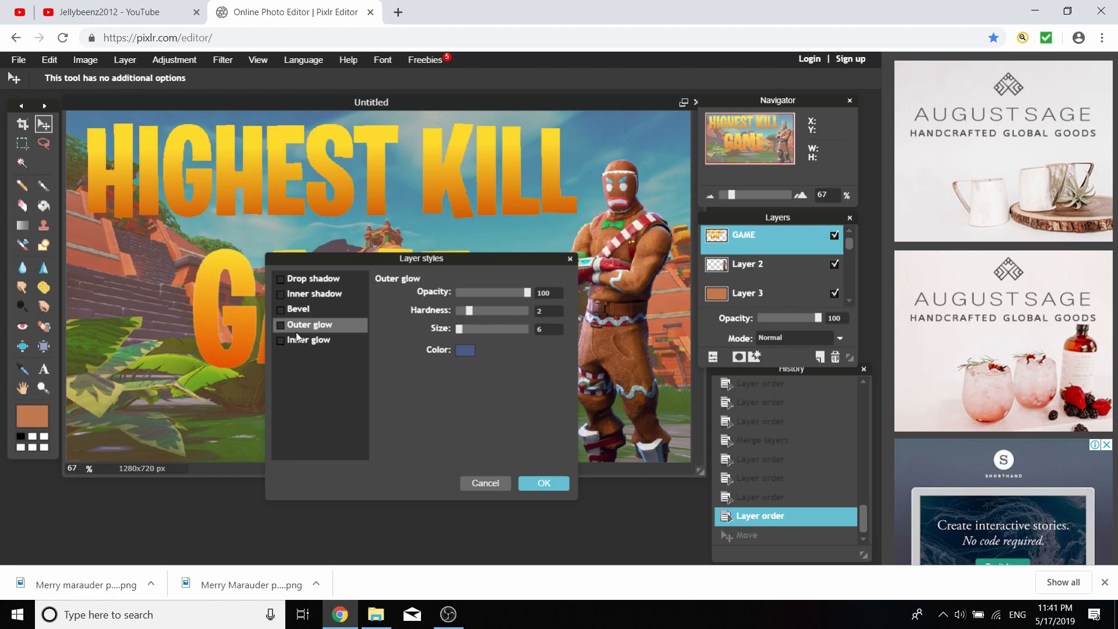
click(280, 325)
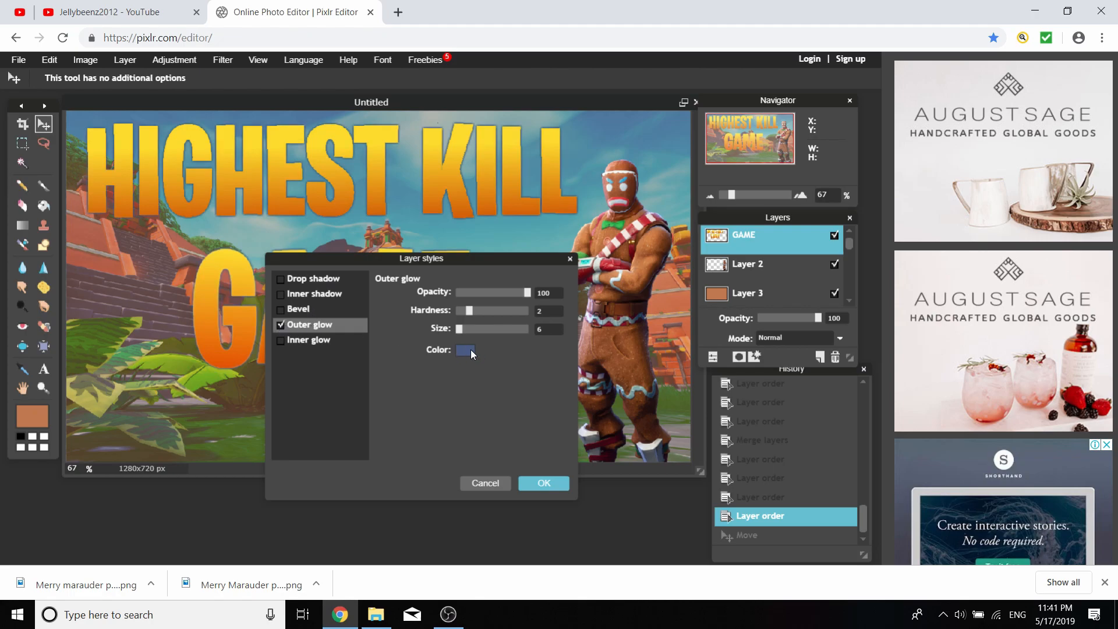
click(464, 350)
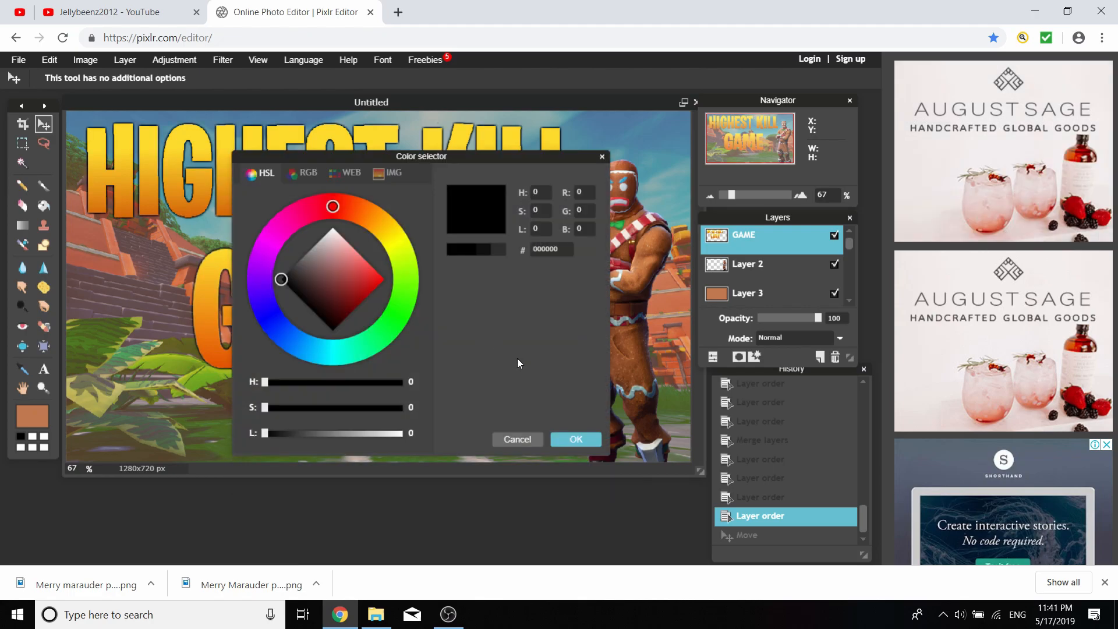
click(574, 439)
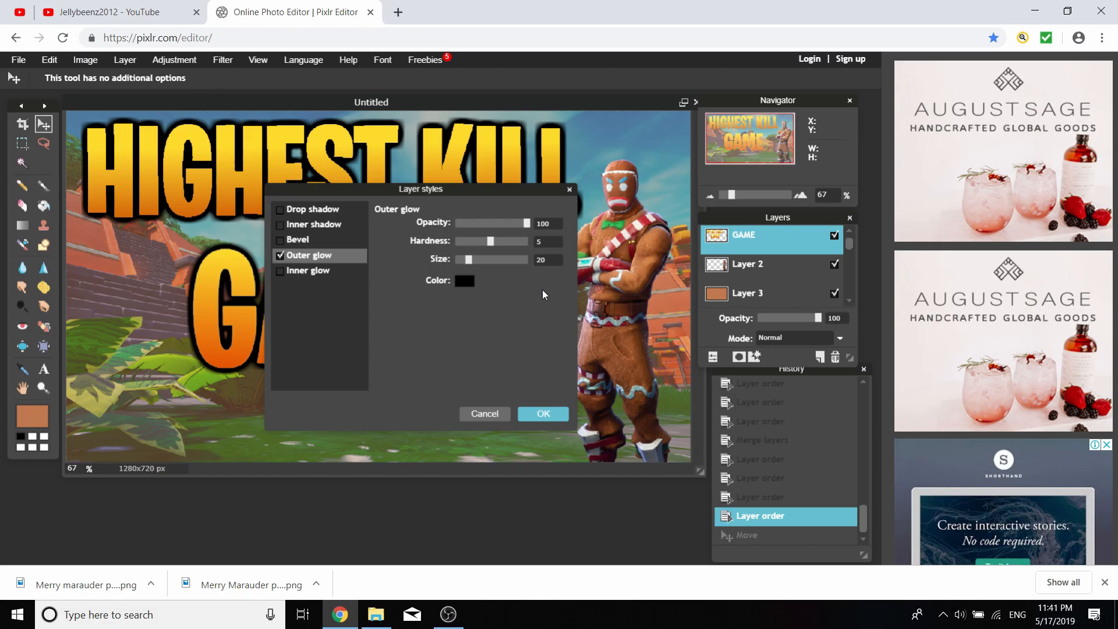
click(474, 259)
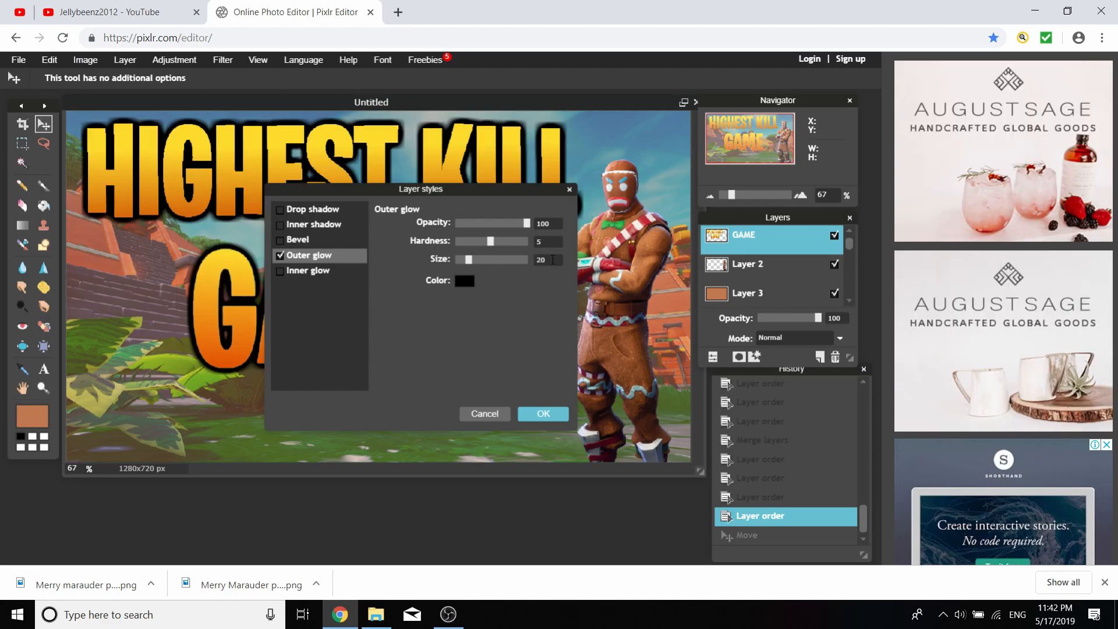
mouse_move(491, 195)
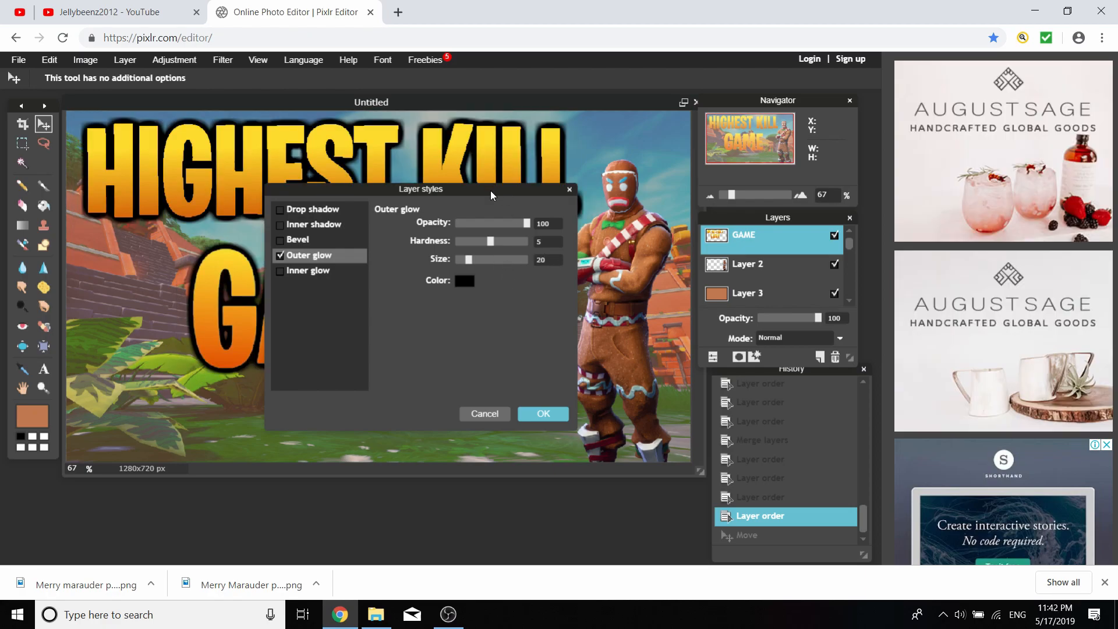
Add a drop shadow as well and apply both effects to the title layer
drag(420, 188, 403, 238)
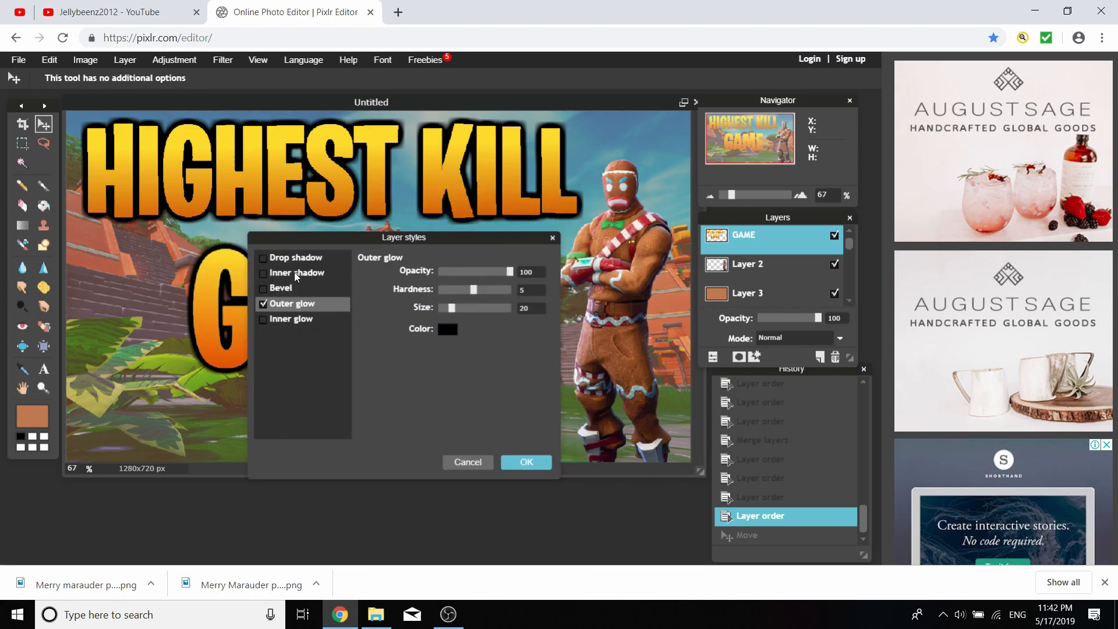
click(264, 258)
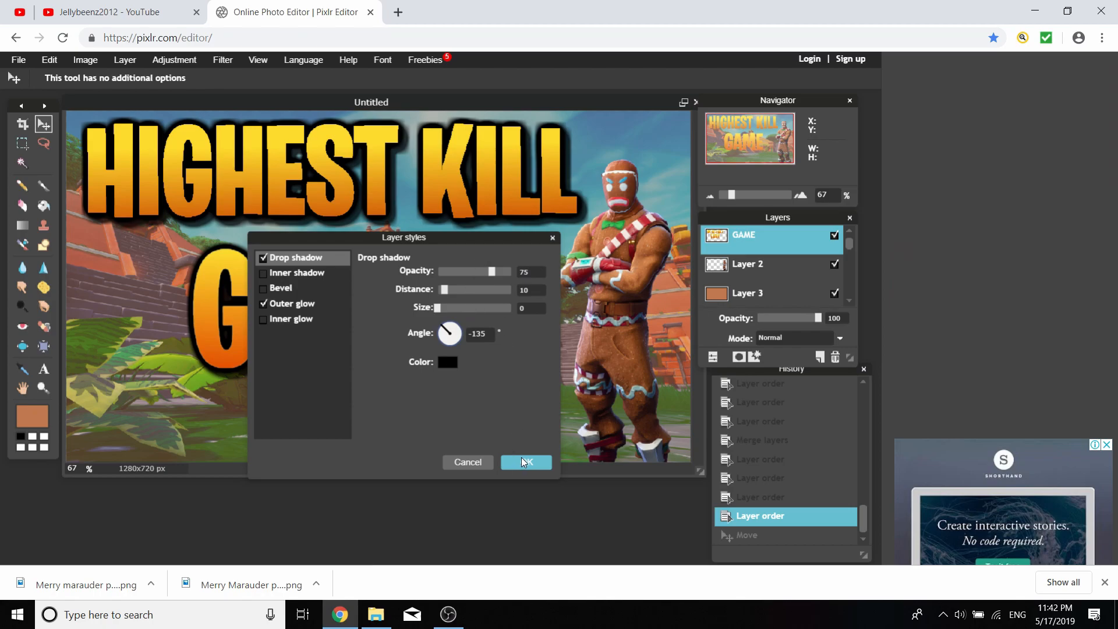
click(525, 462)
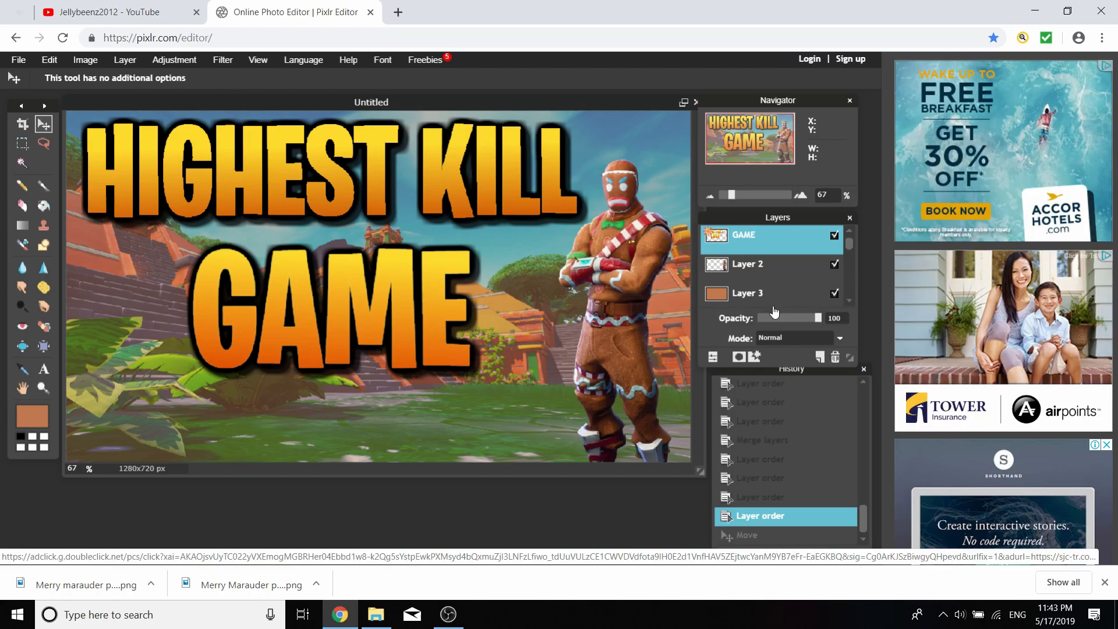
mouse_move(337, 461)
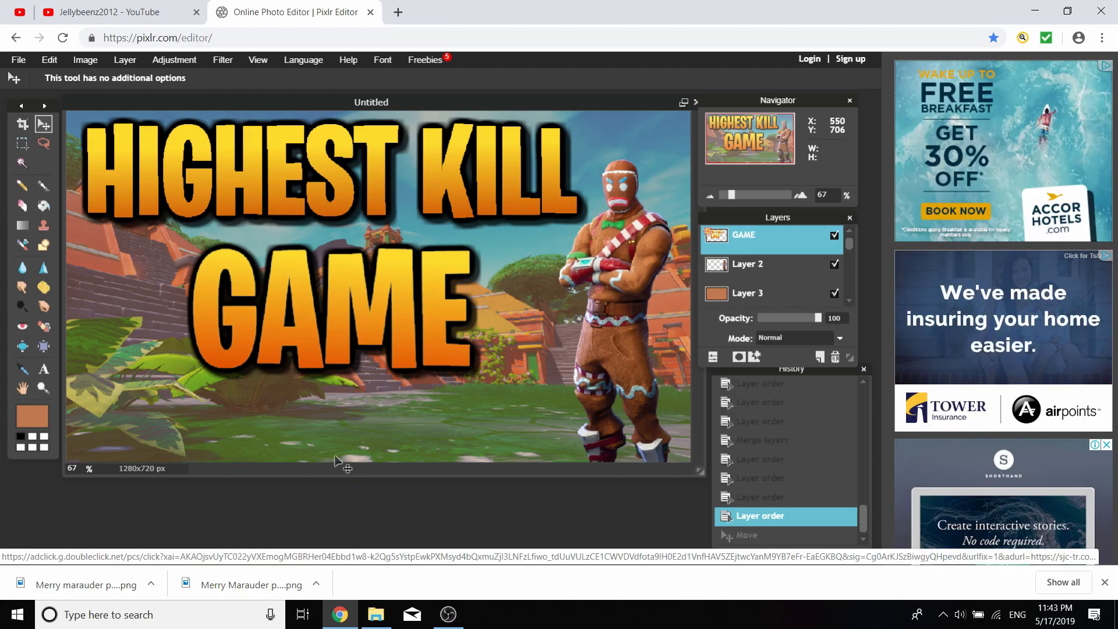
mouse_move(377, 239)
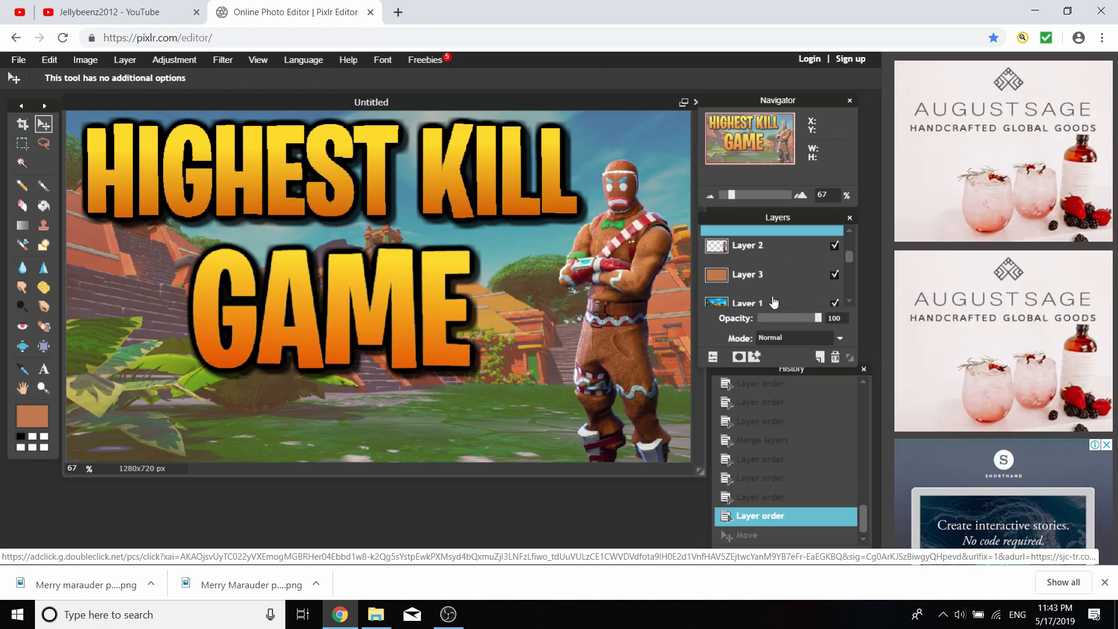
Add a new empty layer from the Layers panel
click(747, 275)
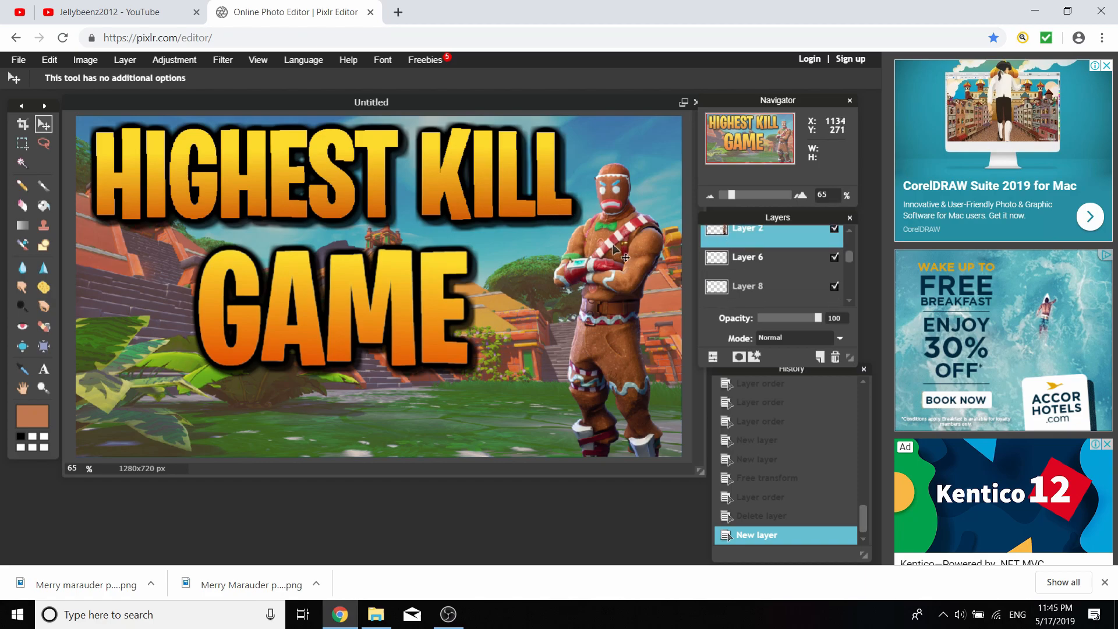
Import the Merry Marauder skull PNG as a new layer and begin free-transforming it smaller
click(124, 60)
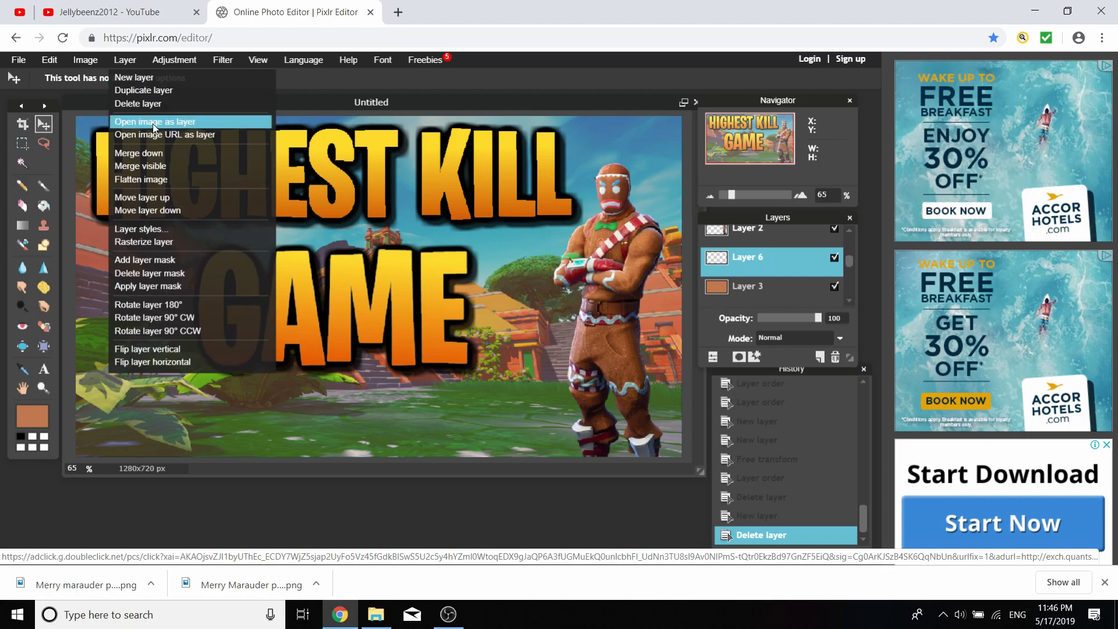
click(165, 121)
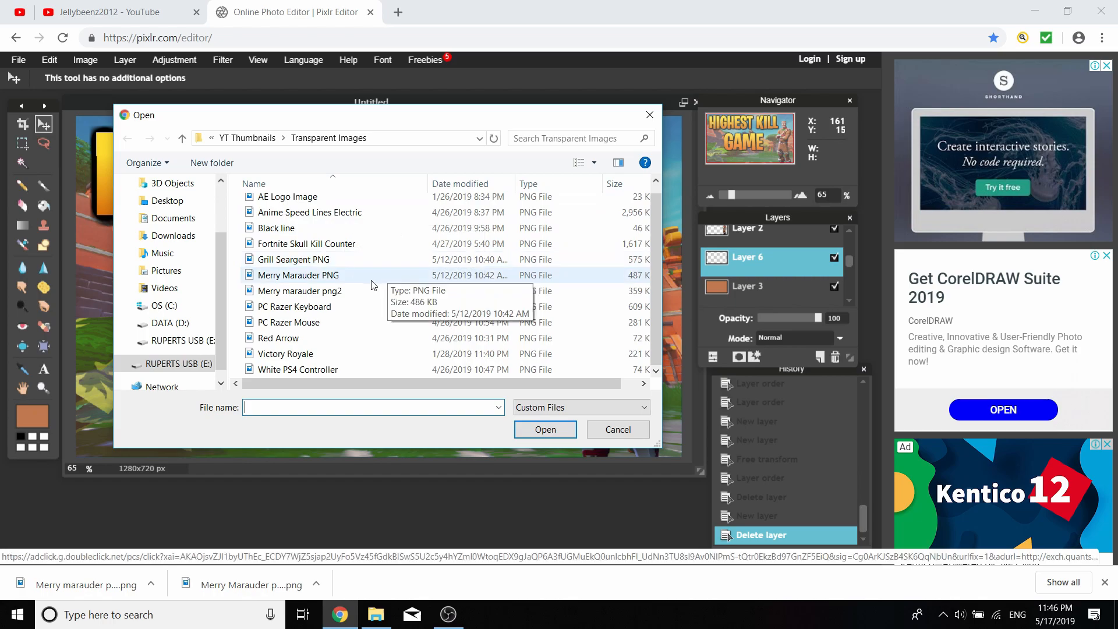
mouse_move(306, 244)
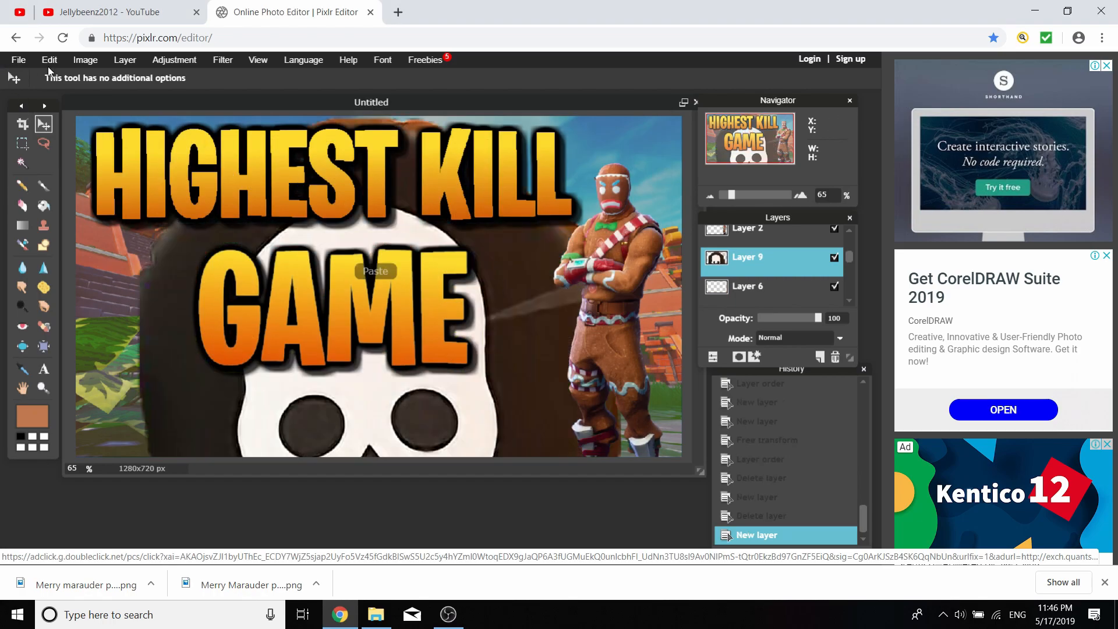
click(377, 271)
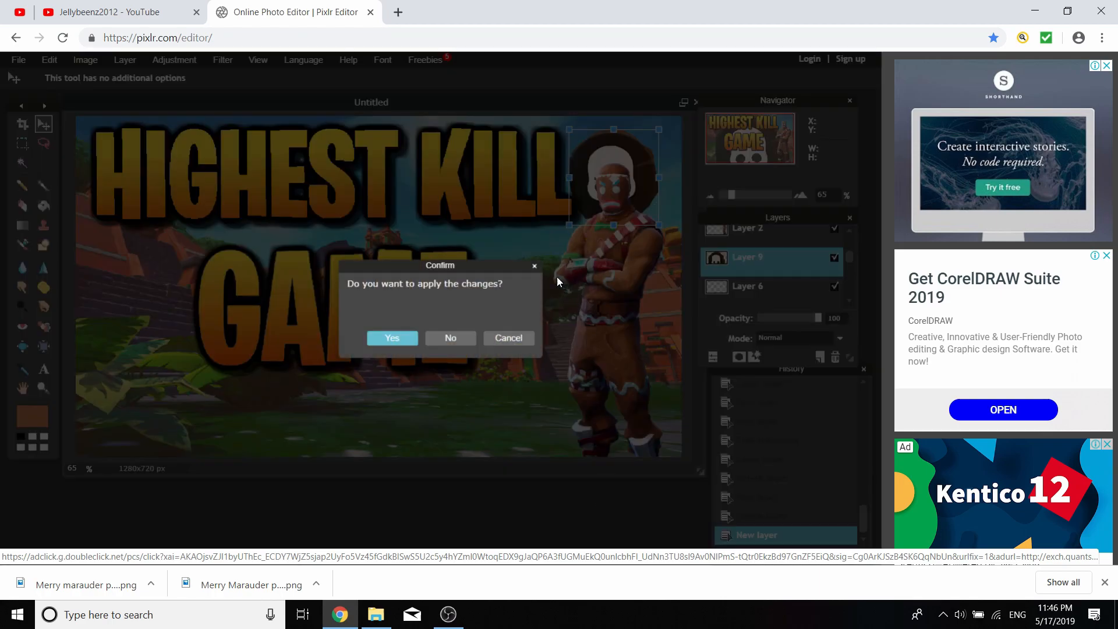
Apply the resize, reposition the skull onto the gingerbread character's head, and add an empty layer
click(391, 338)
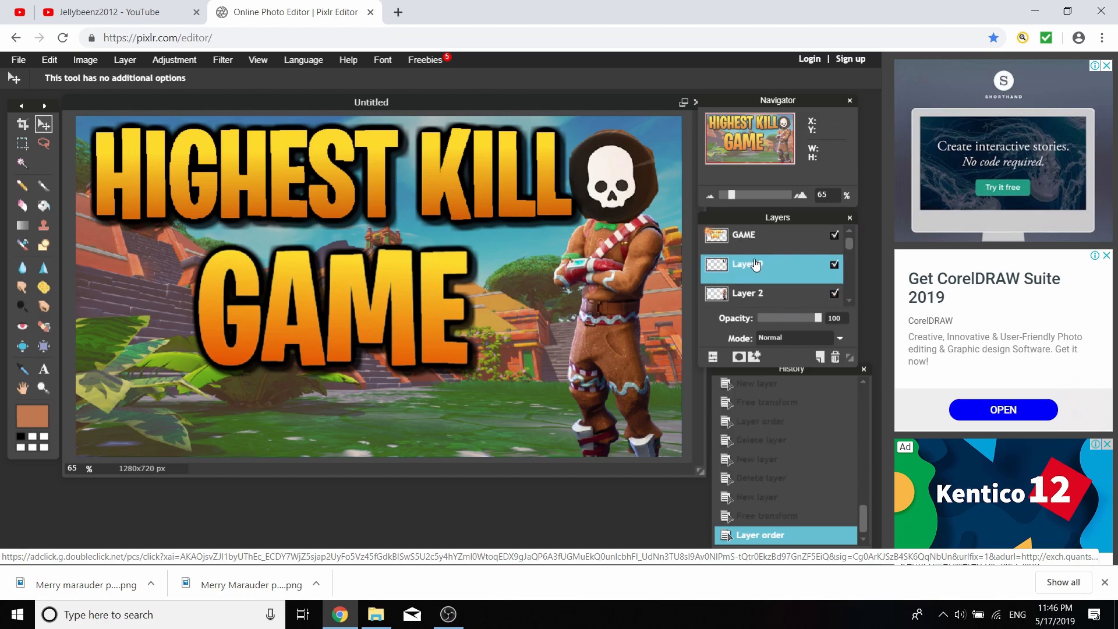
click(49, 59)
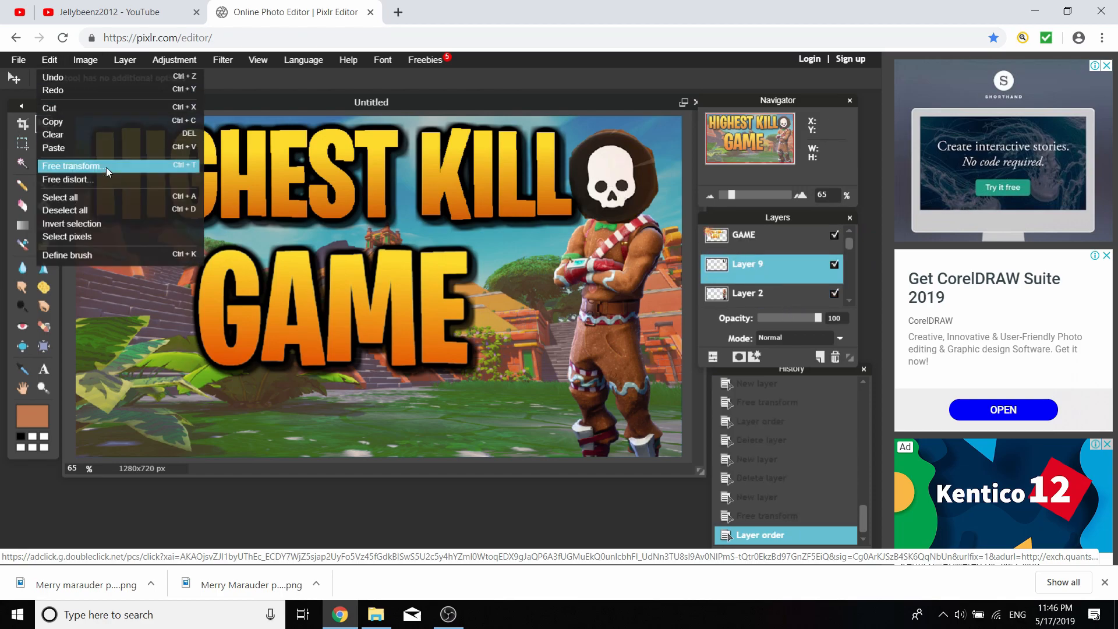
click(71, 166)
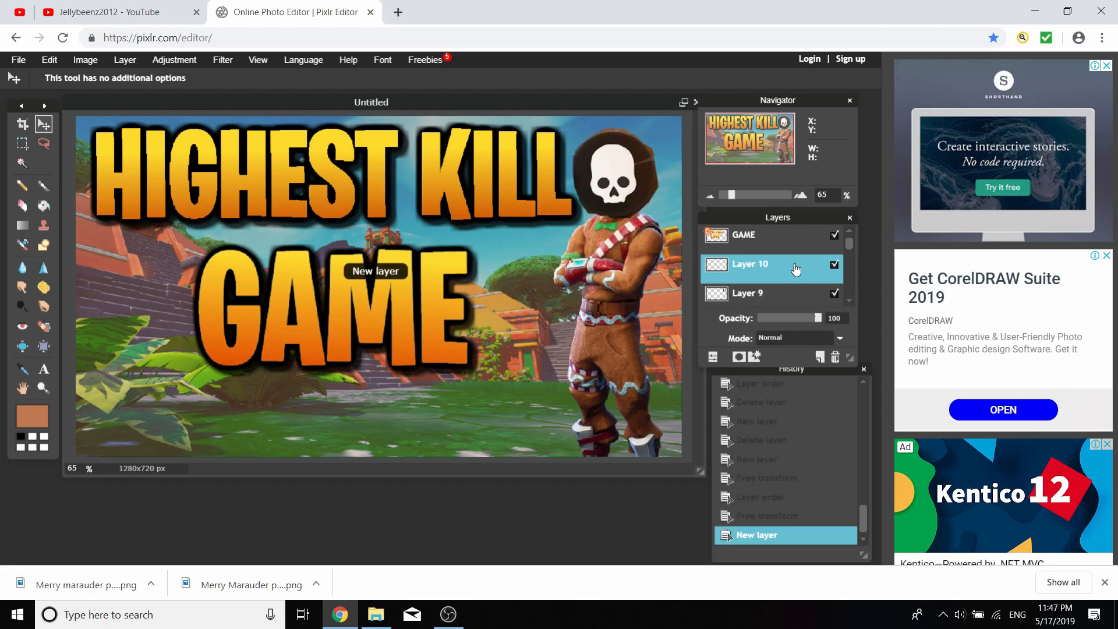
scroll(down, 3)
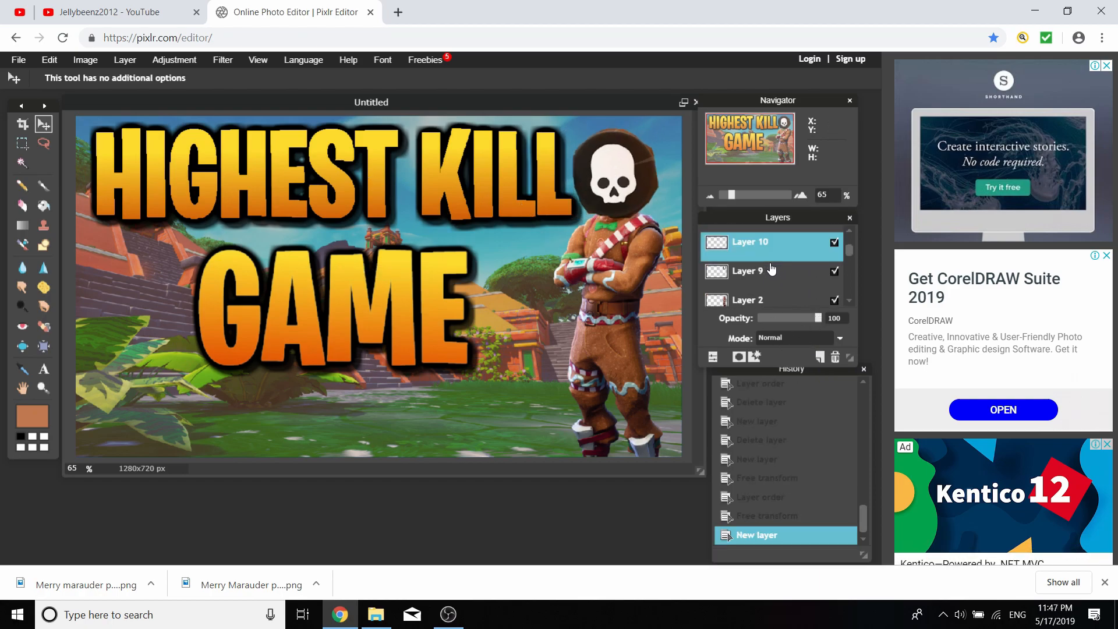
click(835, 356)
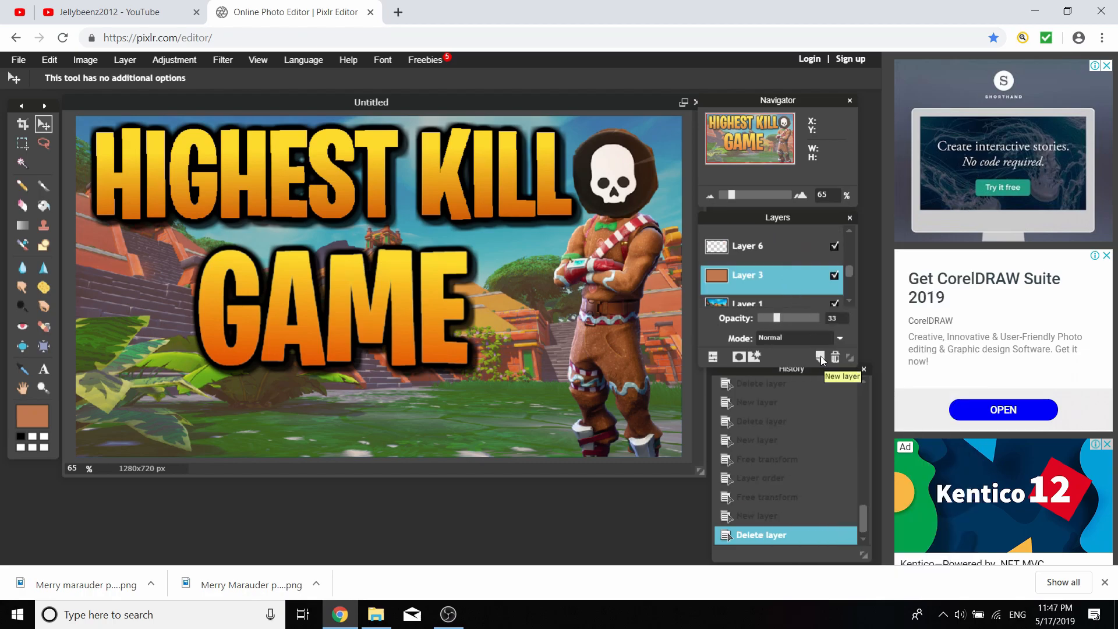
Add a new layer and bring in the Anime Speed Lines image behind the text and character
click(818, 356)
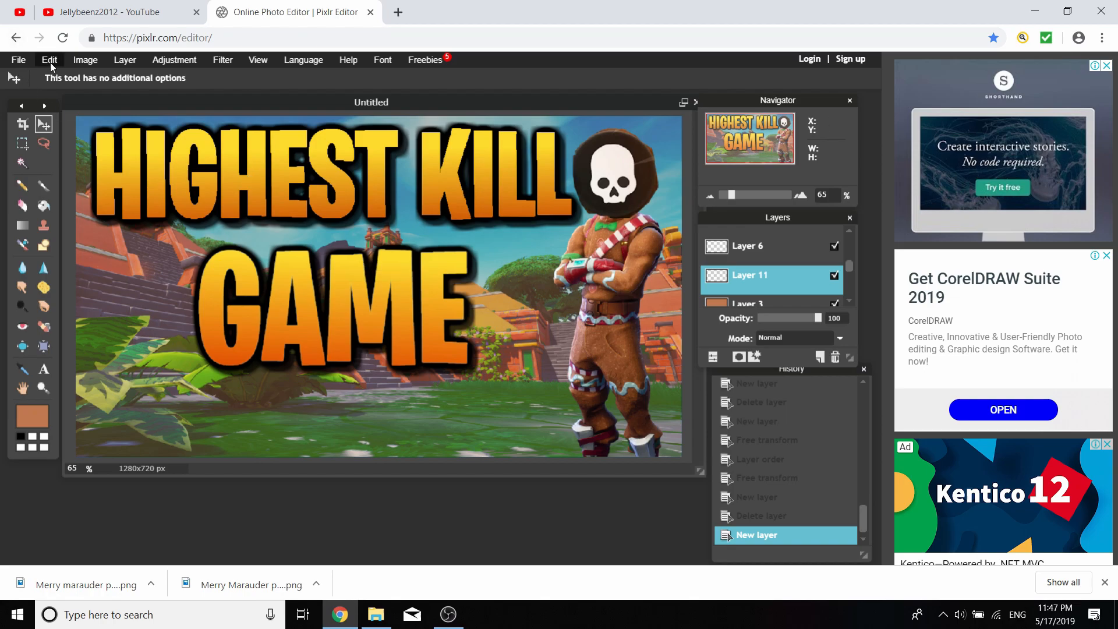
click(125, 59)
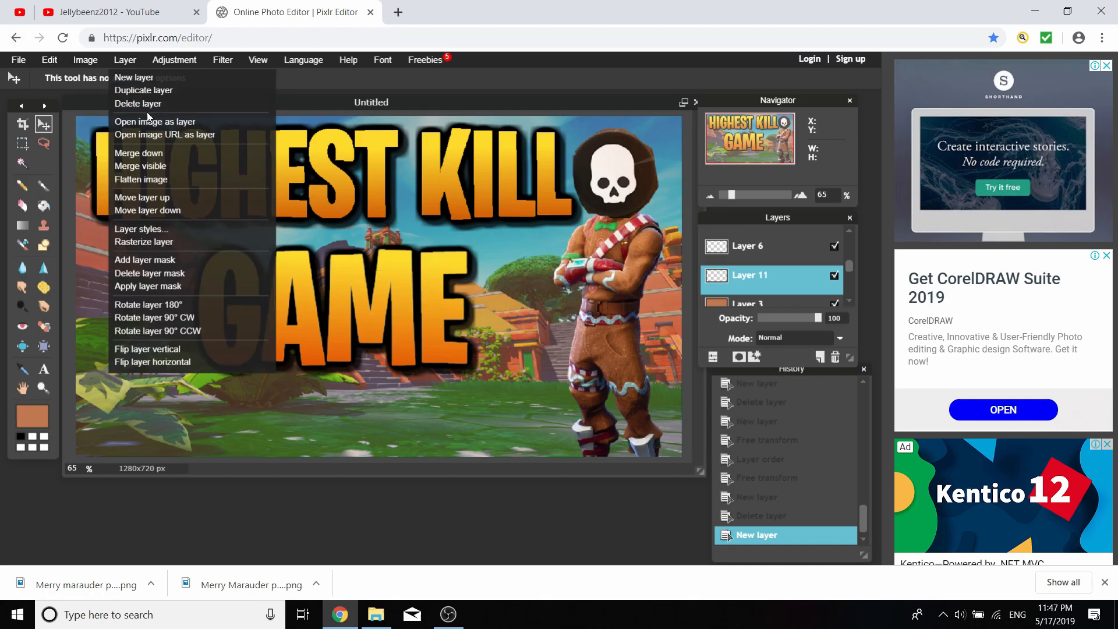
click(157, 124)
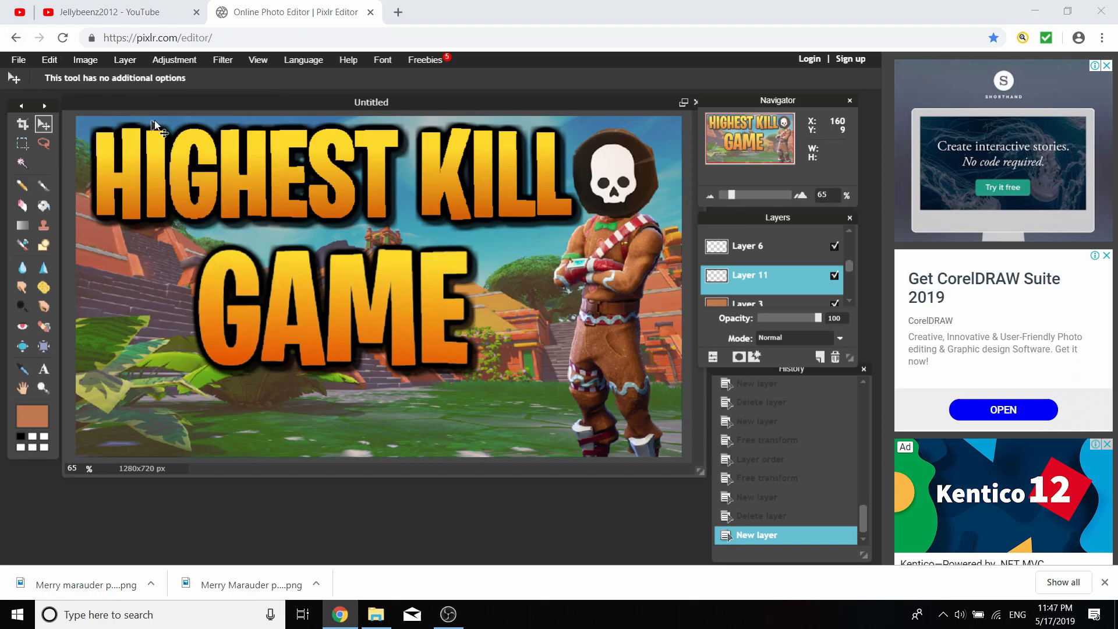
click(19, 60)
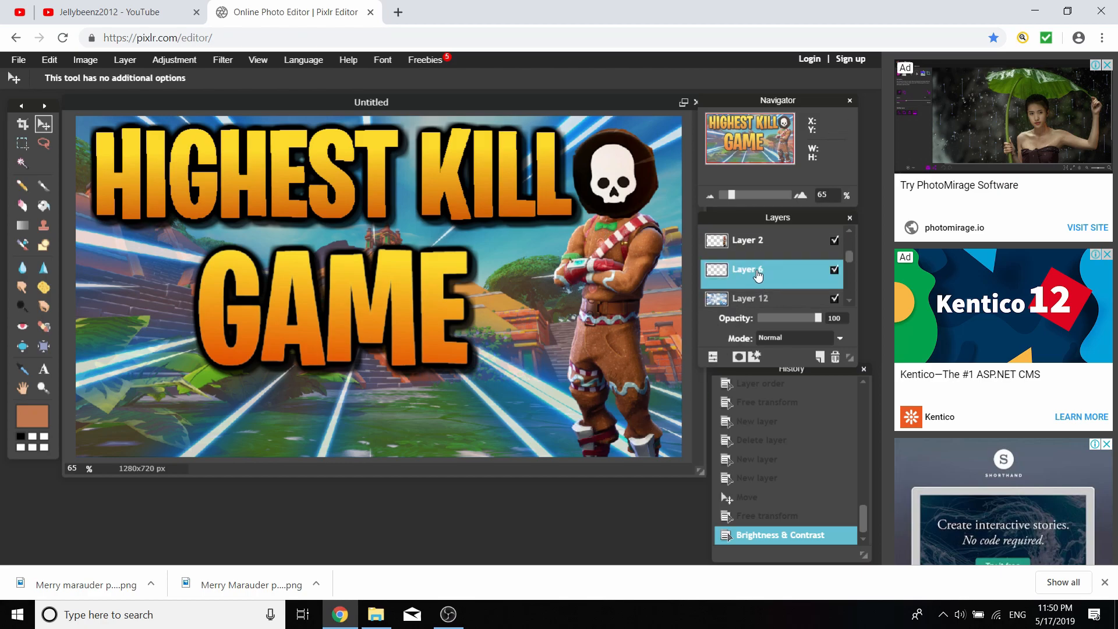
mouse_move(748, 281)
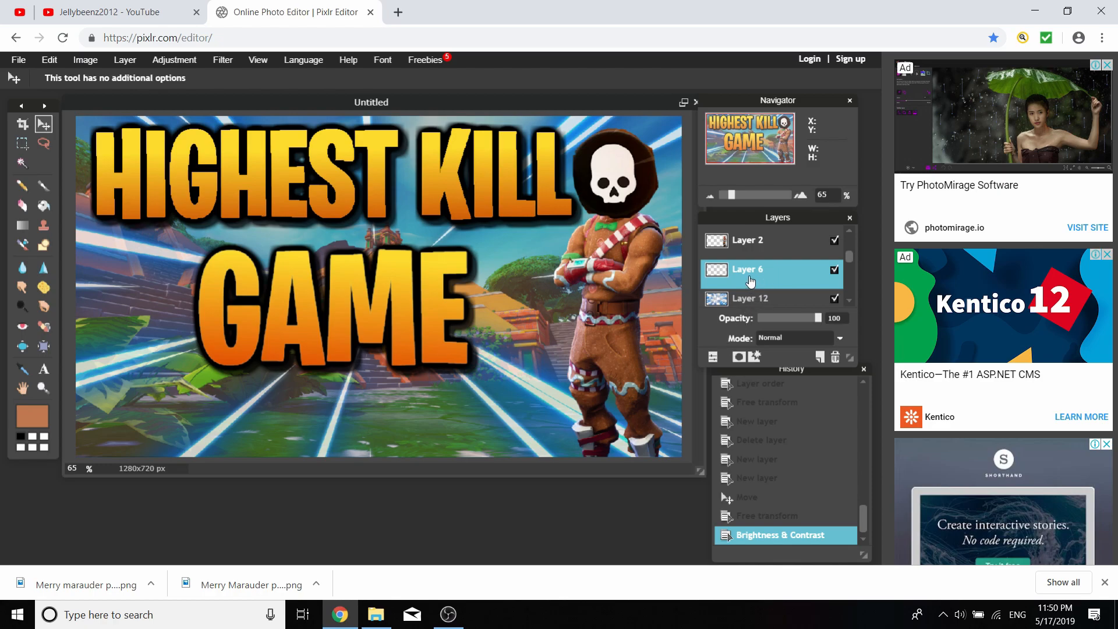
mouse_move(49, 60)
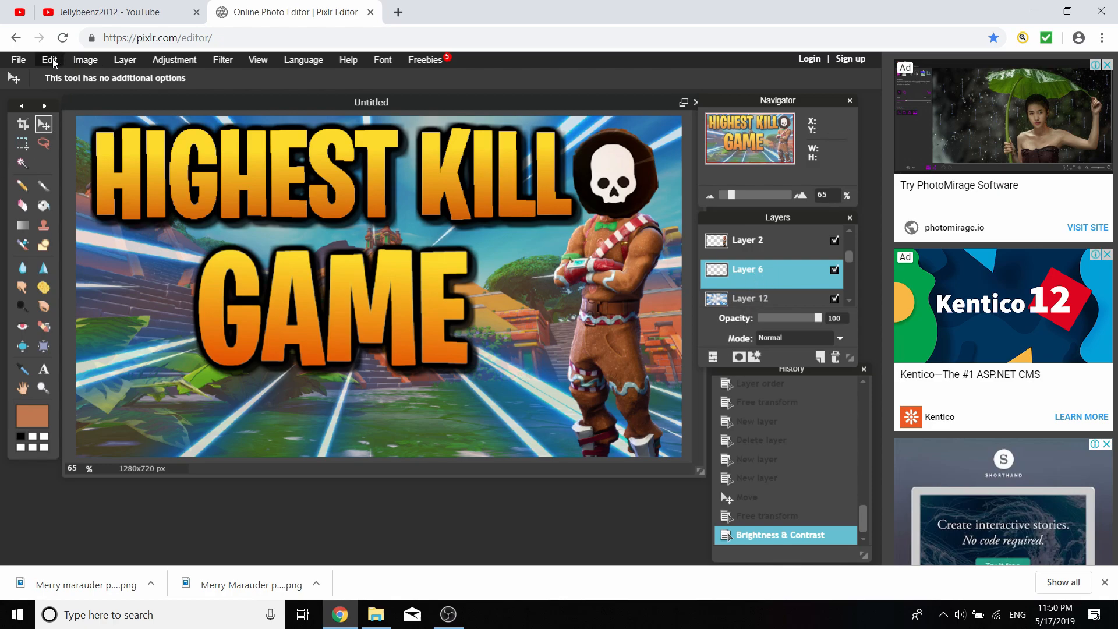
Switch to the Brush tool and pick the large soft round 200-pixel preset
click(43, 186)
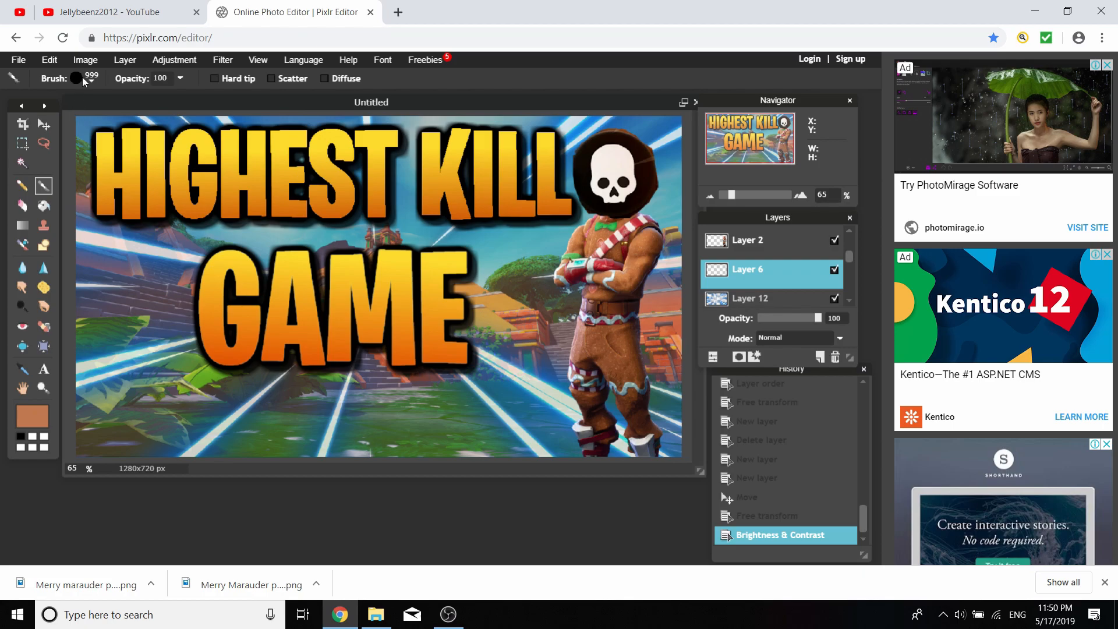
click(90, 78)
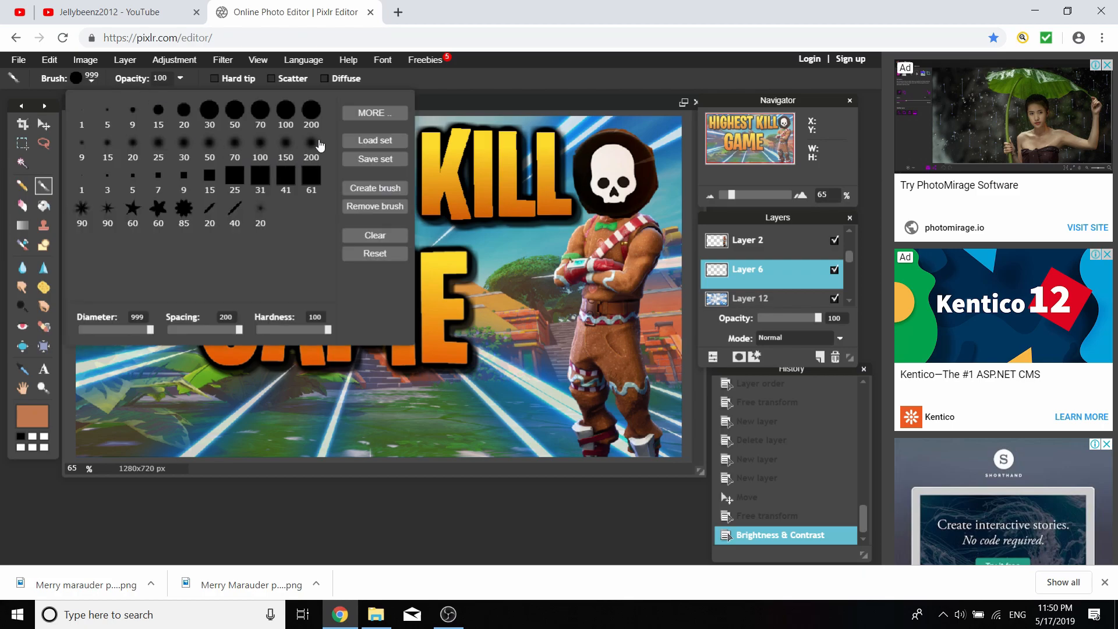
click(310, 145)
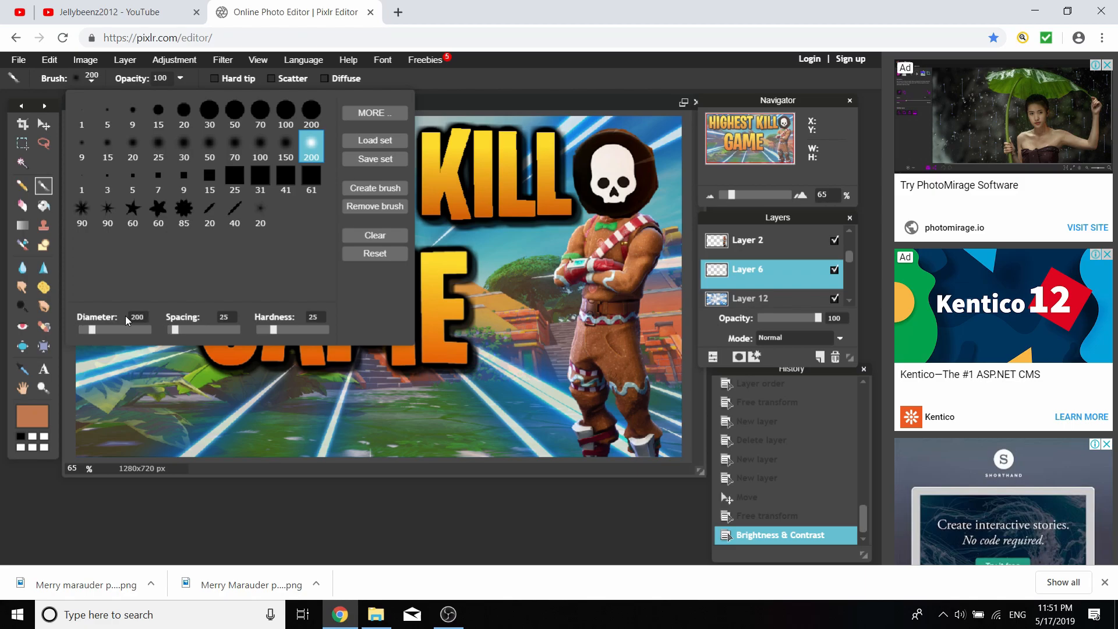
mouse_move(277, 545)
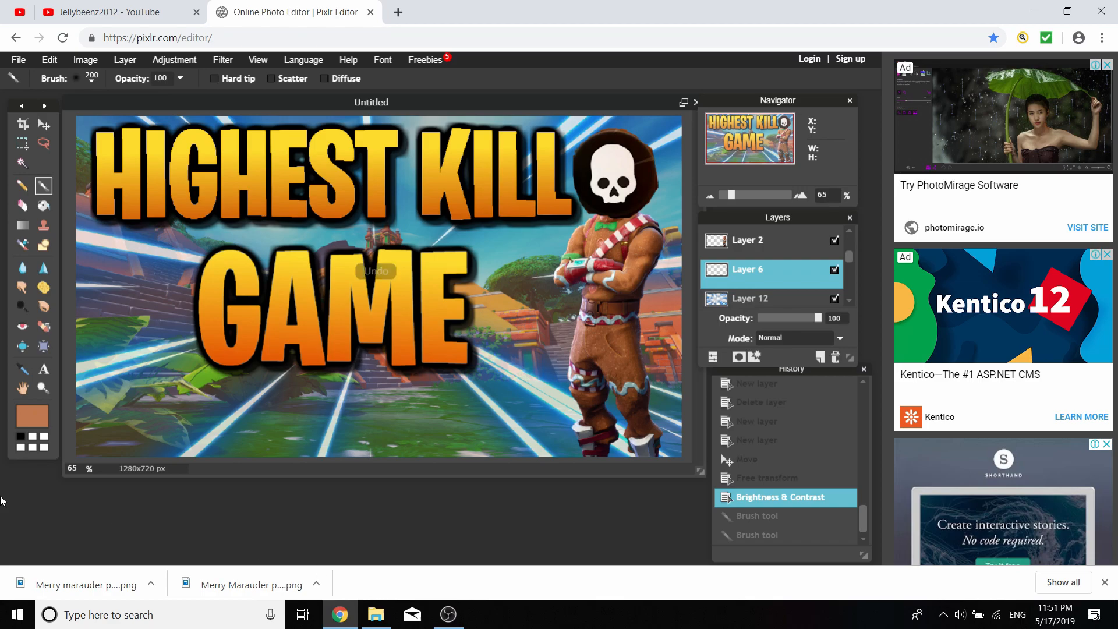
mouse_move(31, 415)
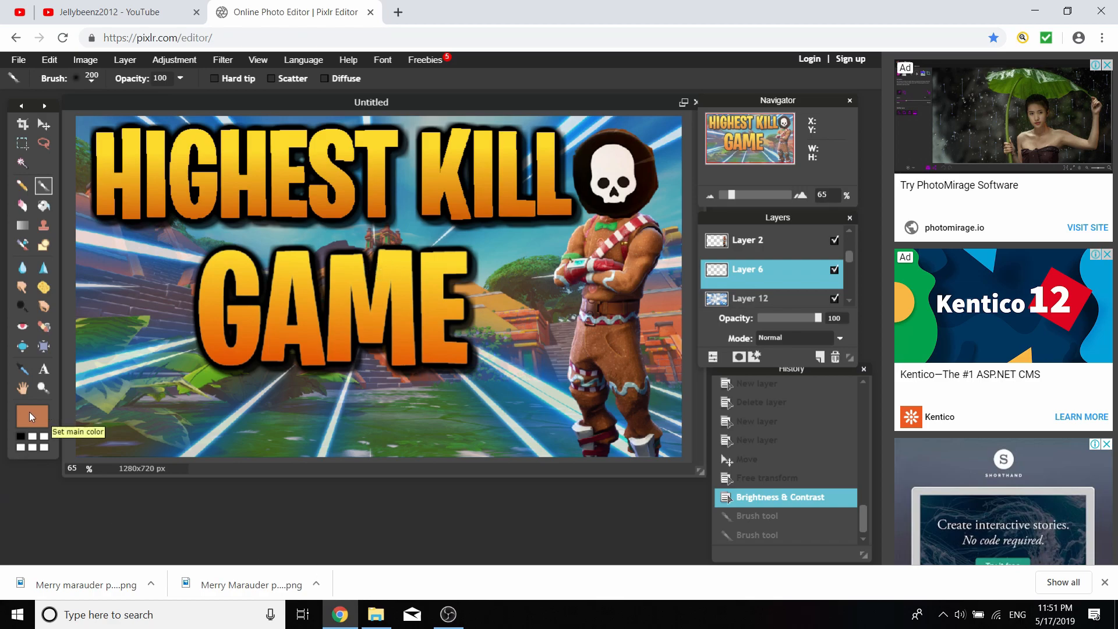
Set the painting colour to light grey #cccccc and reduce the brush diameter to 150
click(31, 416)
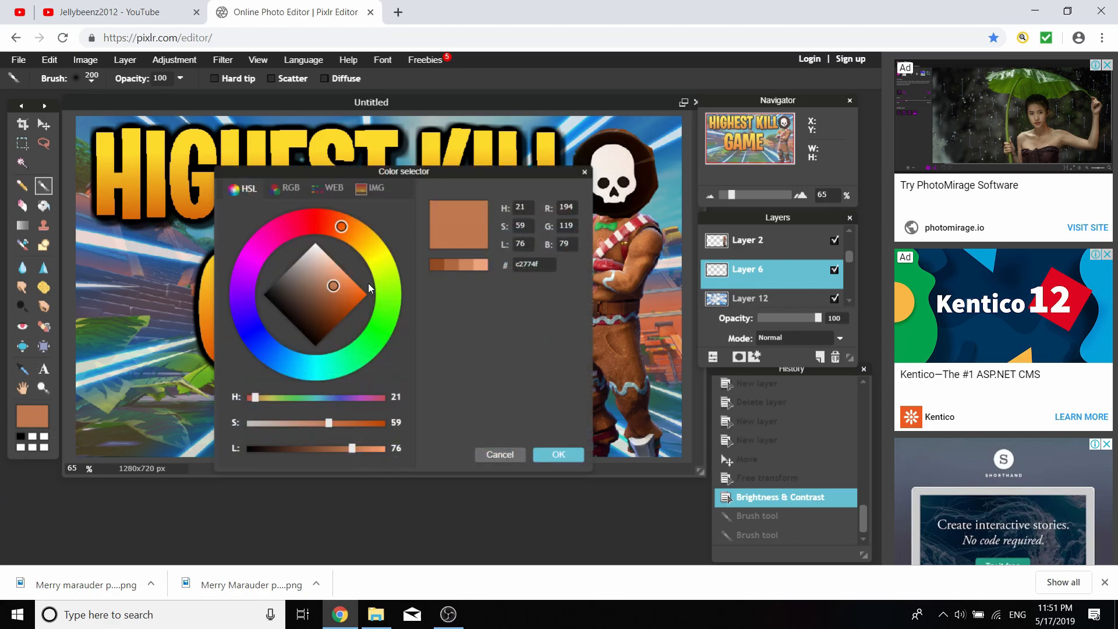
click(311, 252)
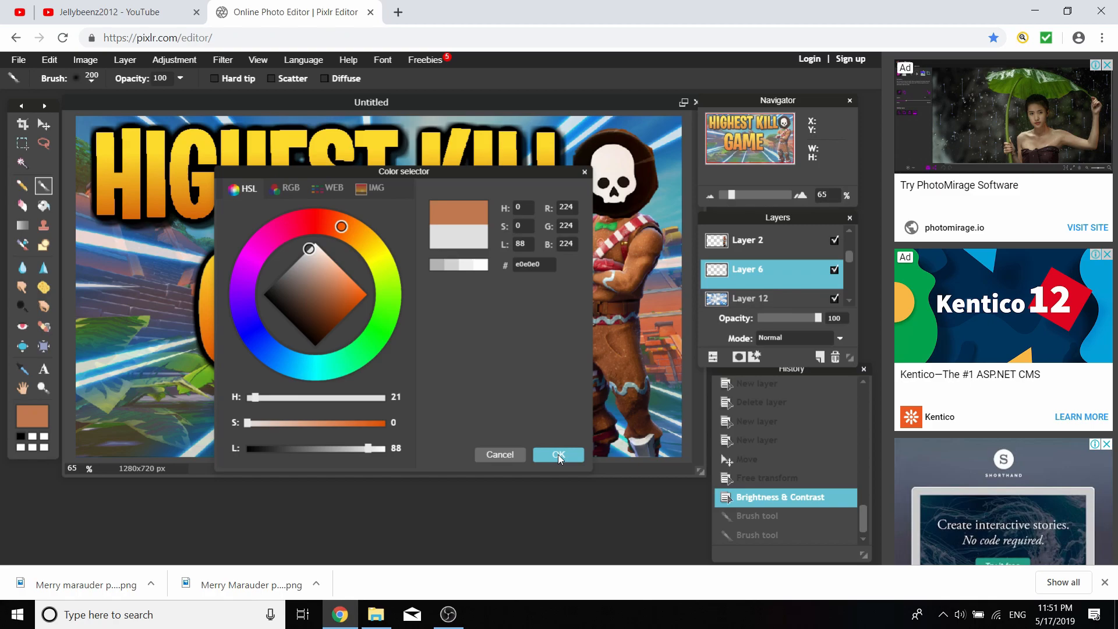
click(558, 455)
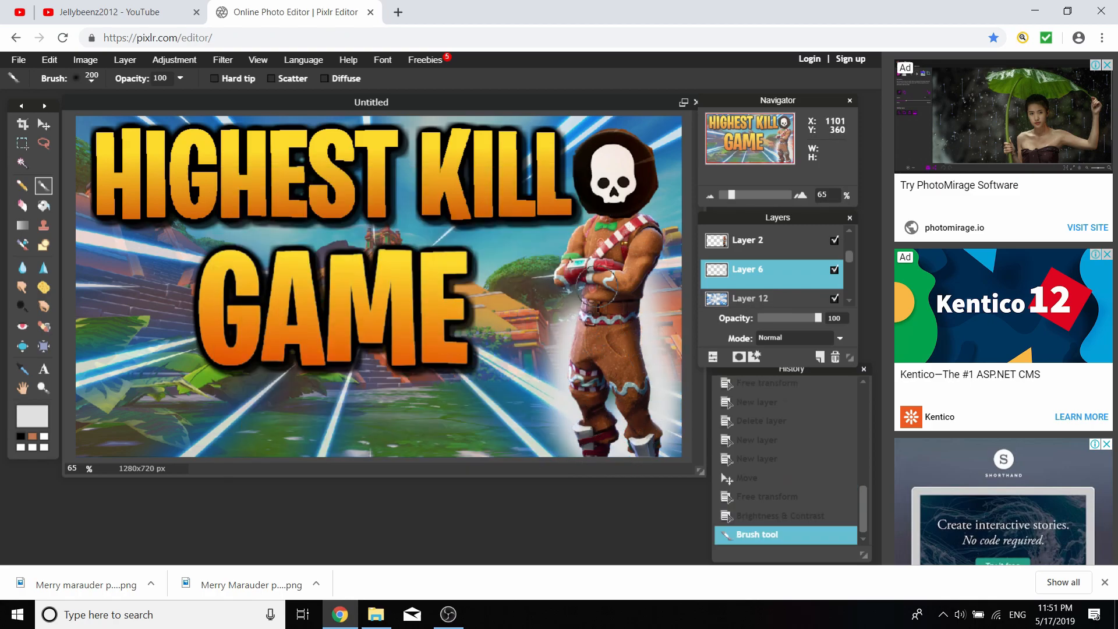
click(30, 417)
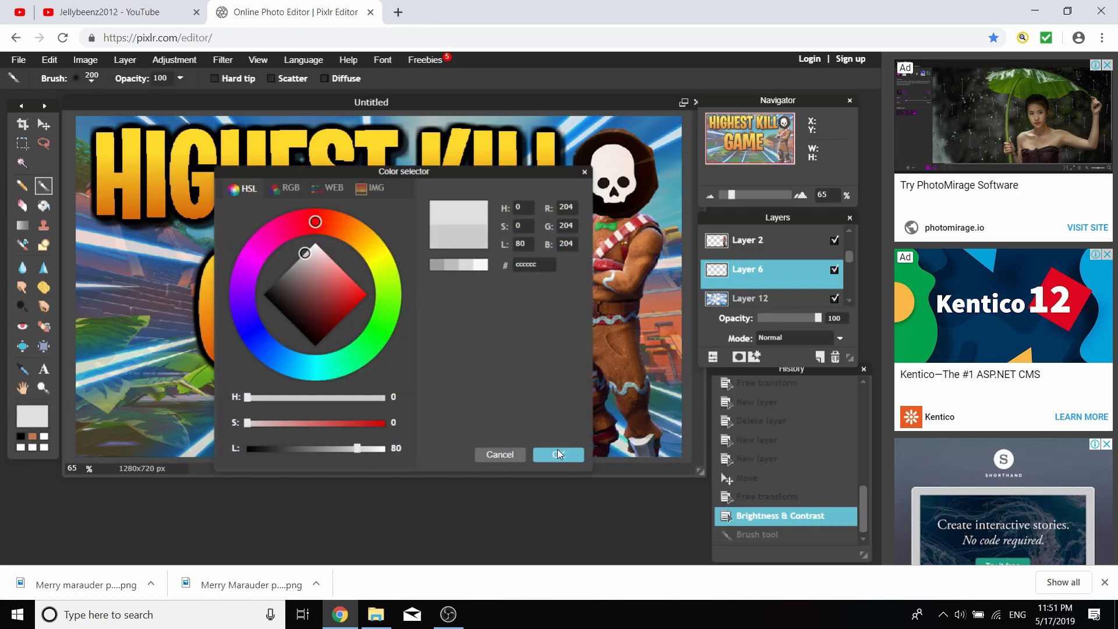
click(557, 454)
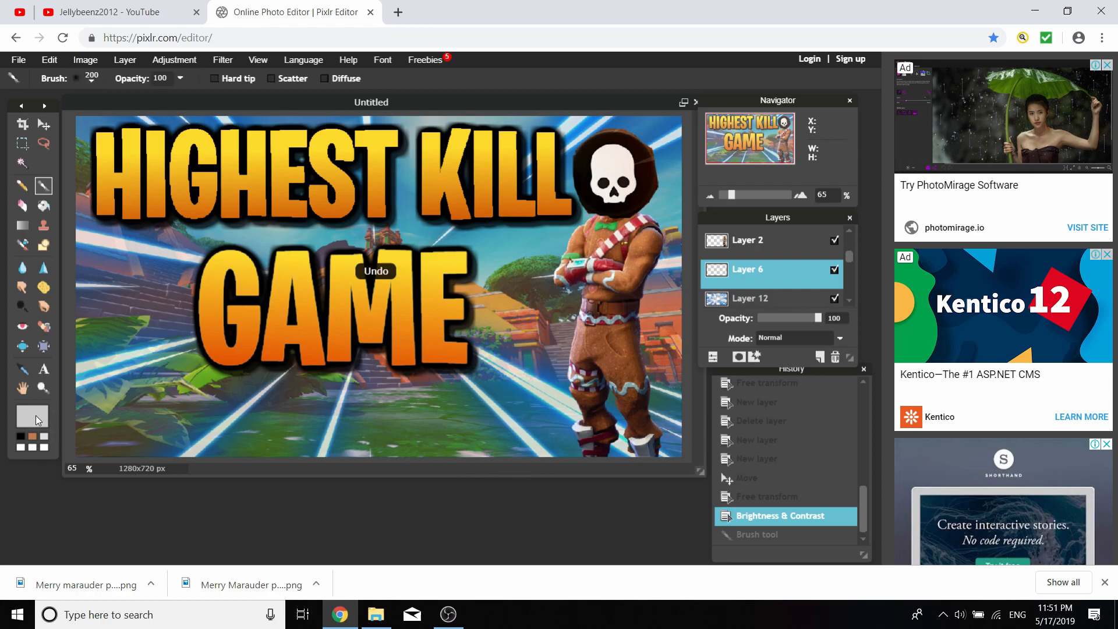
click(93, 78)
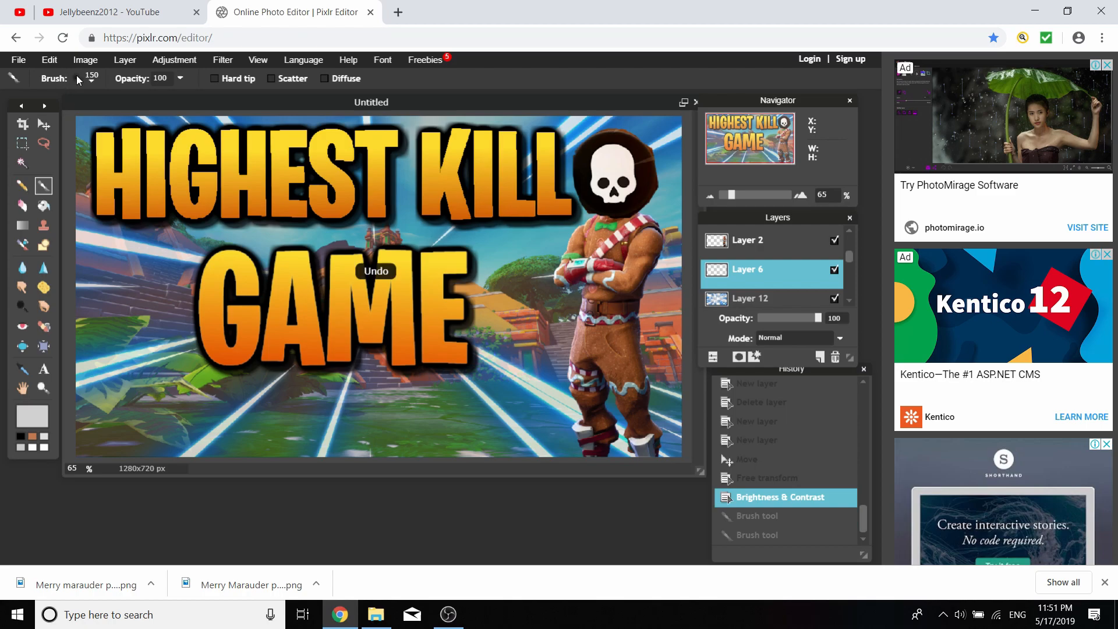
Reopen the brush settings showing diameter 150, spacing 25 and hardness 14
click(102, 78)
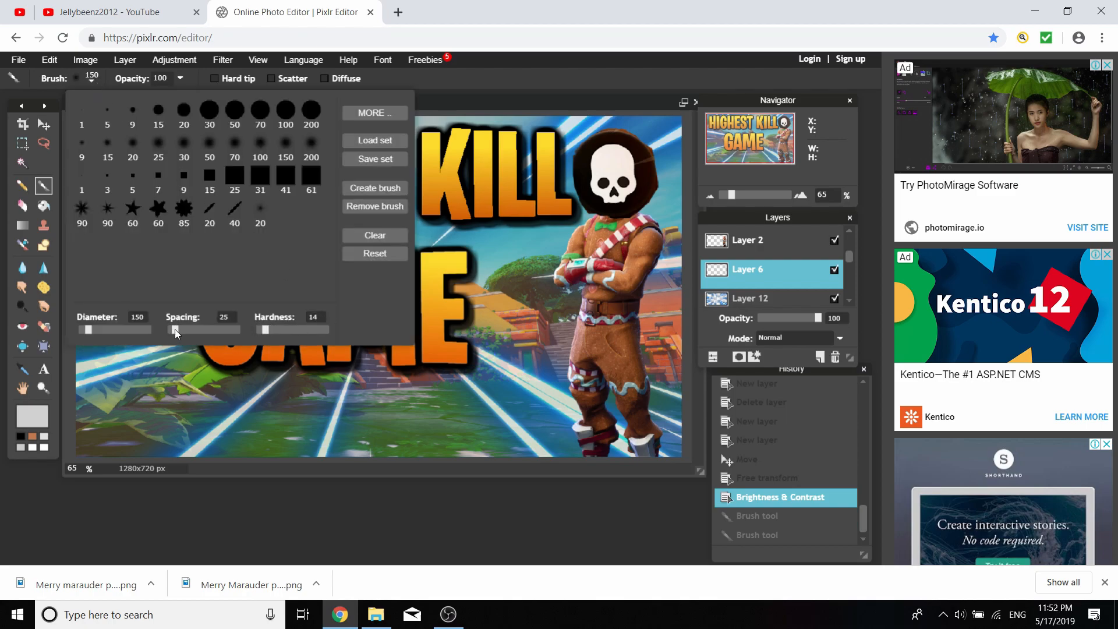
mouse_move(282, 305)
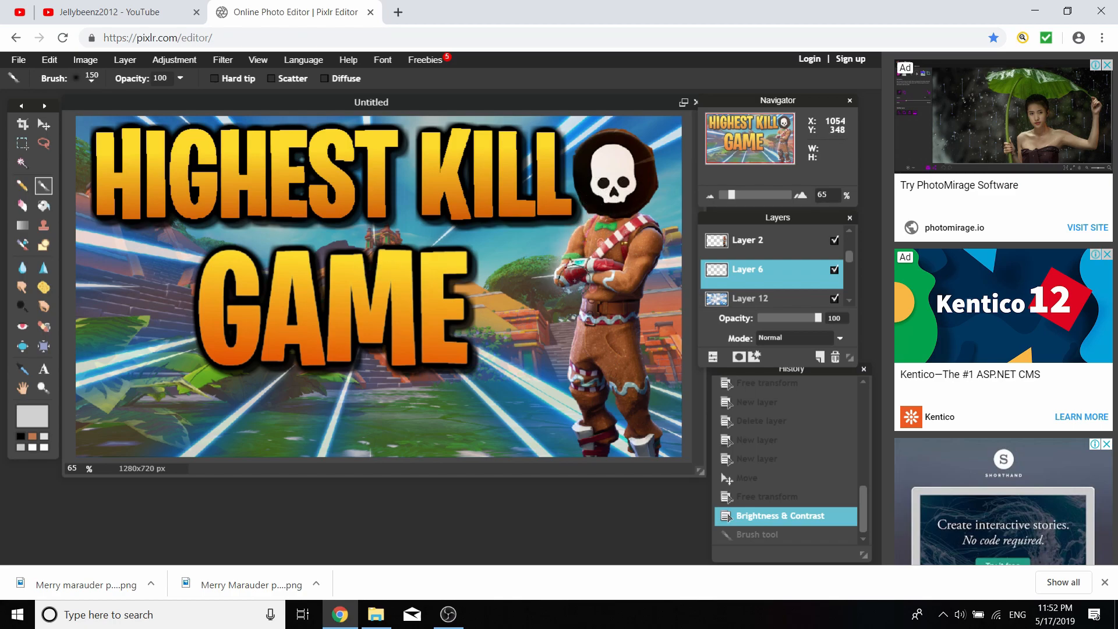
mouse_move(435, 426)
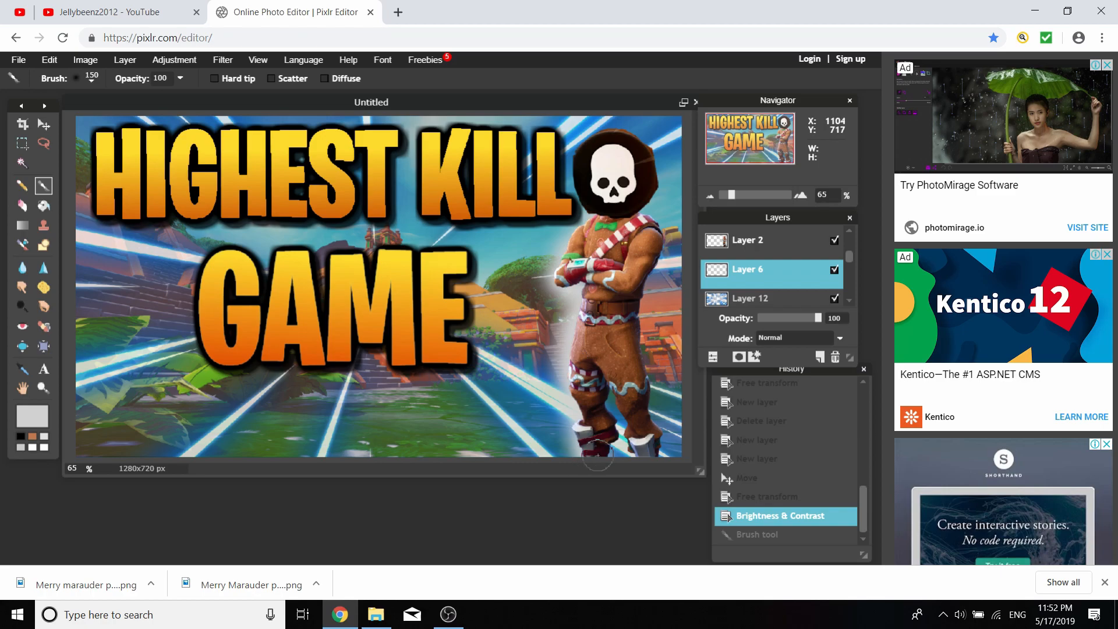
mouse_move(641, 411)
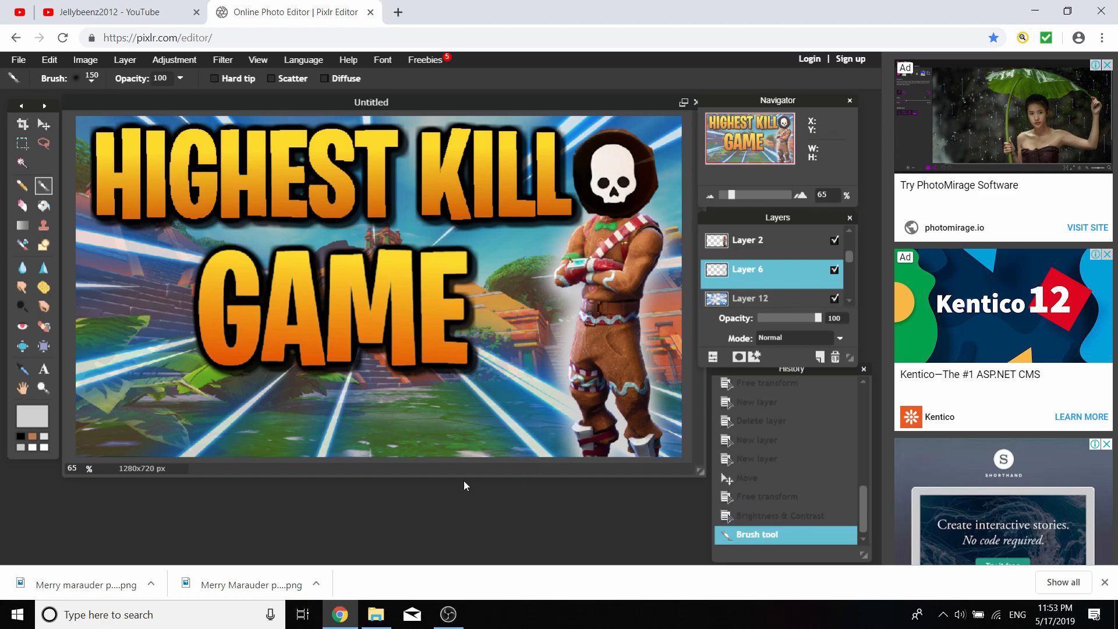
mouse_move(583, 512)
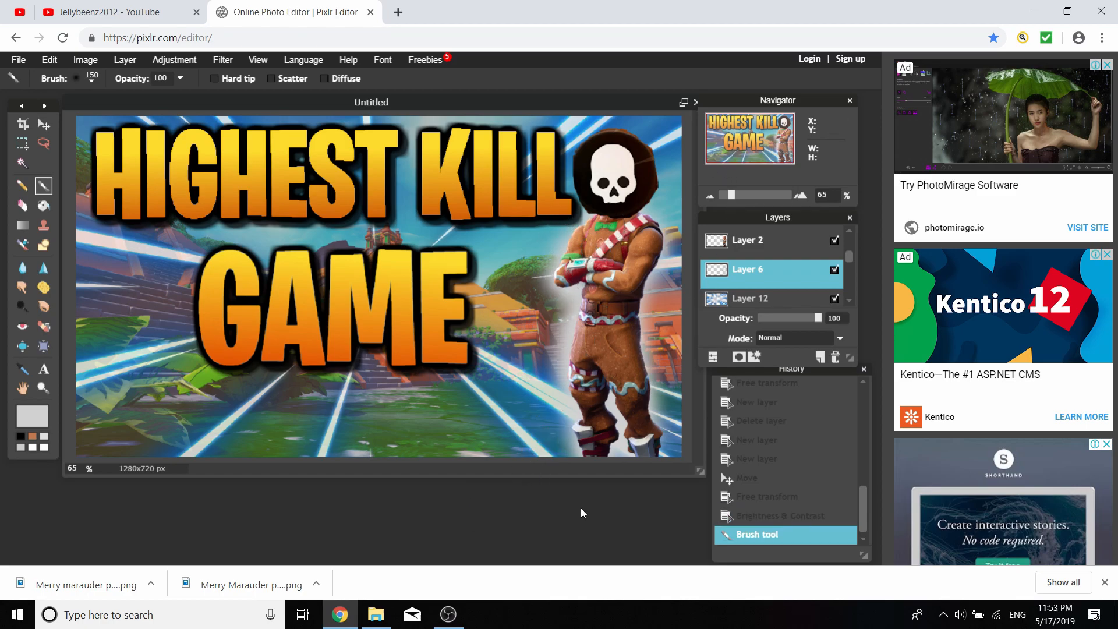
mouse_move(460, 474)
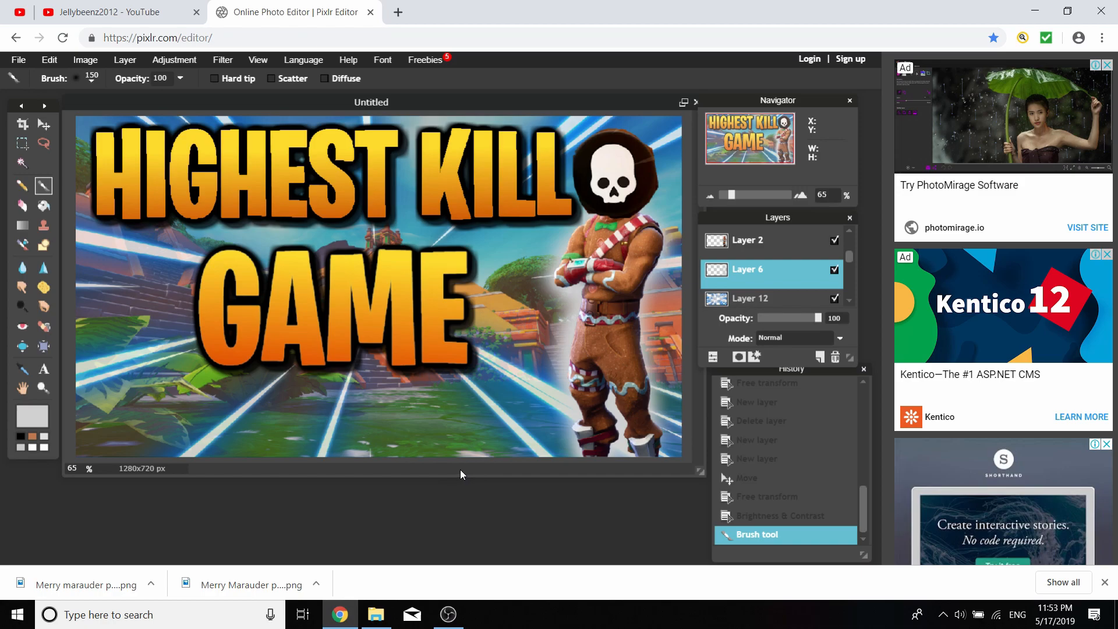
mouse_move(450, 504)
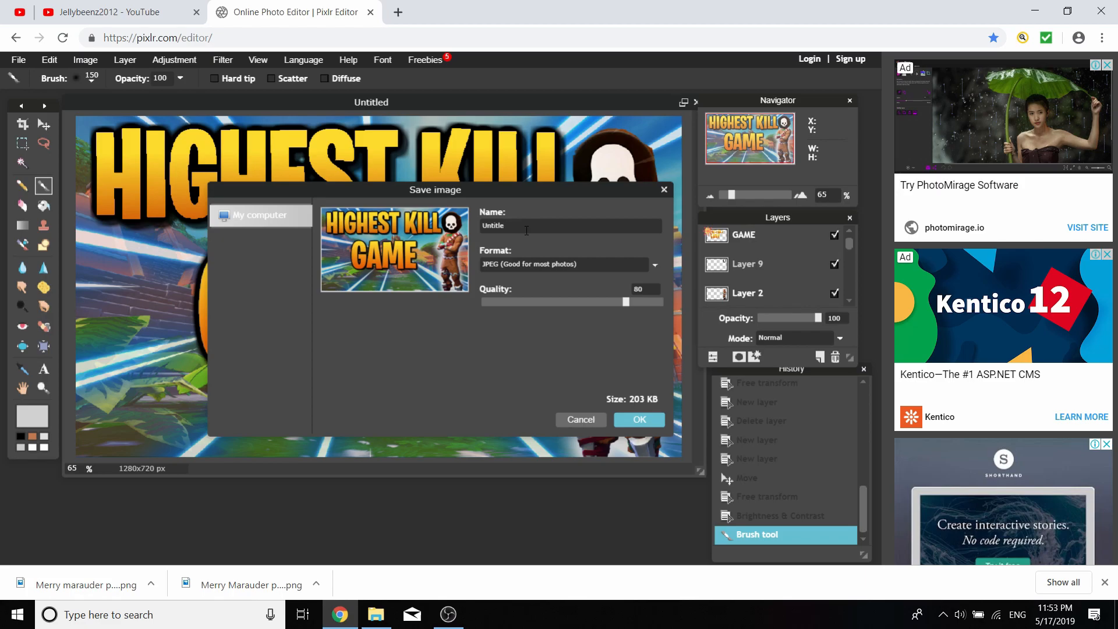
Name the file 'fortnite thumbnail finsihed highest kill game eyt', keep JPEG quality 80, and save to Transparent Images
text(fpd)
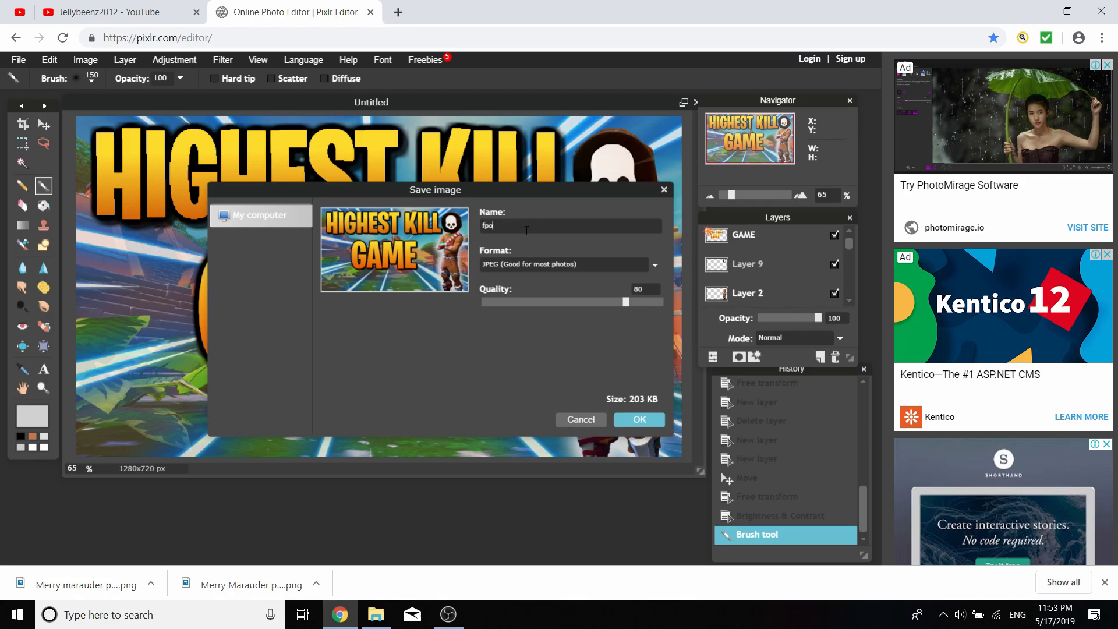
text(fortnite thu)
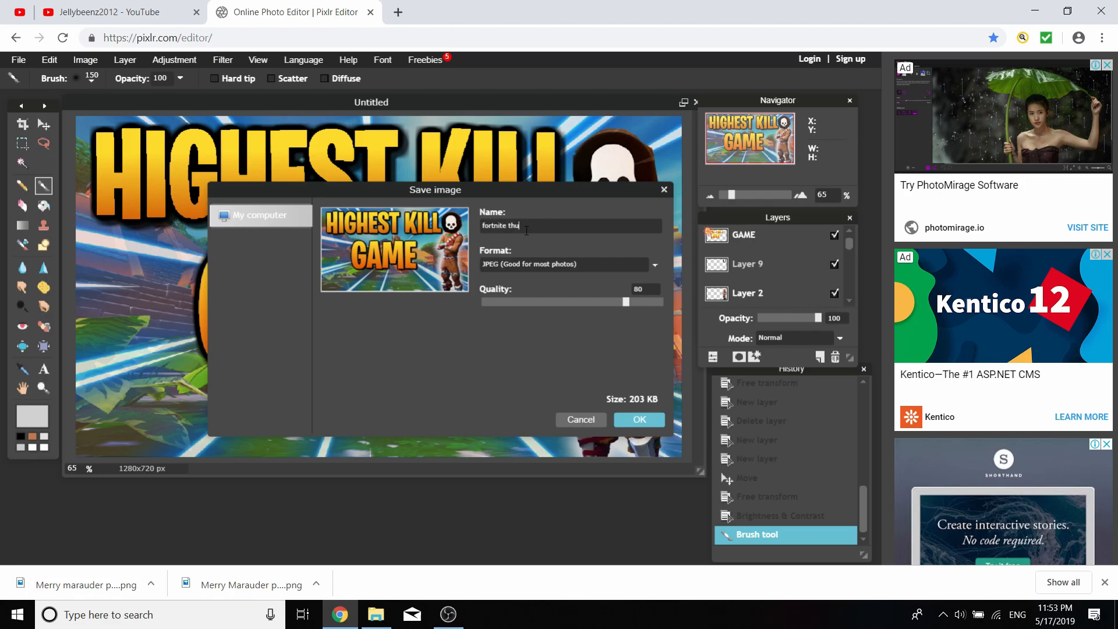
text(mbnail)
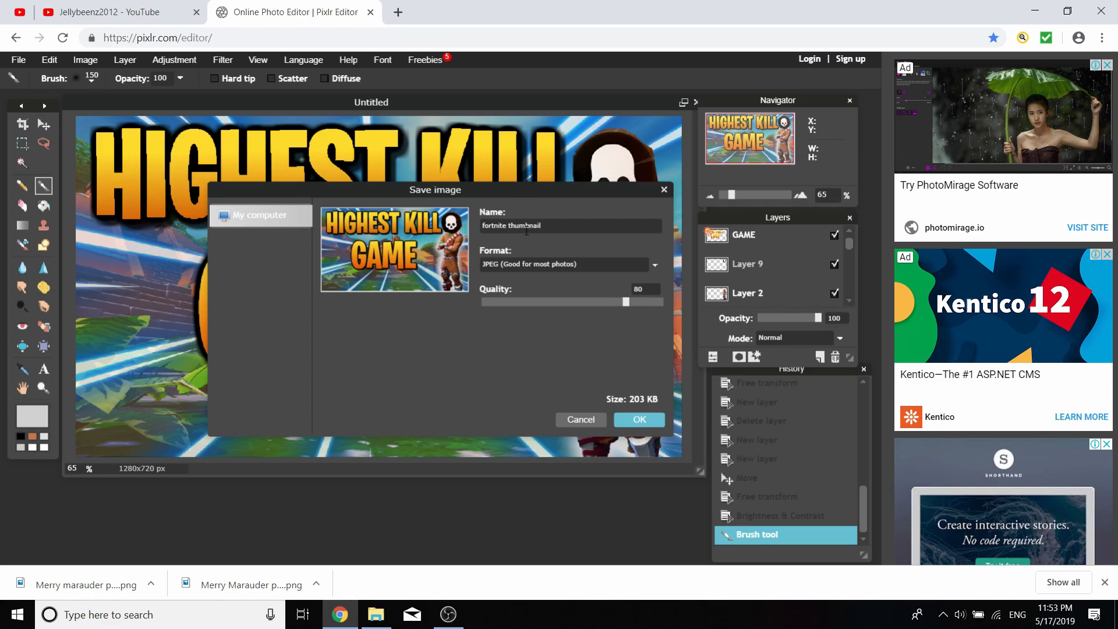
text(finsihed highest killgma e)
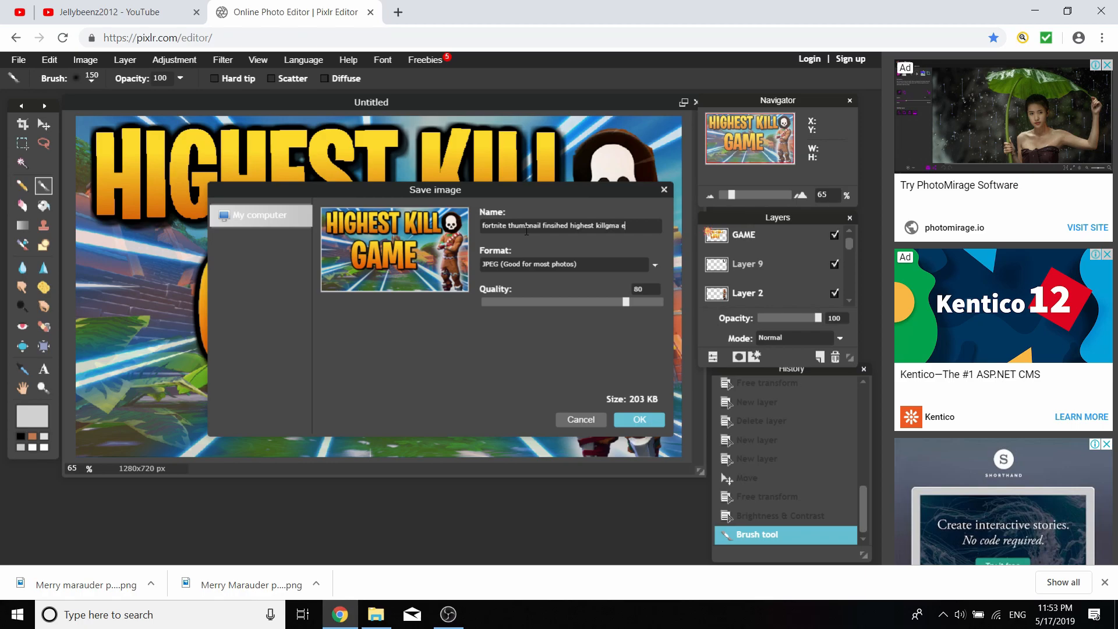
click(639, 420)
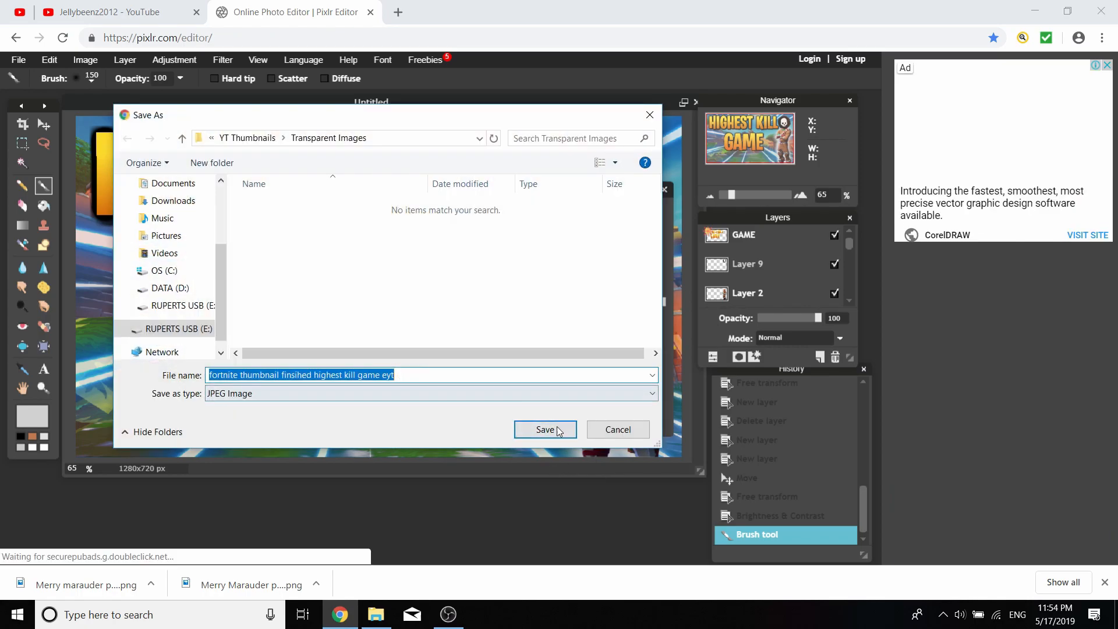
click(544, 430)
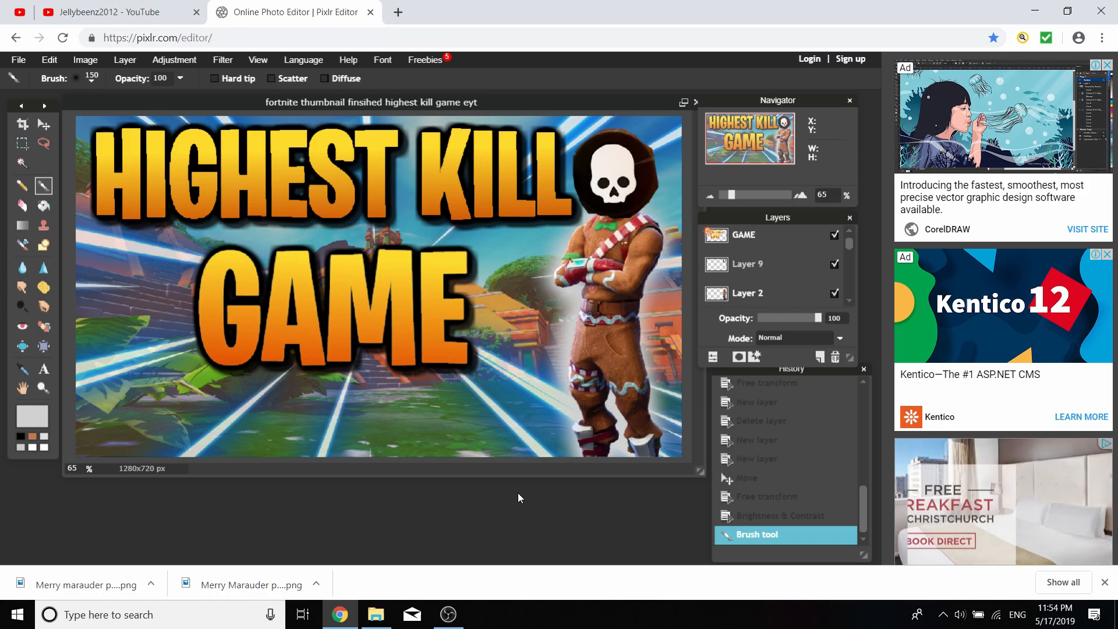
click(376, 614)
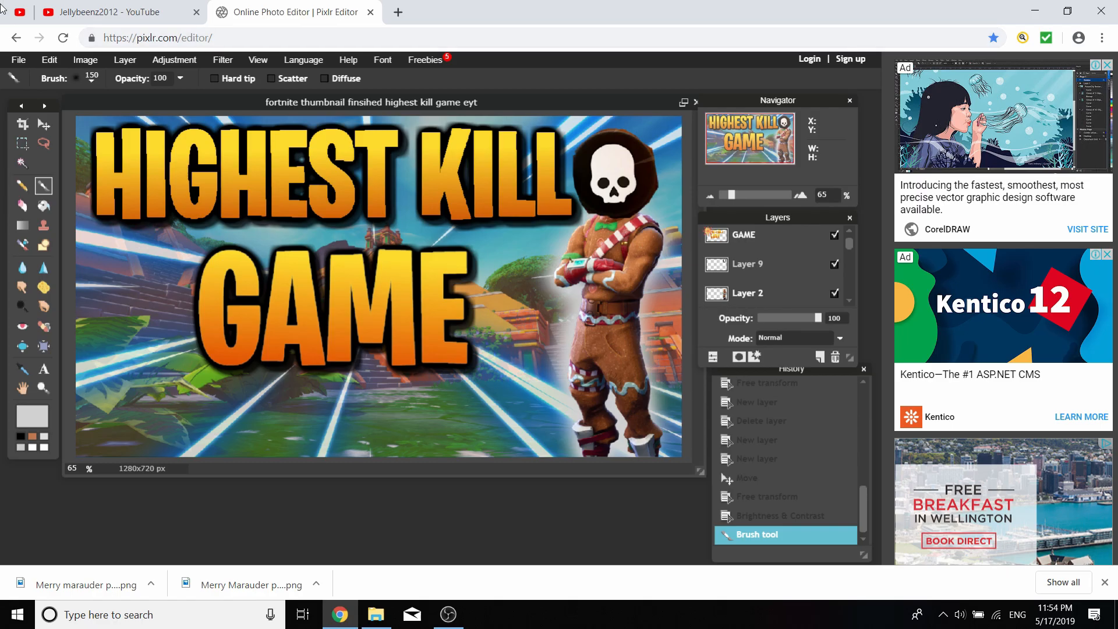
click(108, 12)
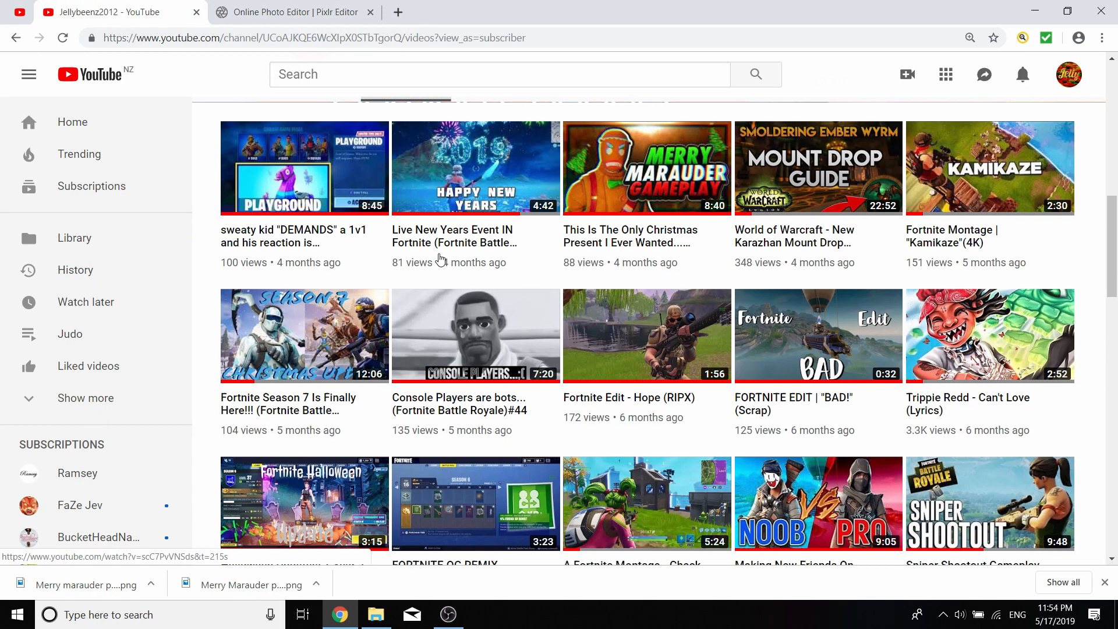
click(295, 11)
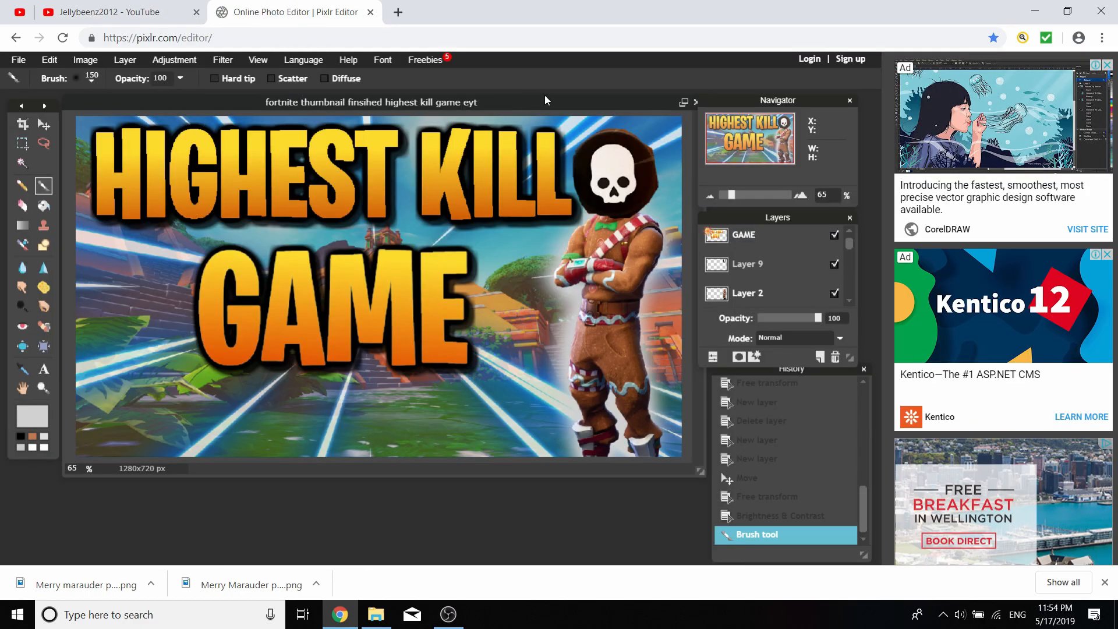
mouse_move(235, 29)
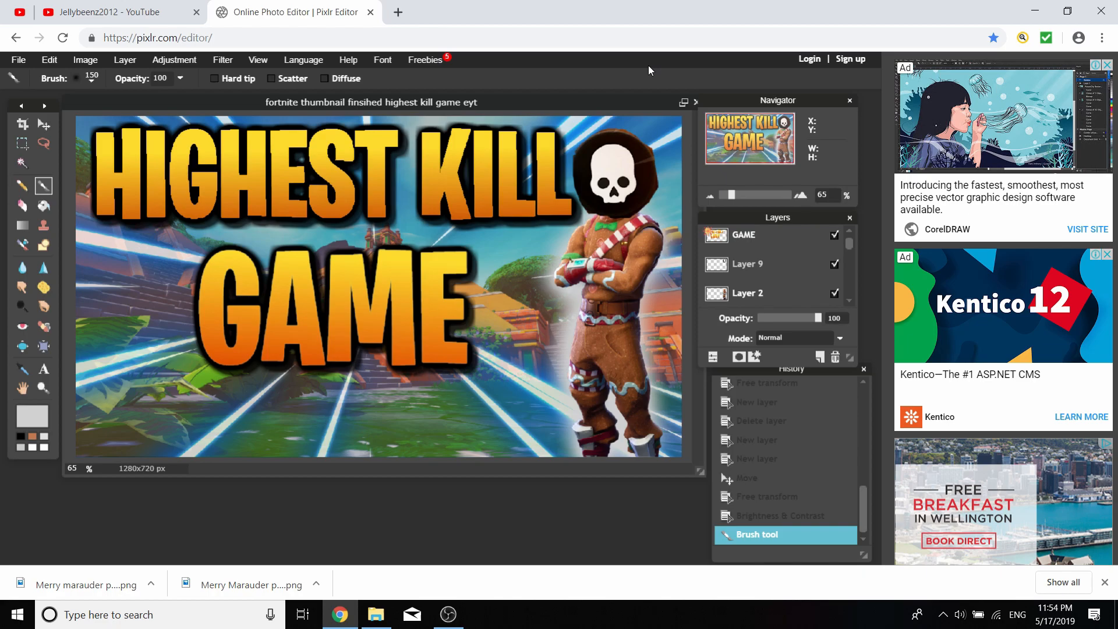
click(107, 12)
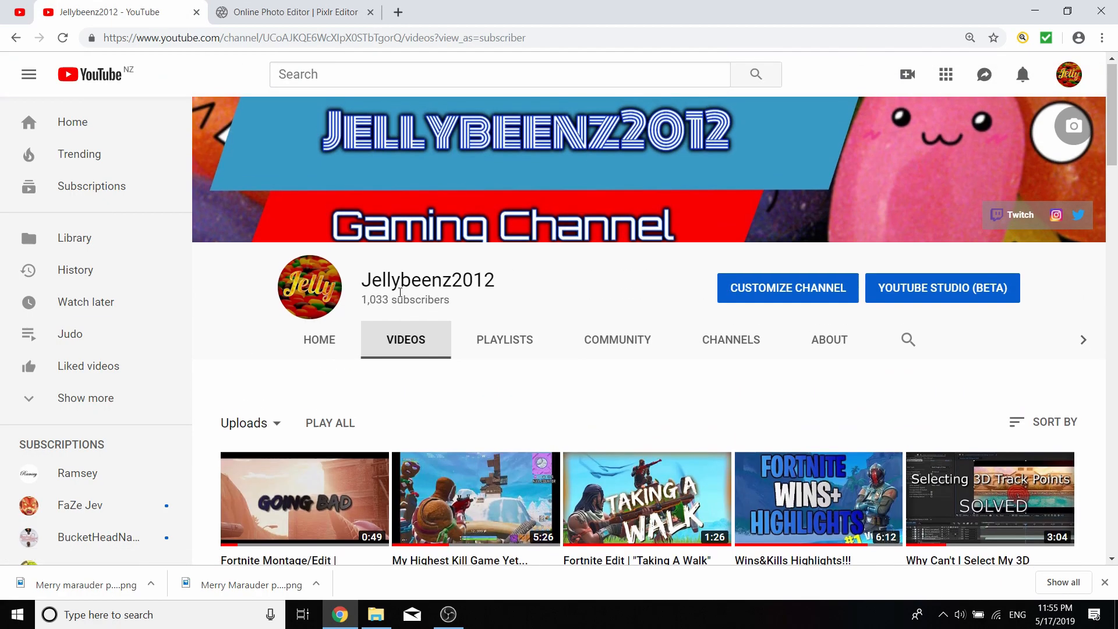
double_click(376, 302)
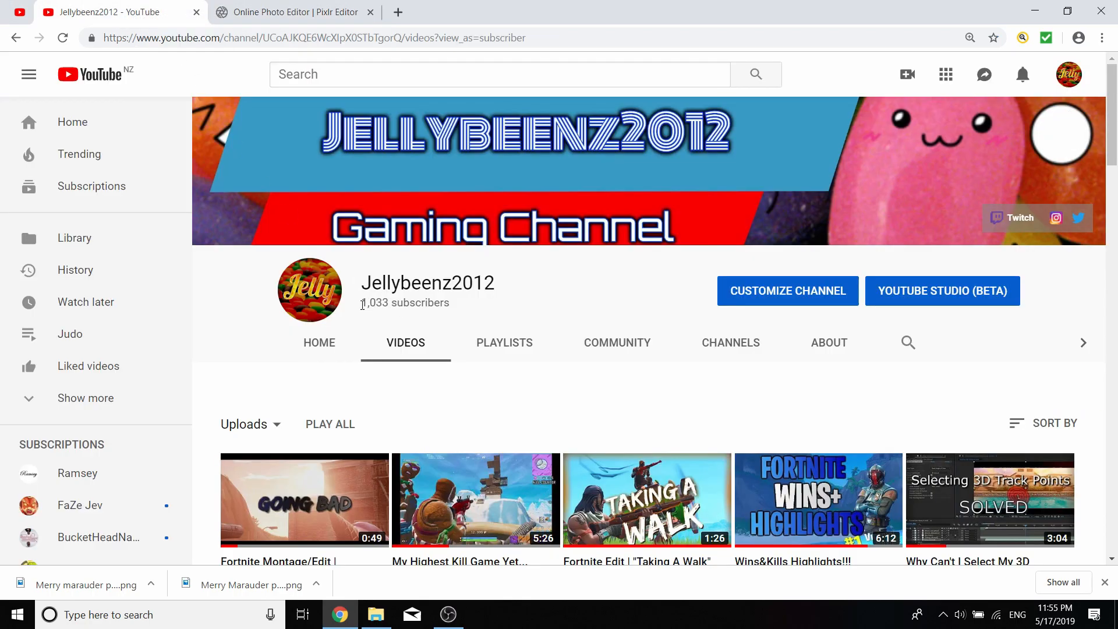
click(292, 11)
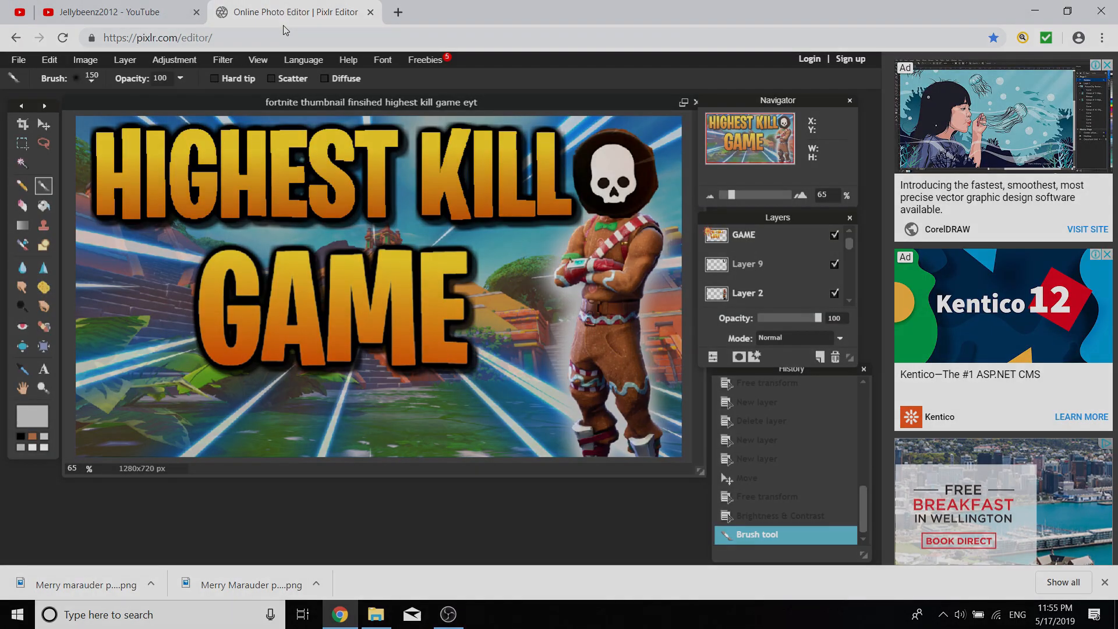